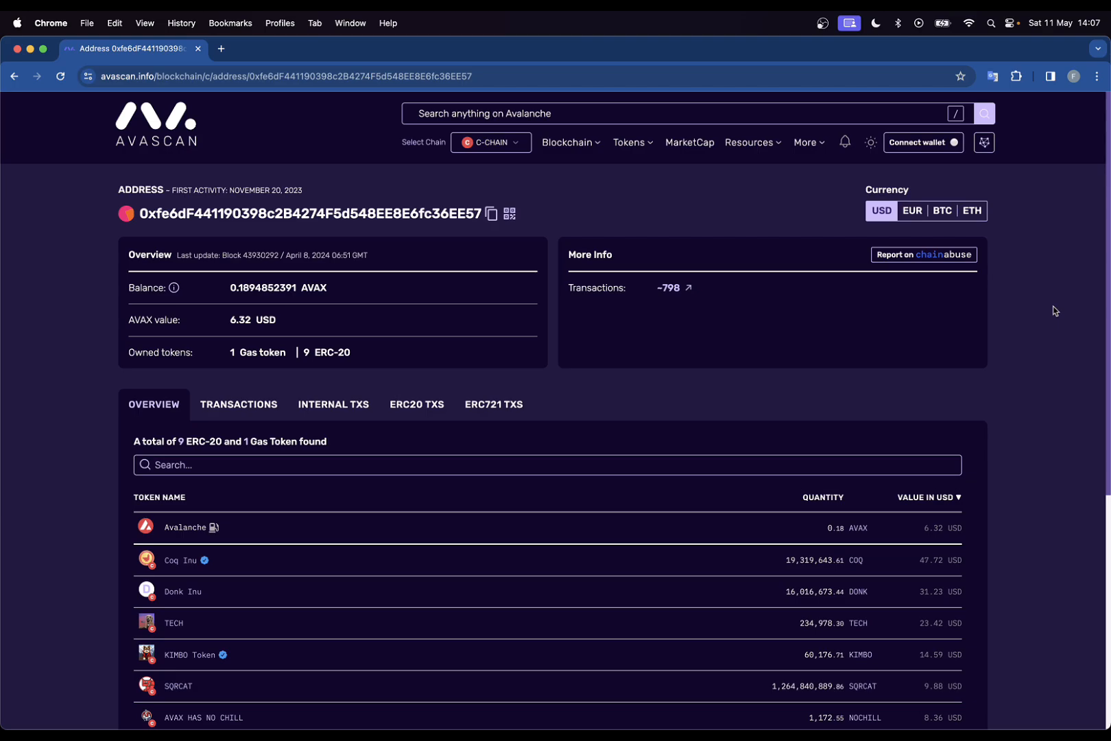
mouse_move(139, 273)
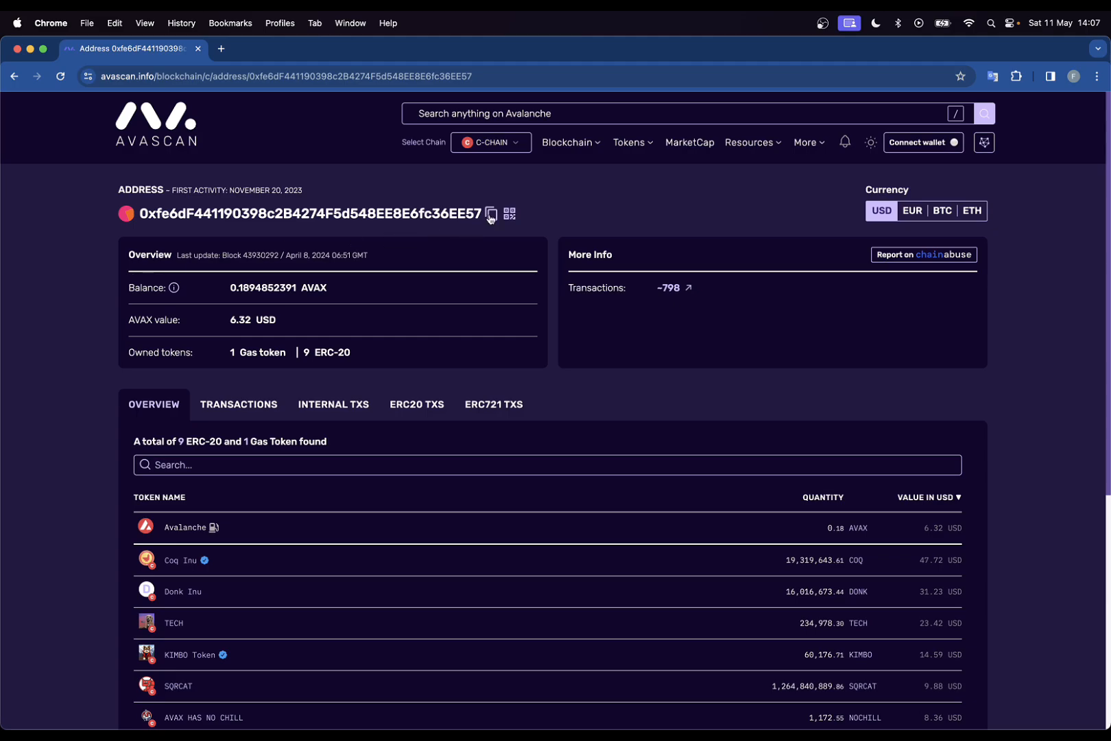
mouse_move(221, 322)
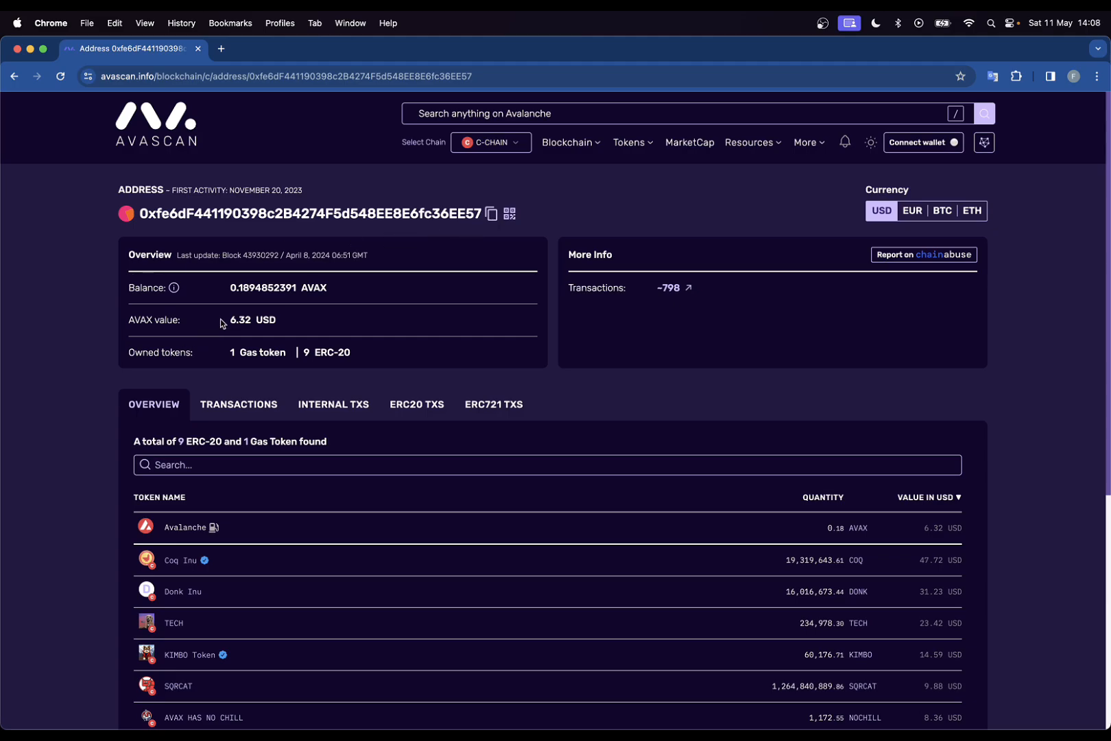
Highlight the raw AVAX balance value 0.1894852391 for reference
double_click(264, 288)
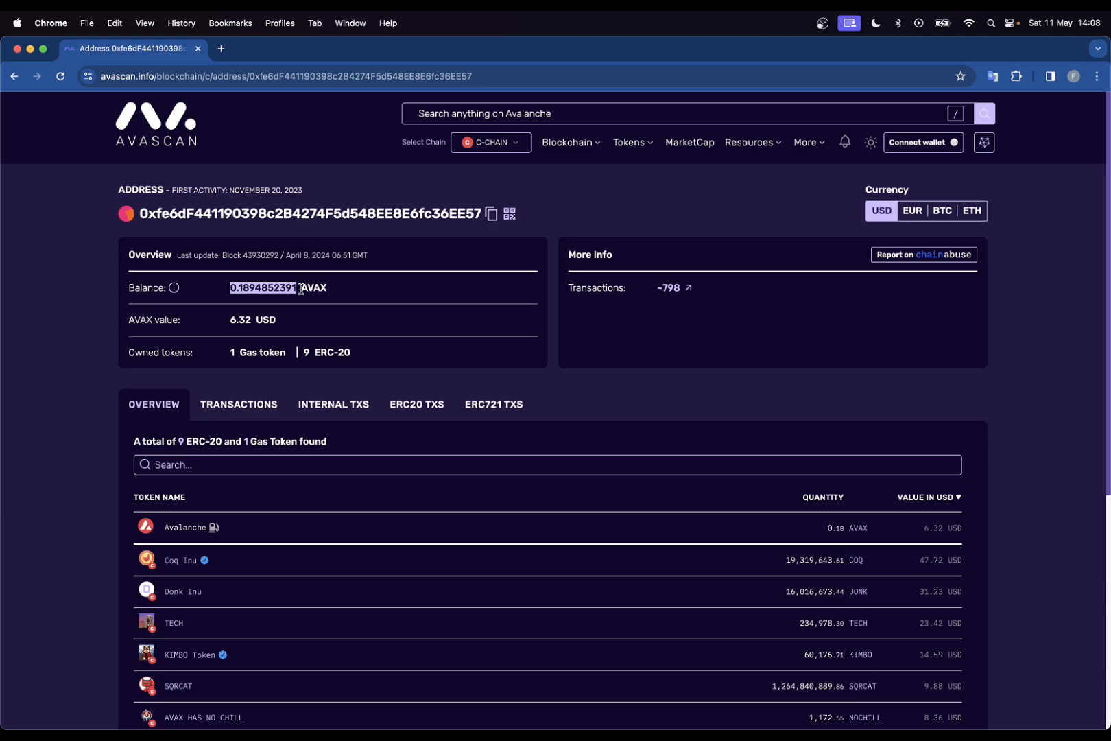
mouse_move(347, 322)
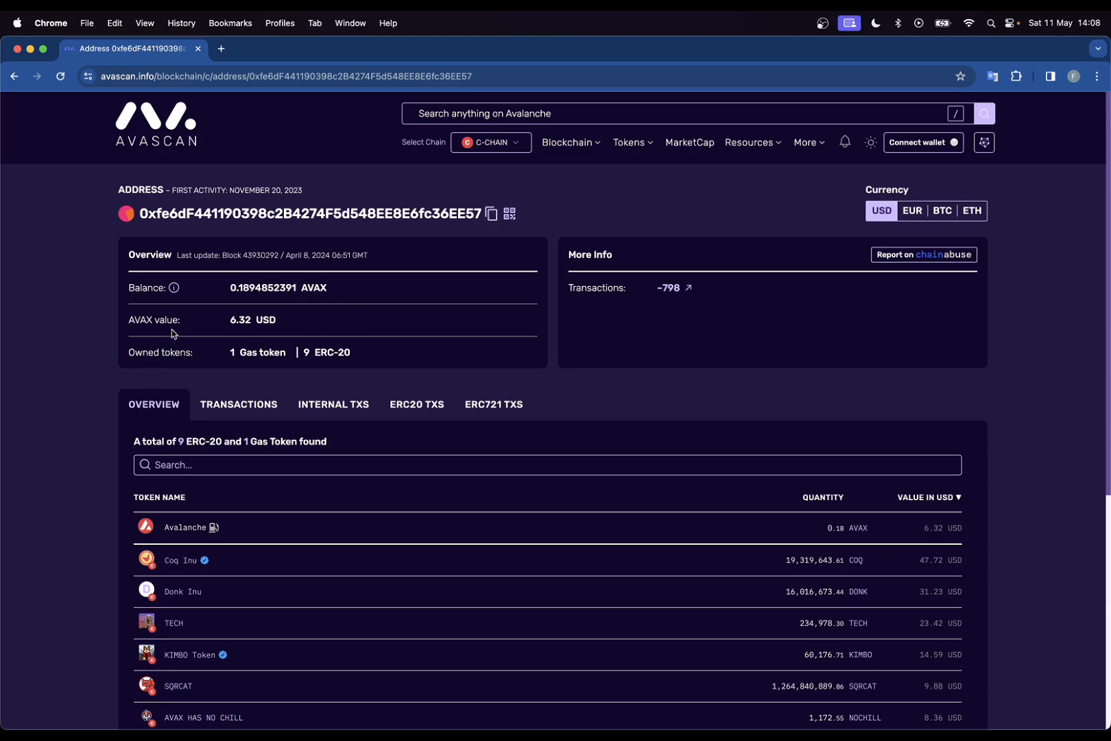
double_click(262, 288)
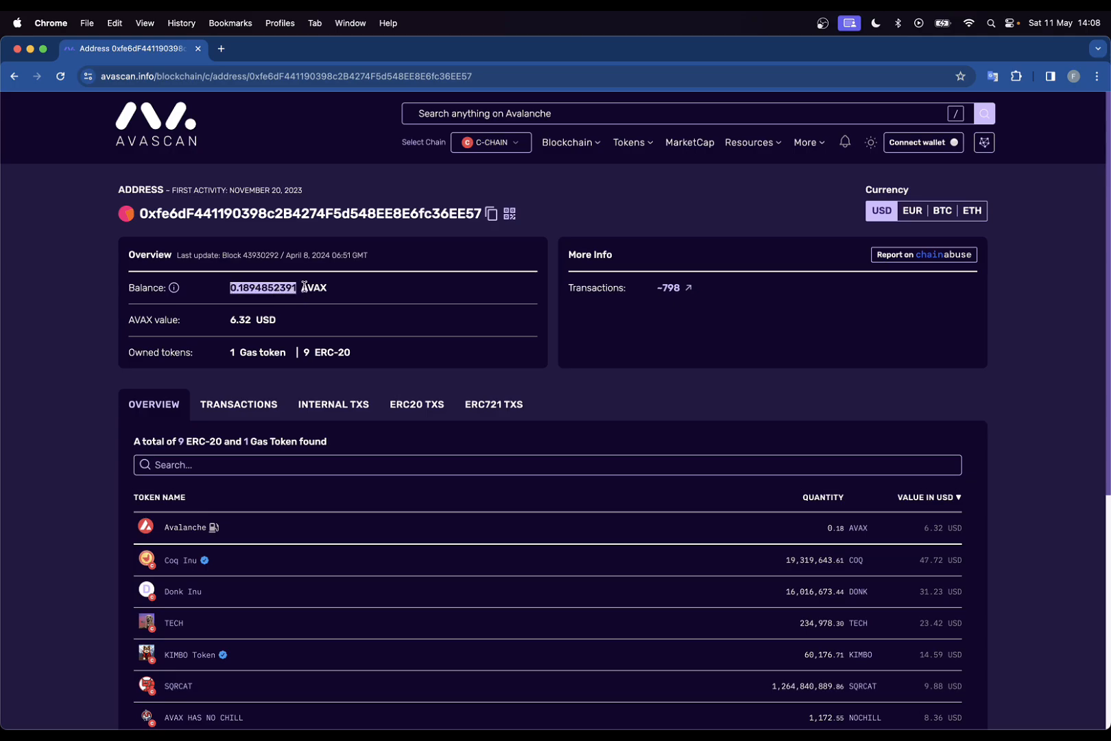
click(298, 288)
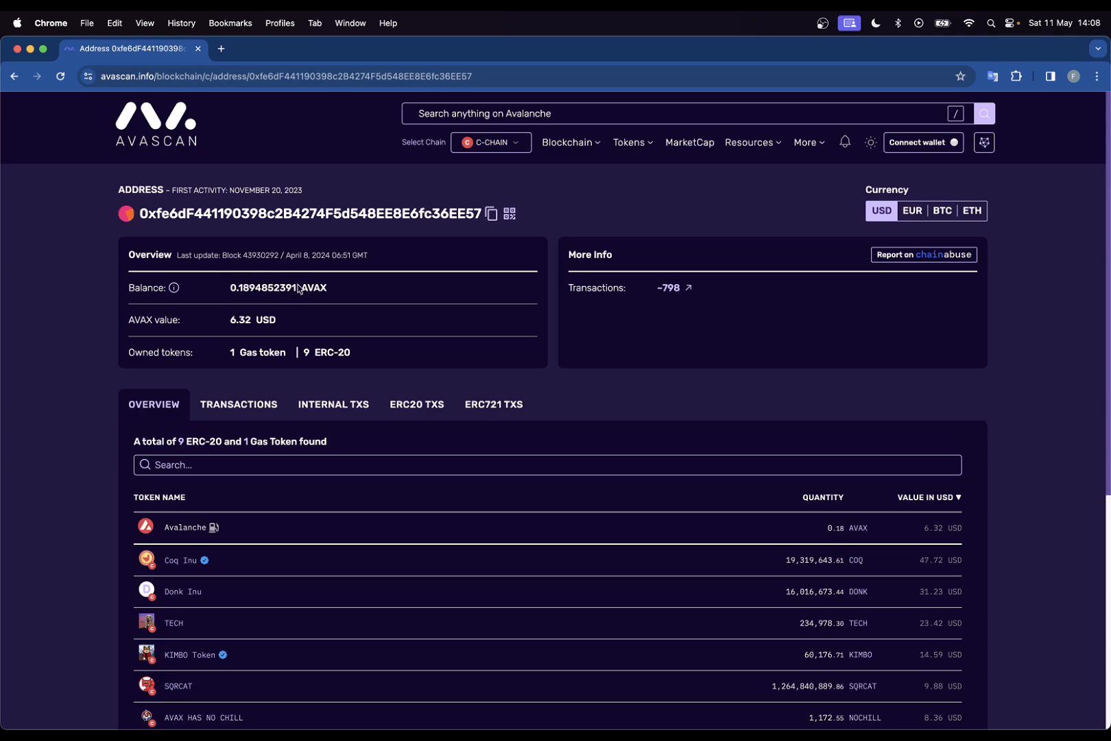
mouse_move(80, 369)
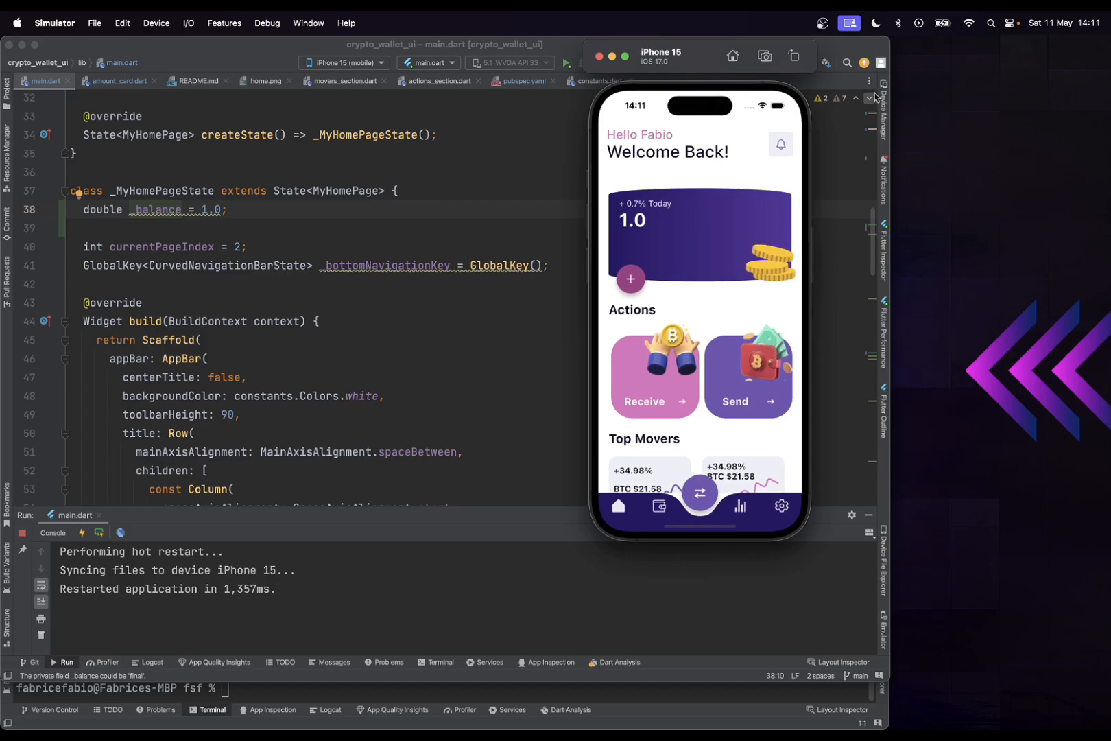
mouse_move(869, 97)
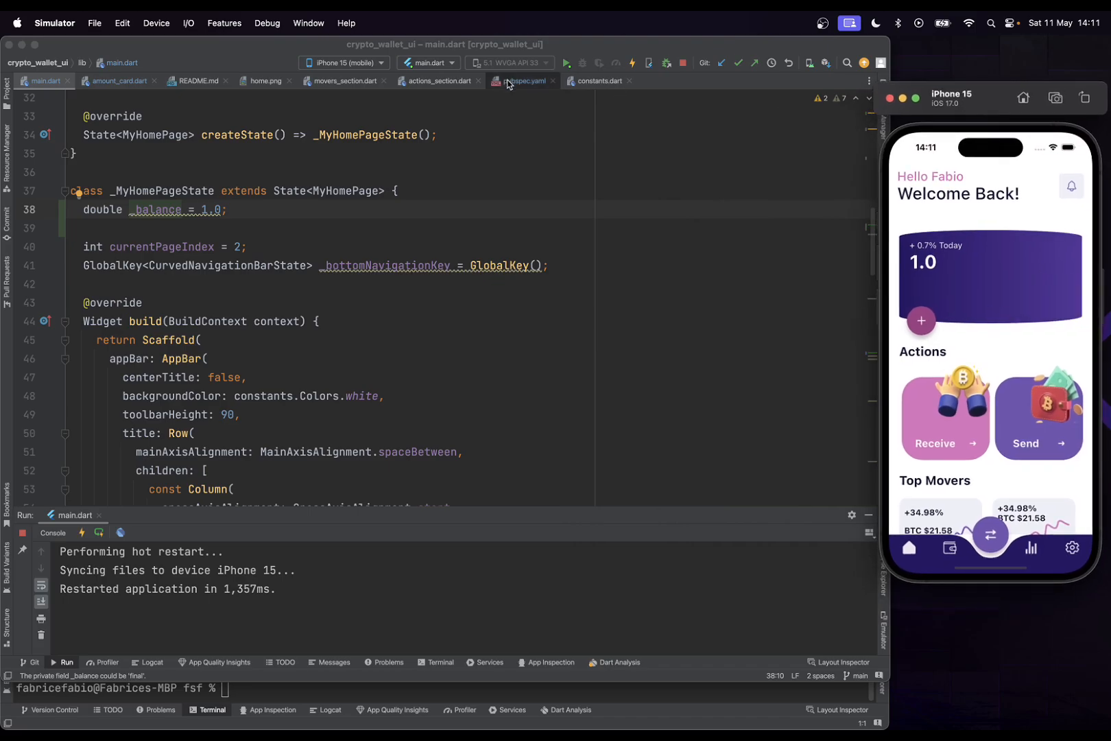
Show pubspec.yaml with web3dart ^2.0.0 listed after lottie, alongside the project file tree
click(523, 81)
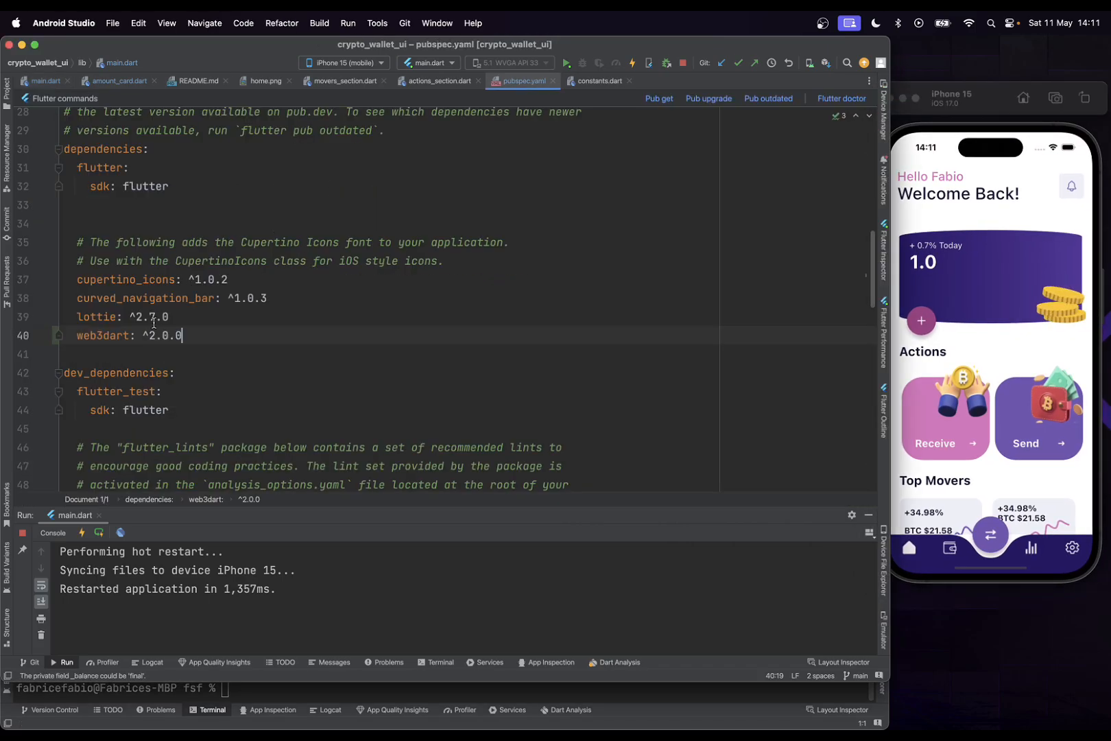
double_click(102, 340)
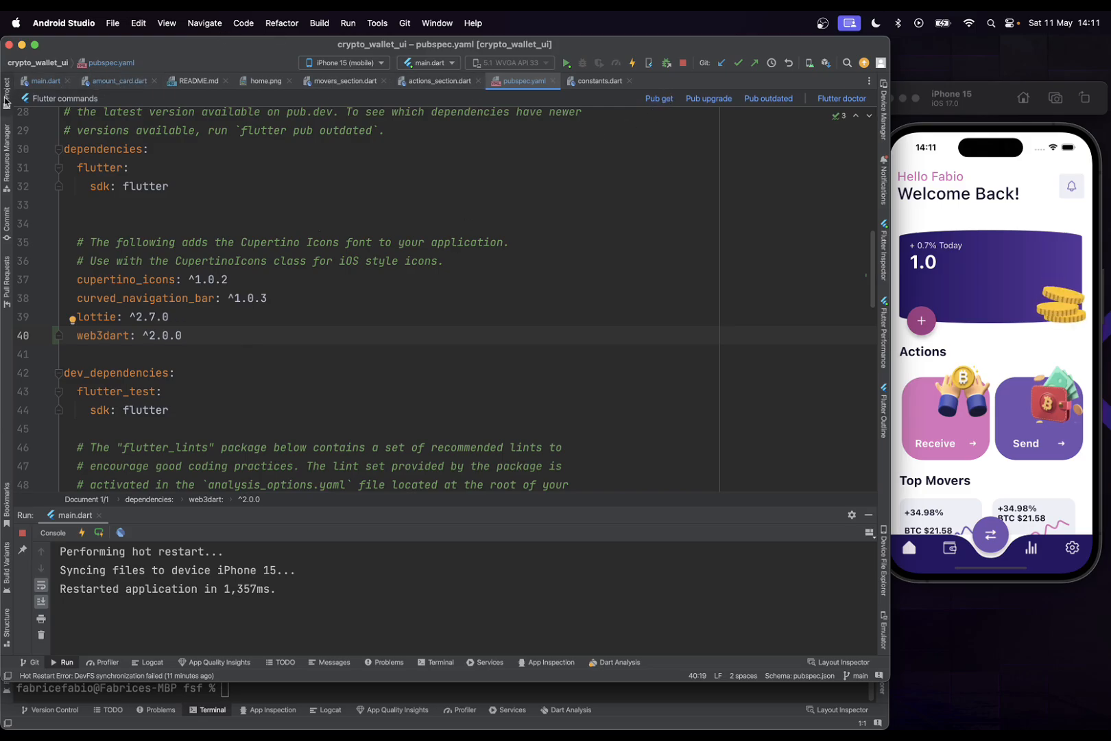
click(5, 92)
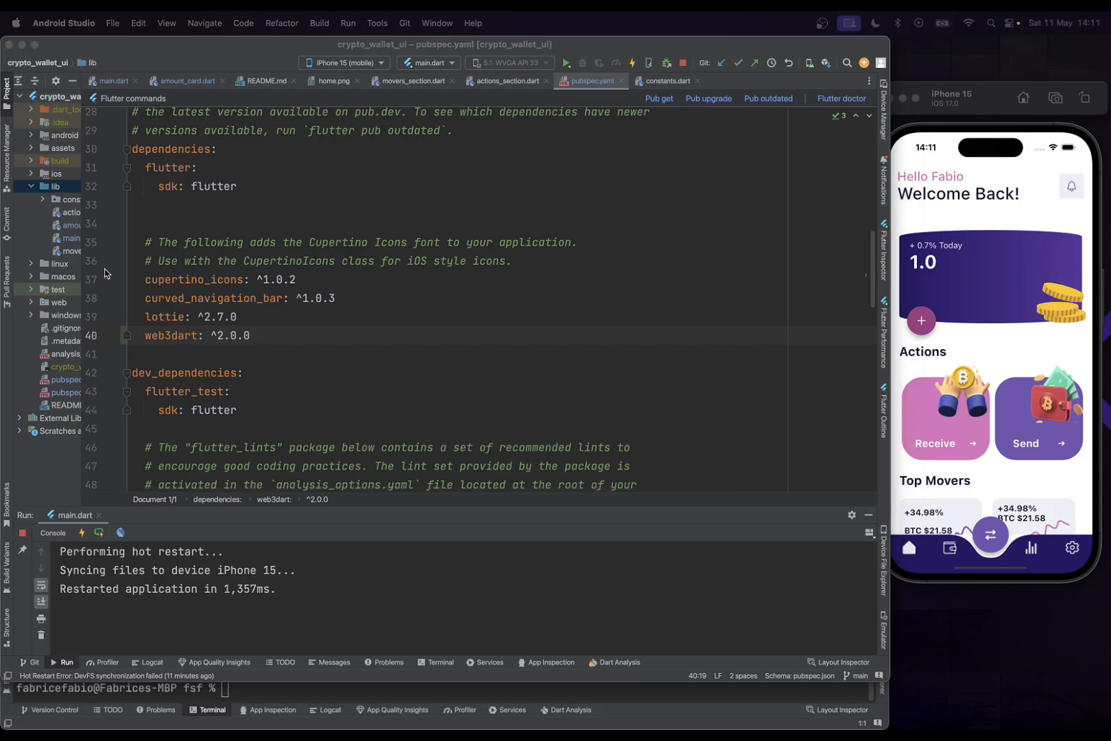
Create a new Dart file named EthereumService in the lib folder and add it to Git
click(55, 185)
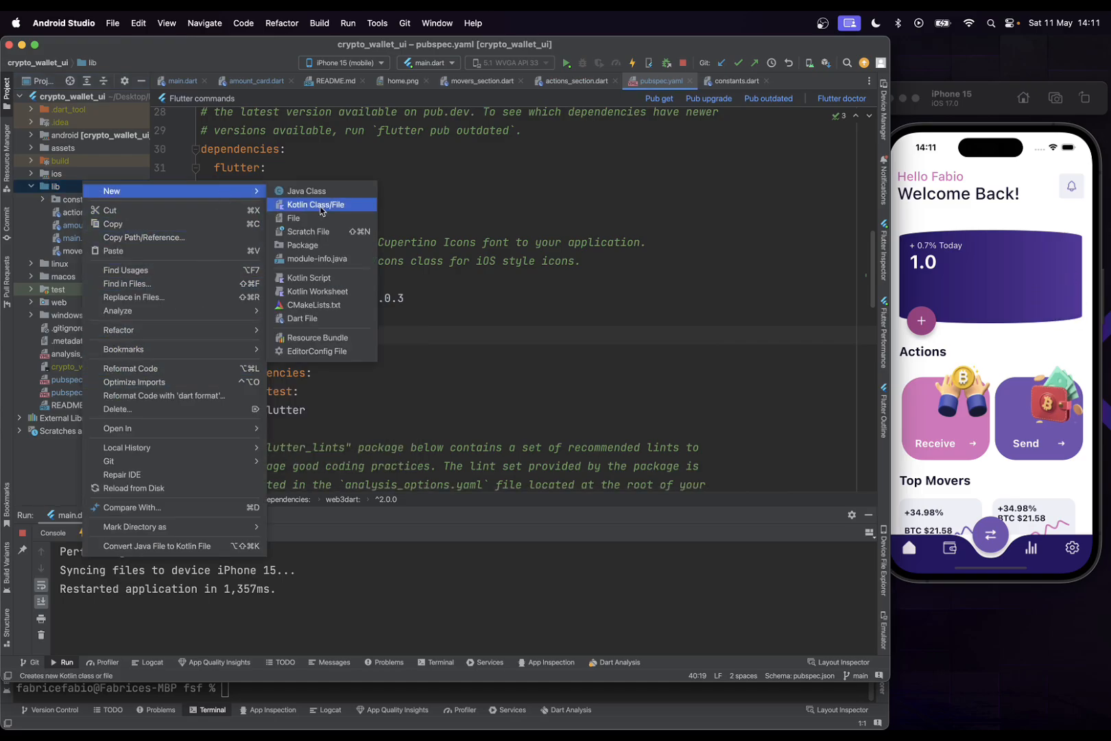
click(302, 319)
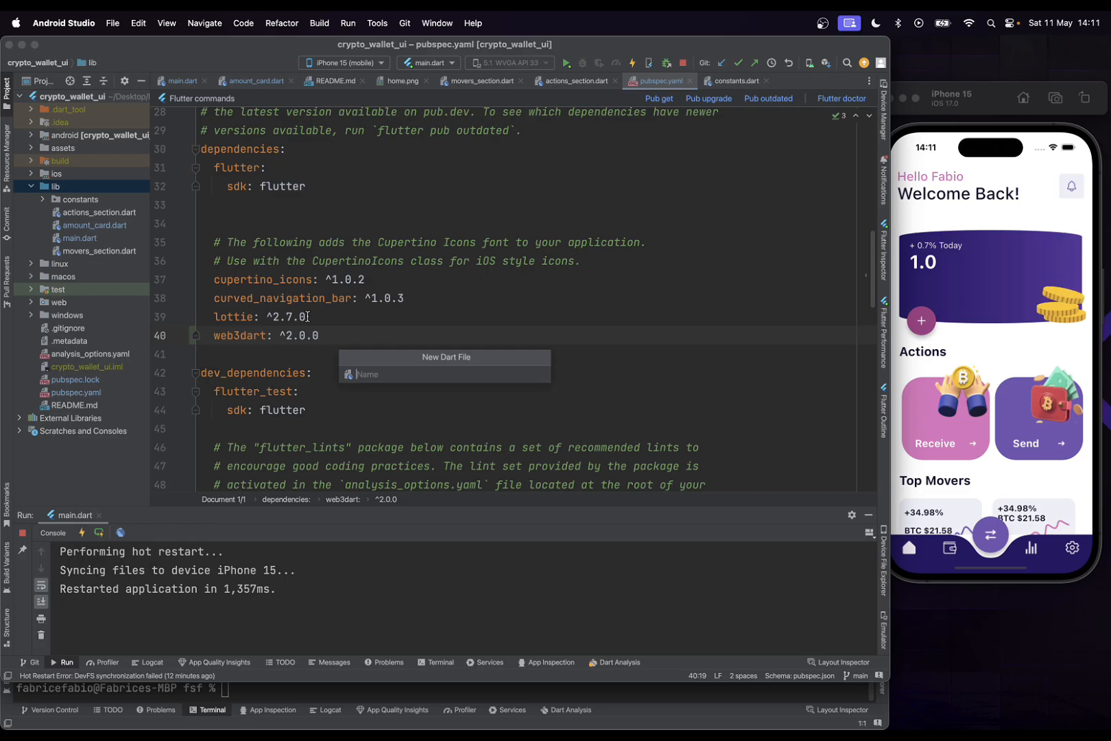
text(Ethe)
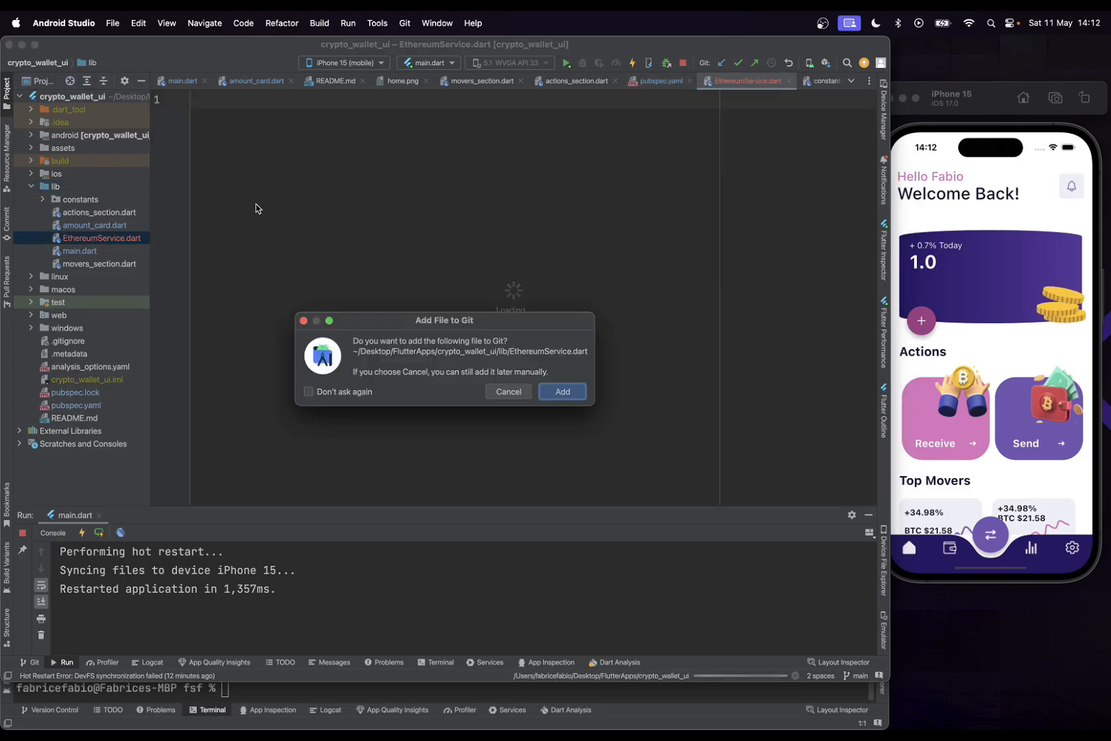
click(508, 391)
text(class Et)
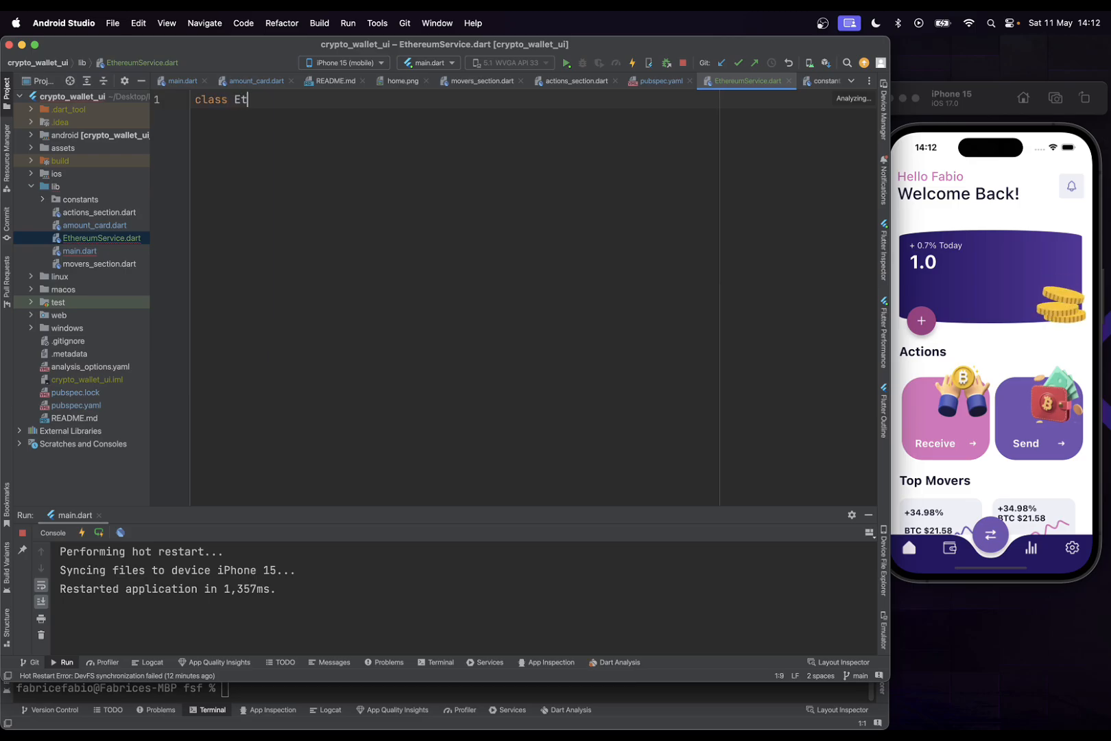
Declare class EthereumService with final Client httpClient and final Web3Client ethClient fields
text(hereu)
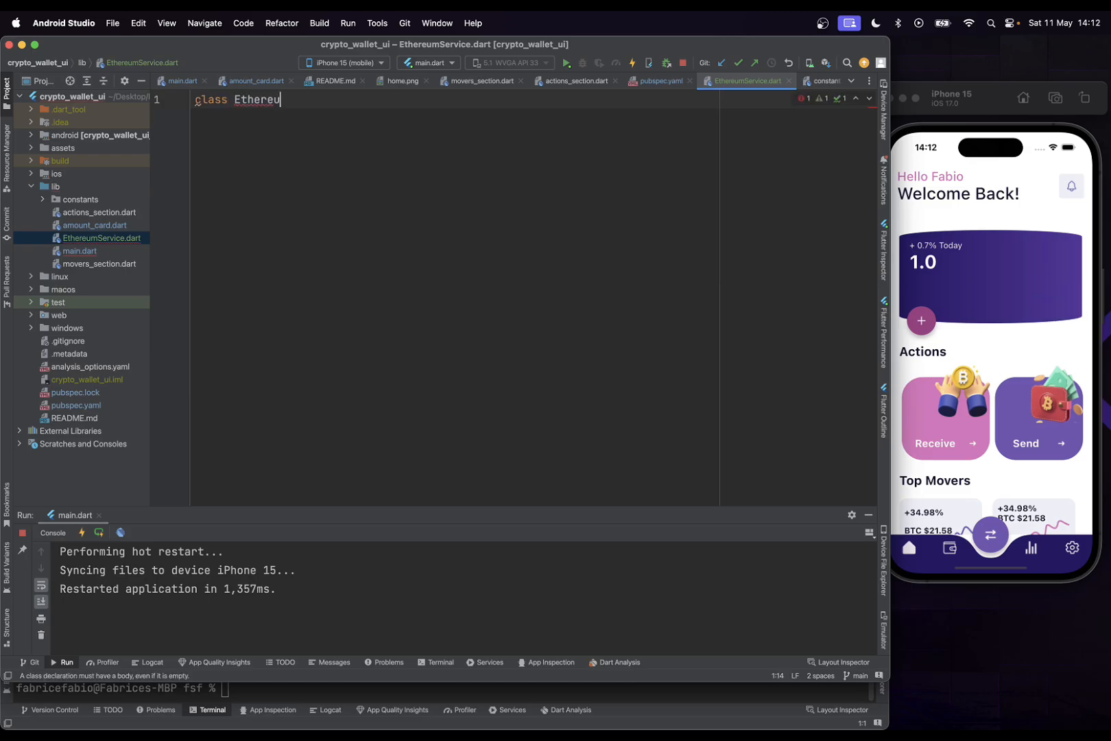
text(mService {)
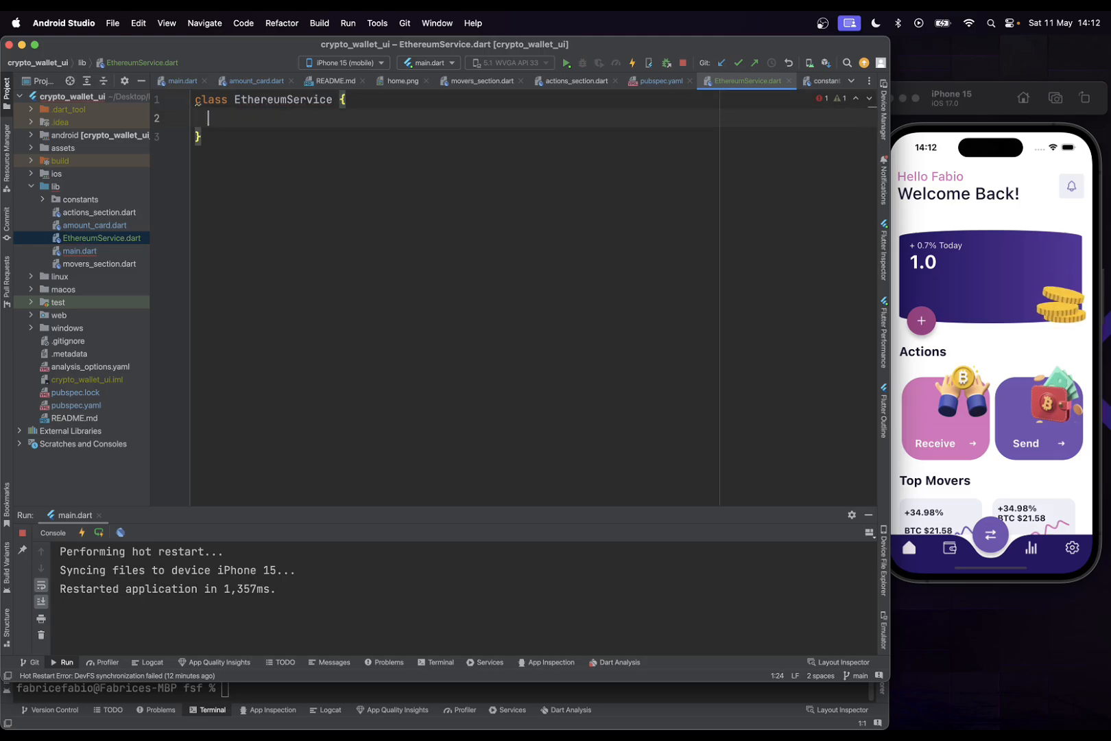
text(final)
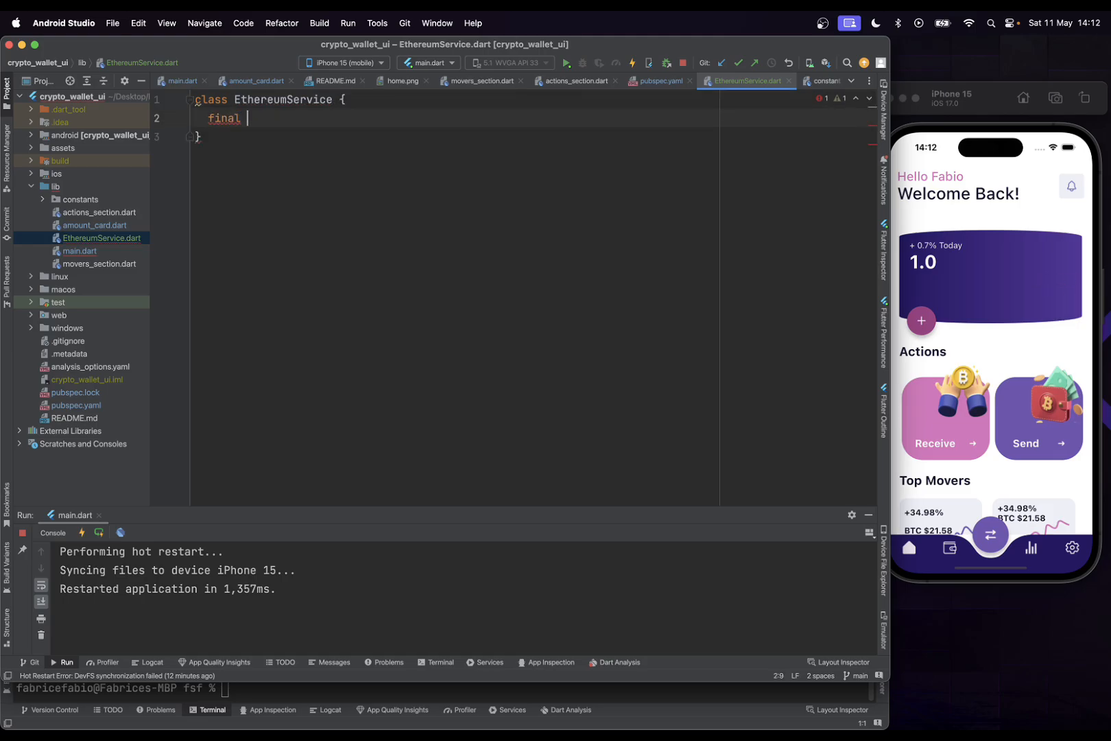
text(Client h)
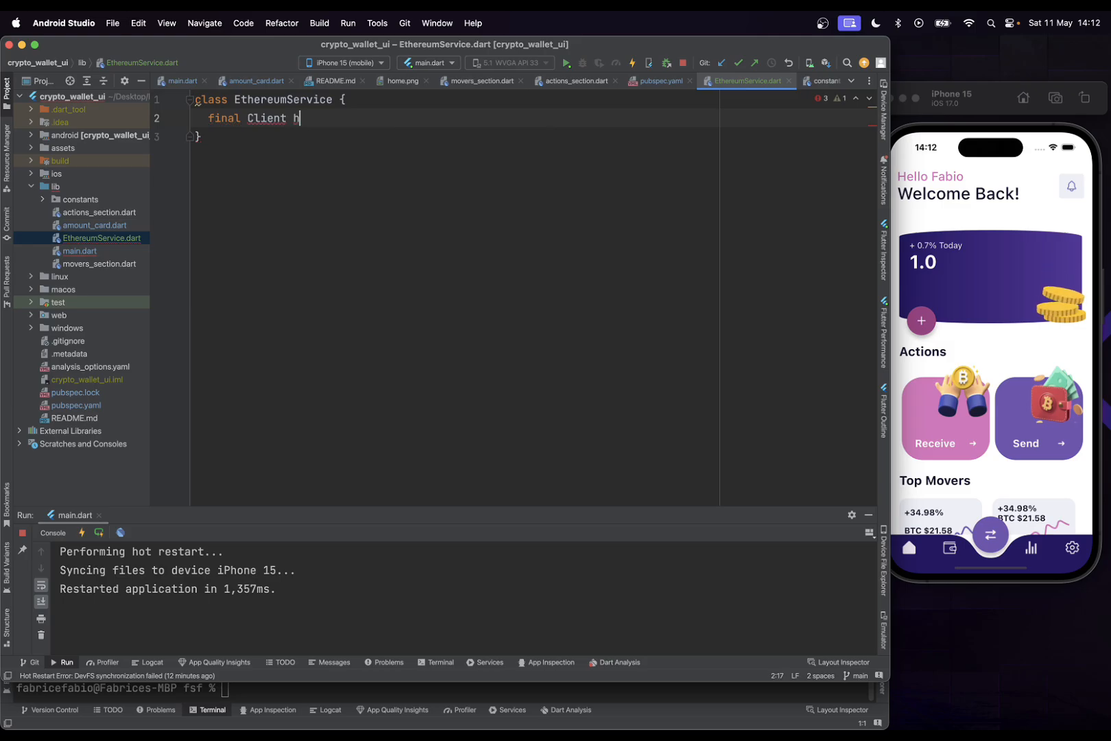
text(ttpClient;)
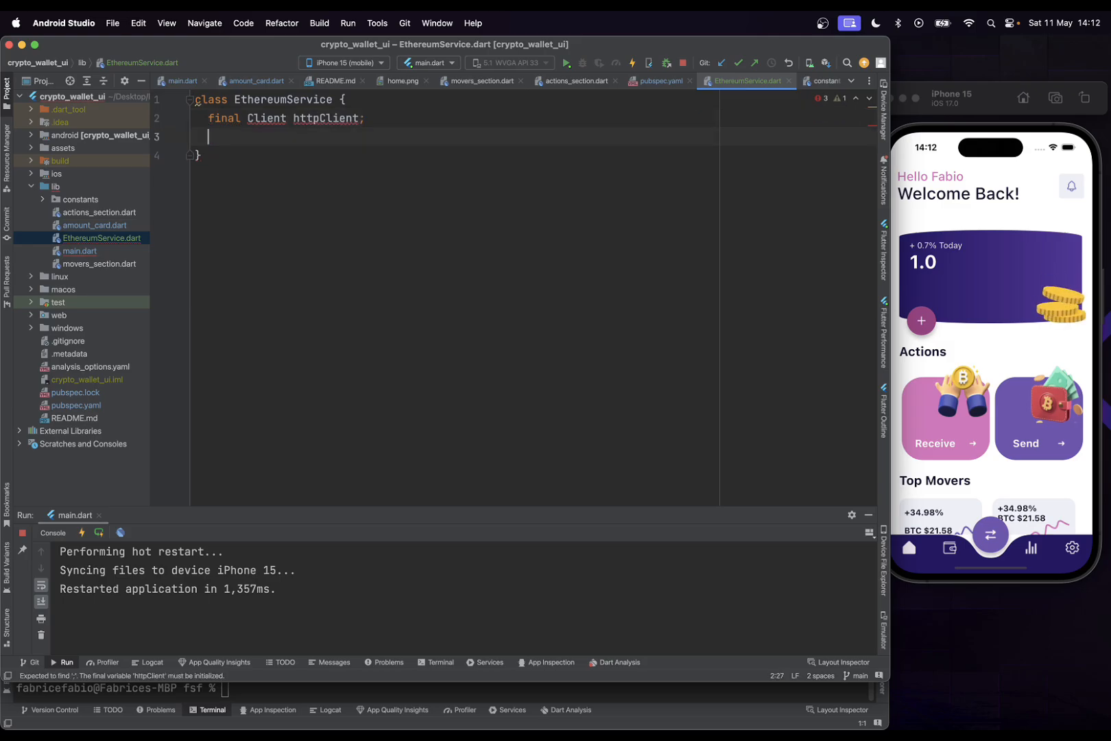
text(final W)
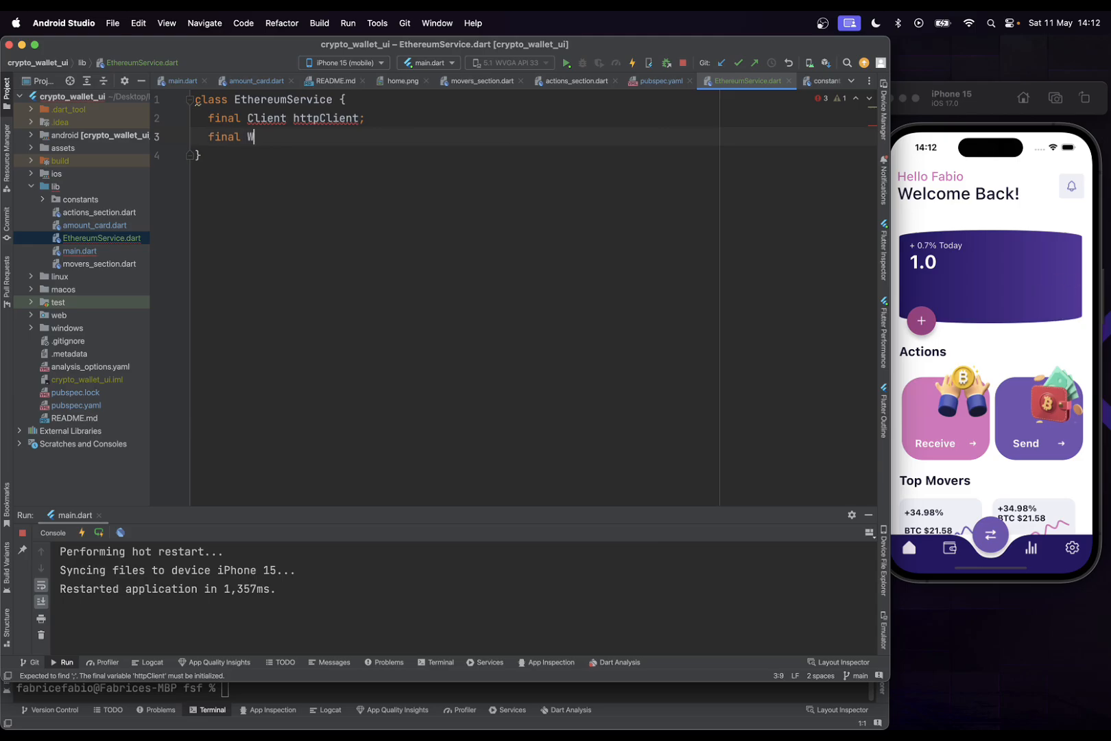
text(eb3Client)
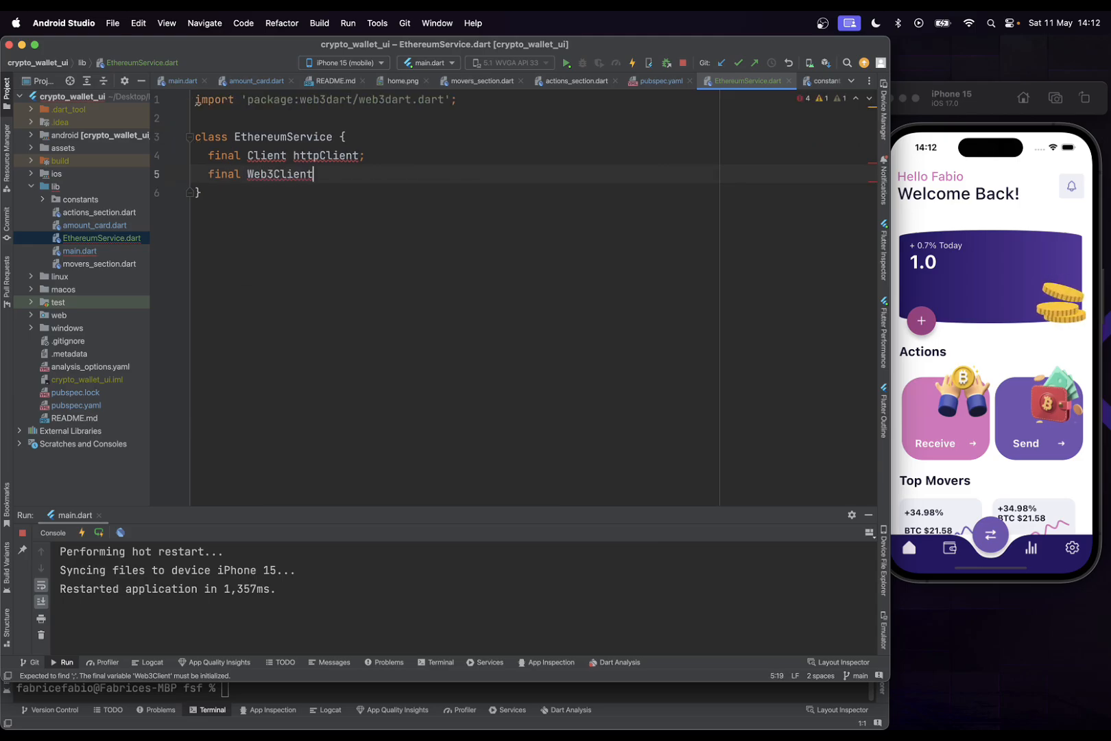
text(ethClient)
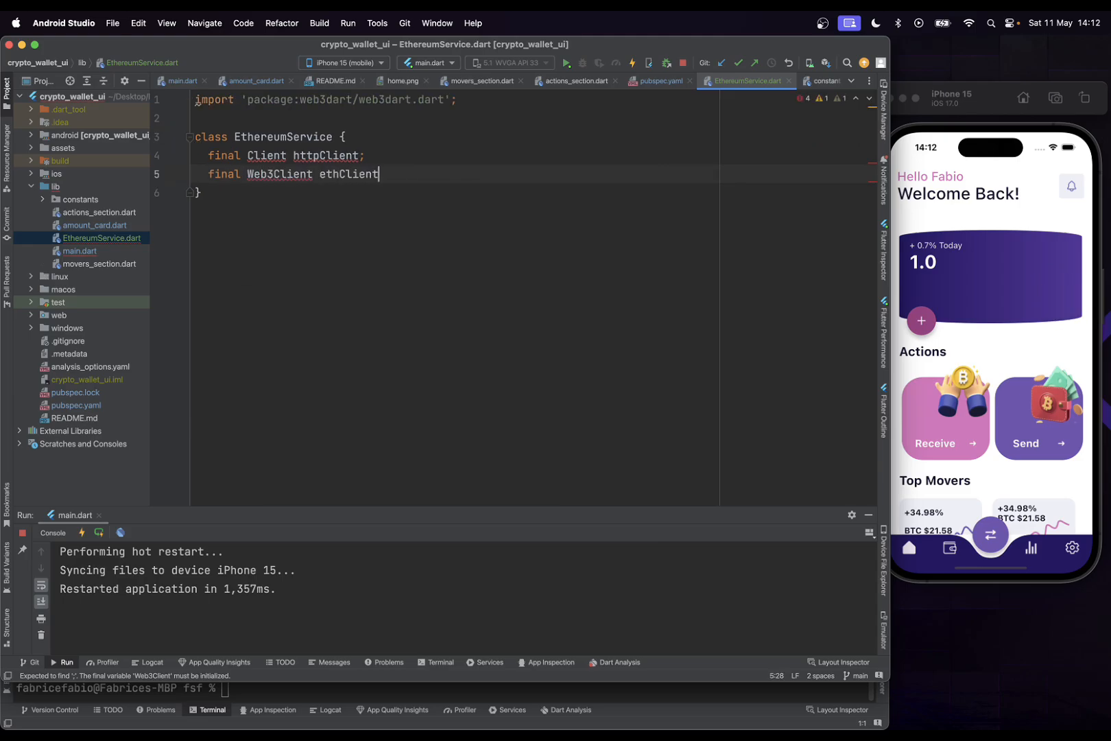
text(;)
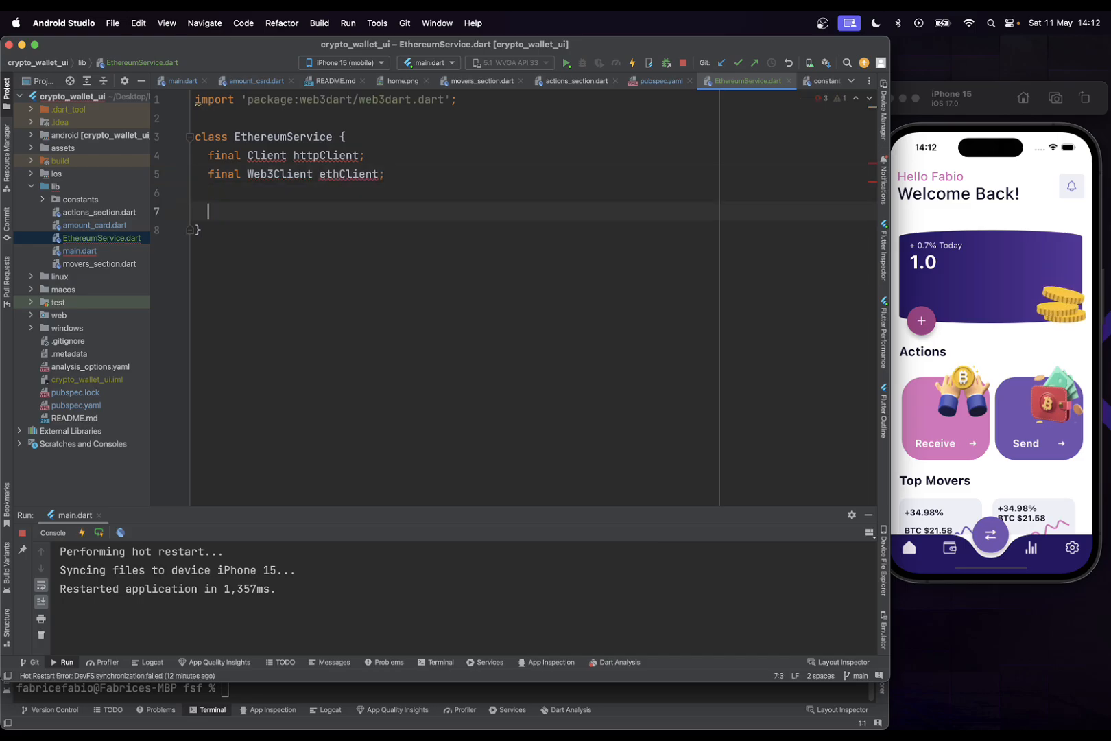
Write the EthereumService(String rpcUrl) constructor initializing httpClient = Client() and ethClient = Web3Client(rpcUrl, ...)
text(EthereumService)
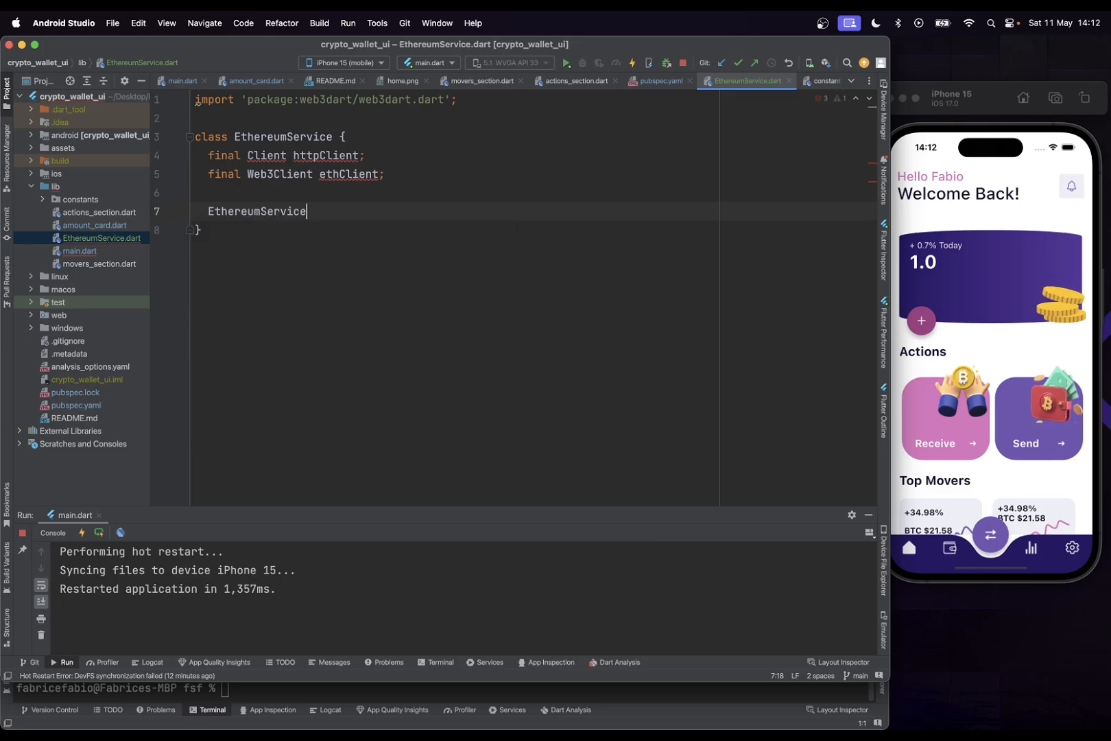
text((String)
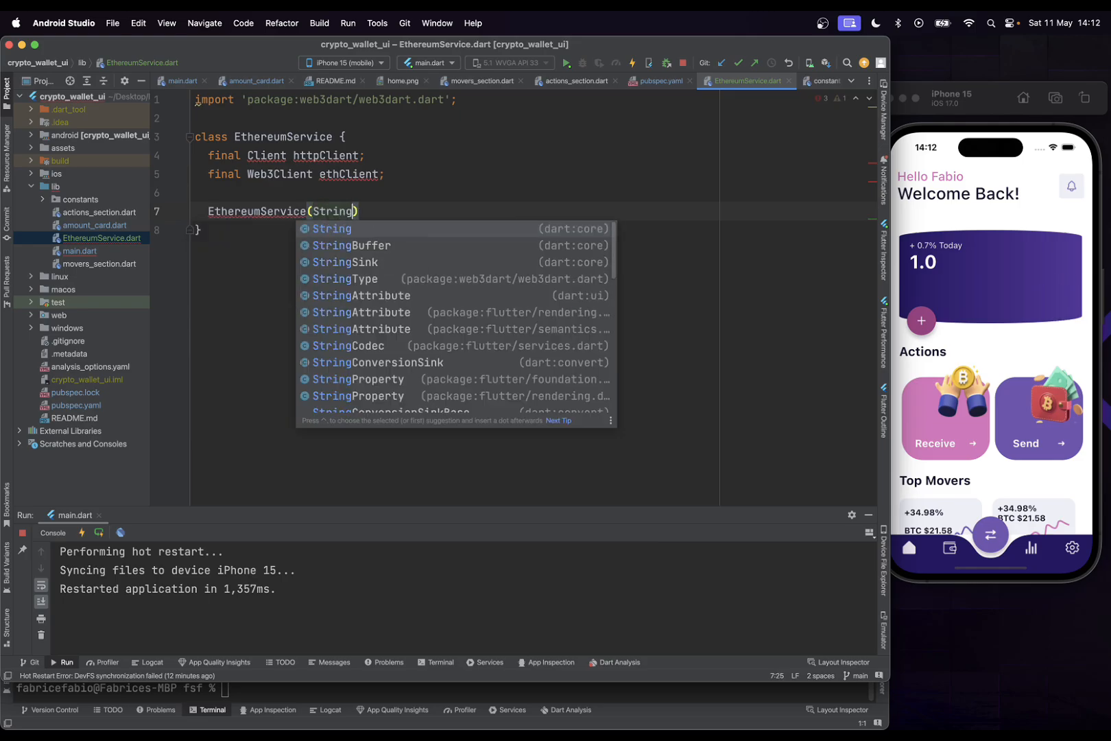
text(rpcU)
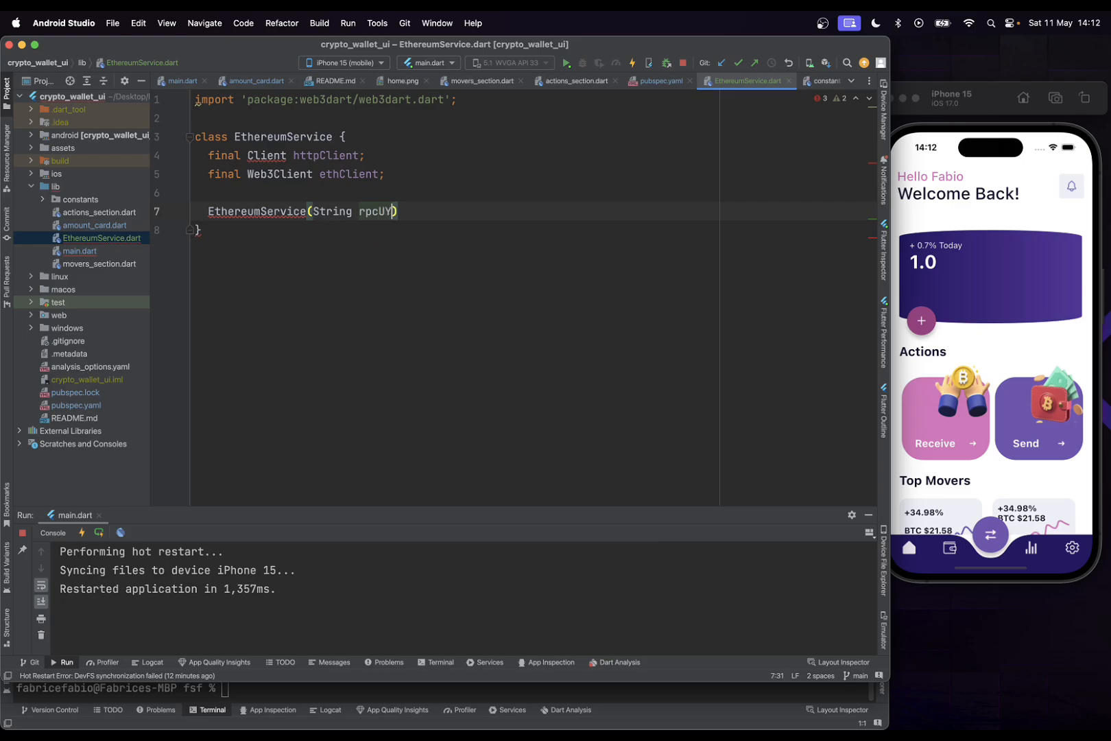
text(rl)
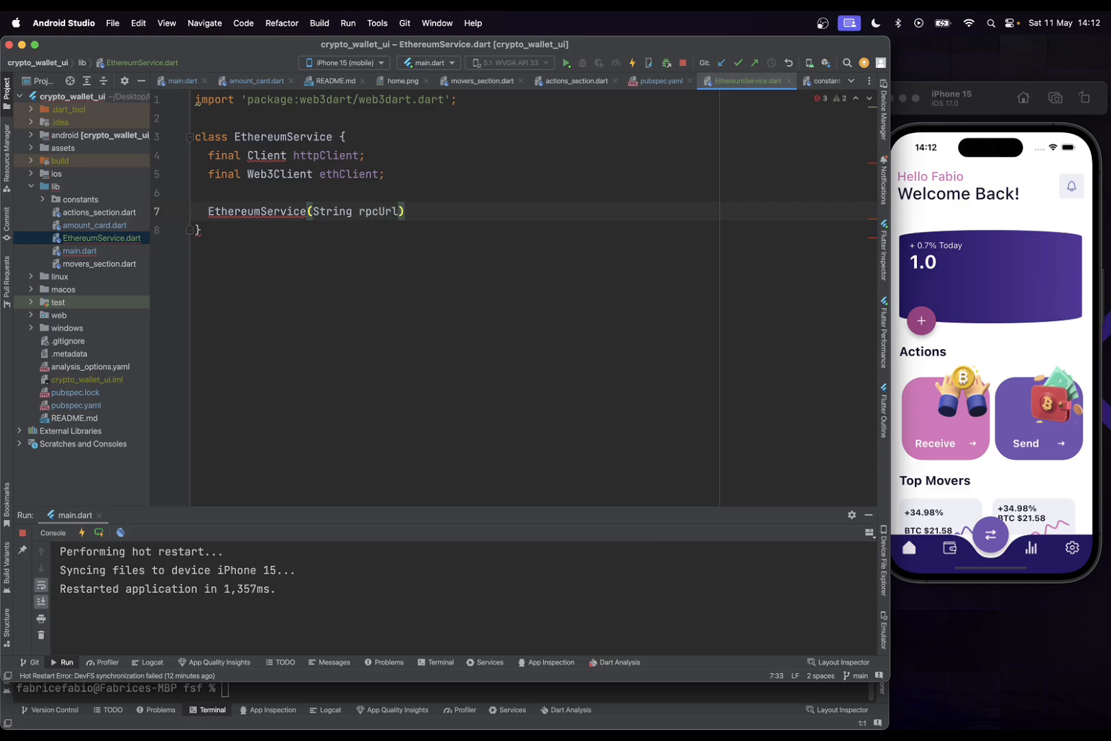
text(: httpClient)
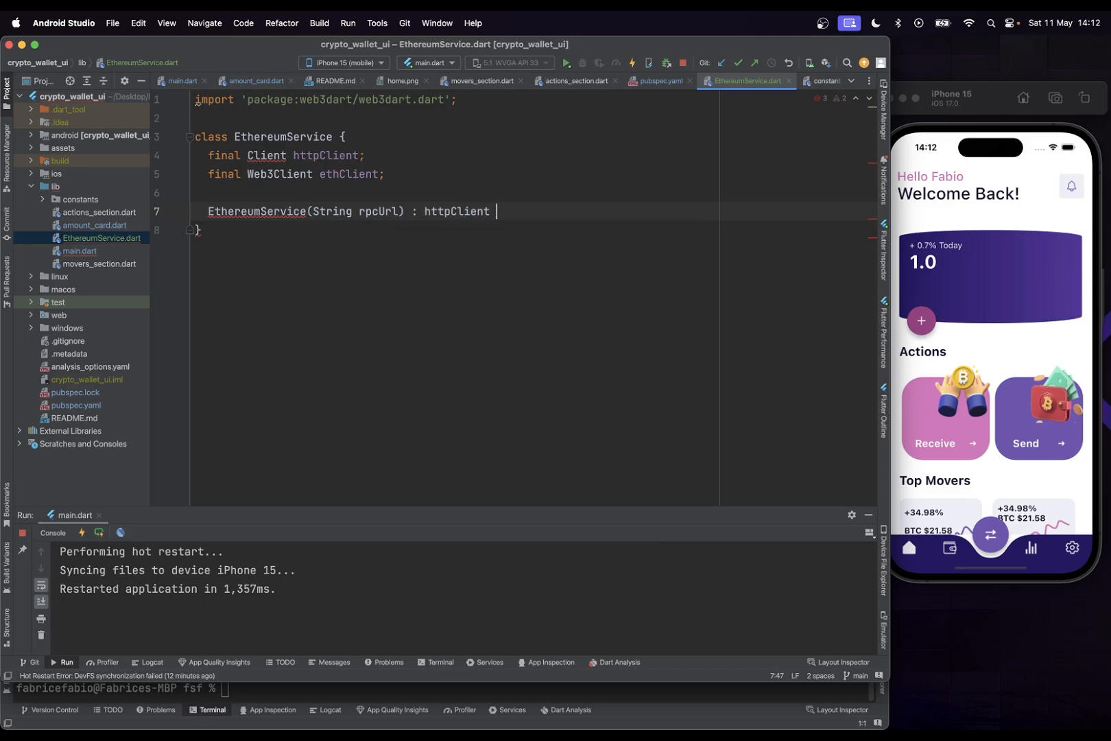
text(= Client)
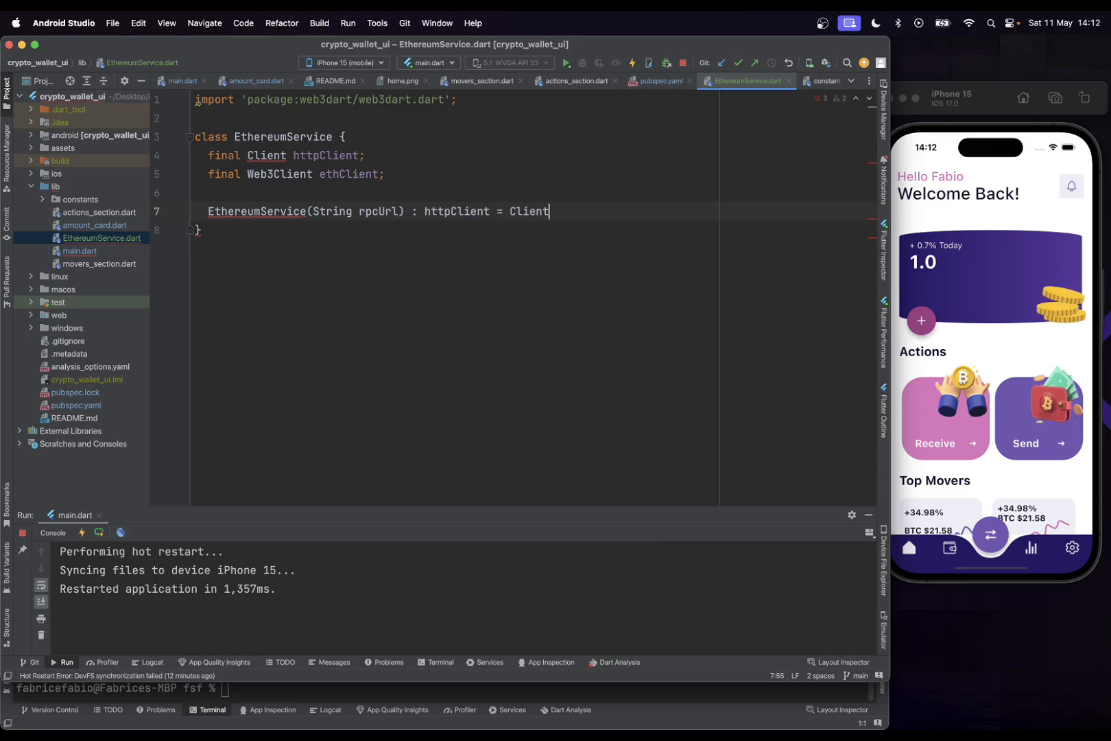
text(())
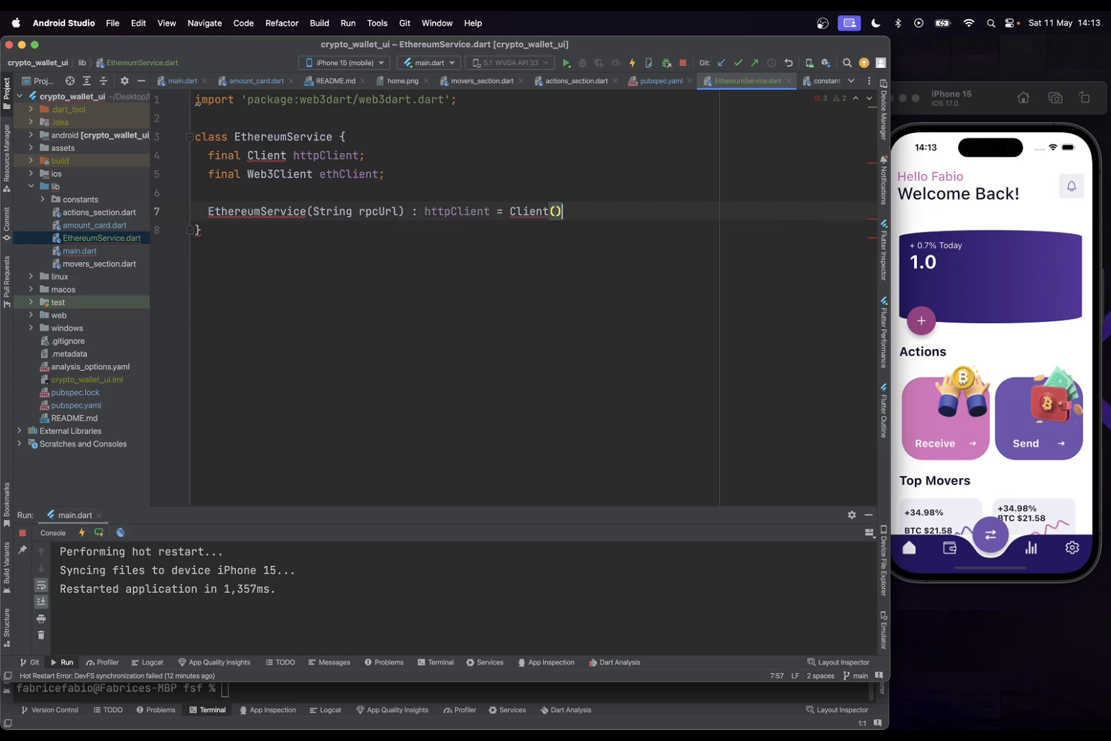
text(,)
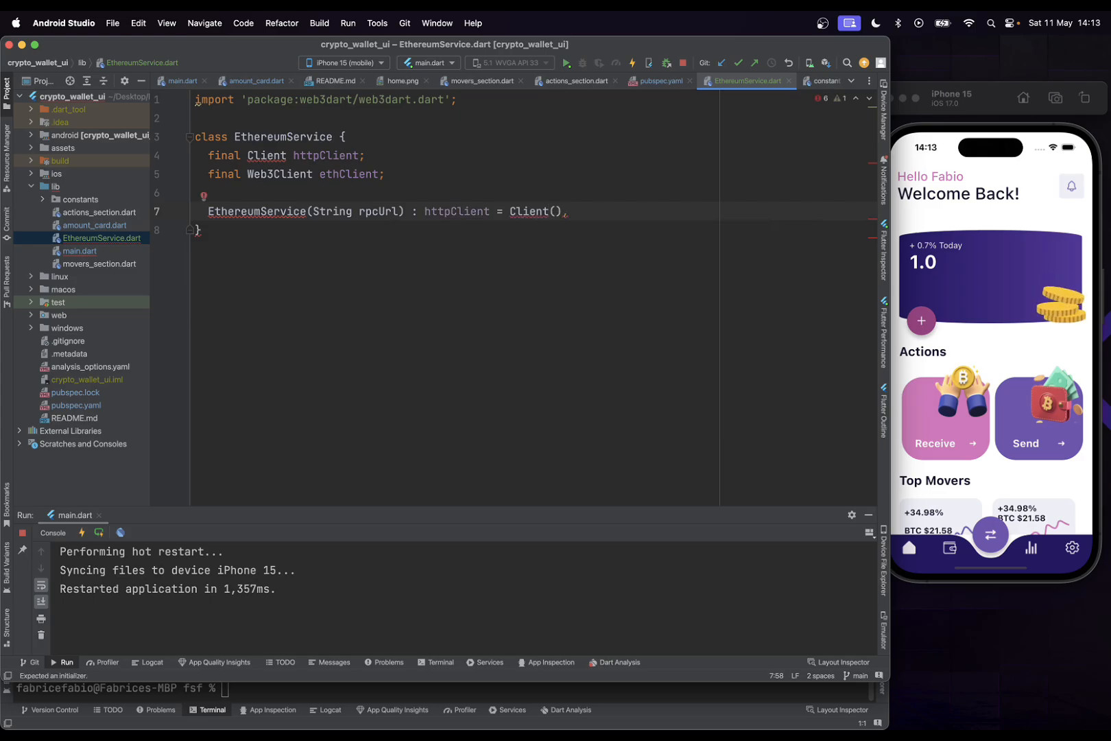
text(ethClient =)
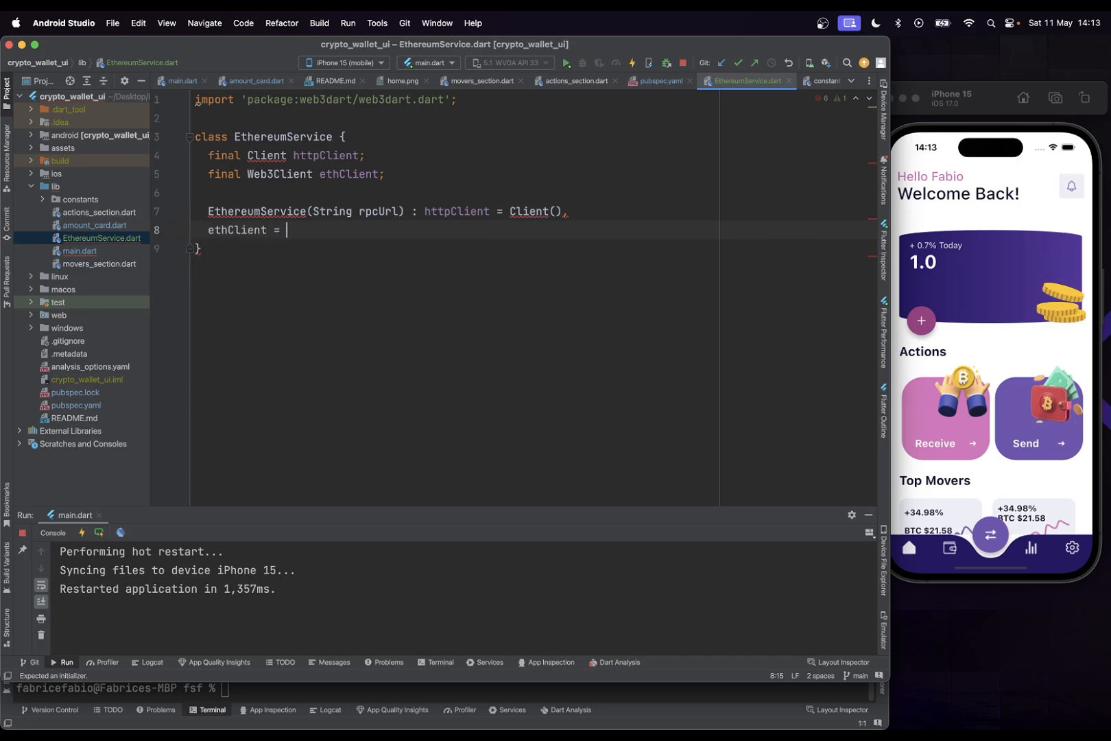
text(Web3Client(url, httpClient)
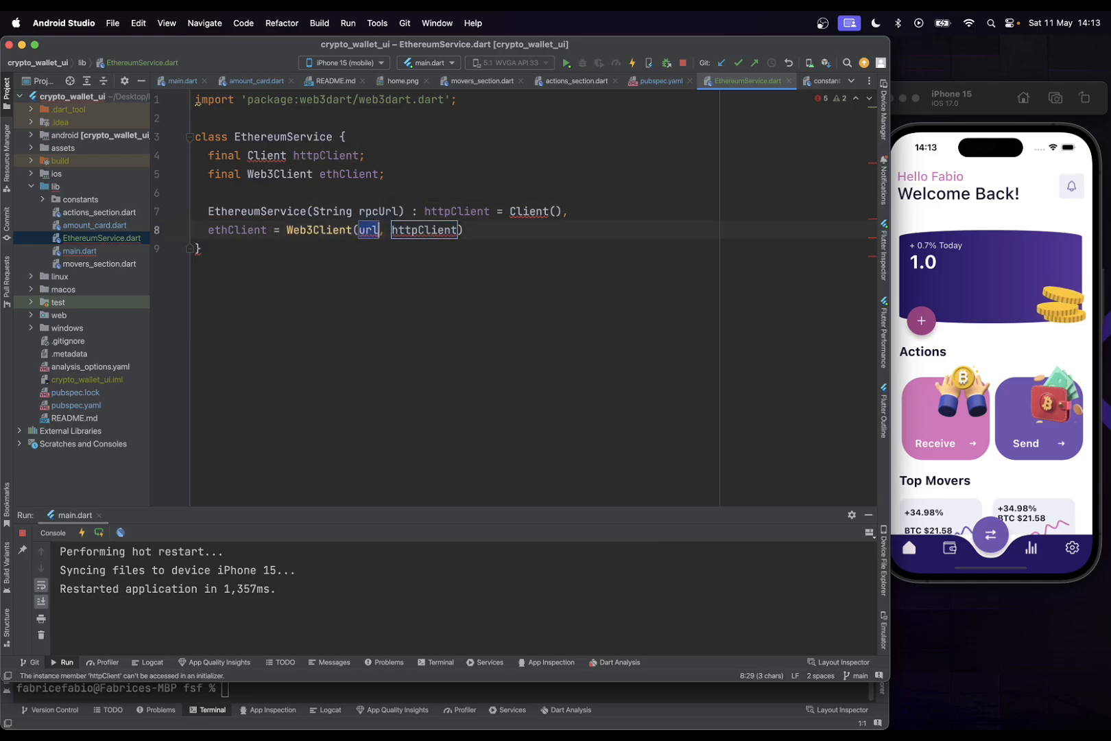
text(rpcUrl)
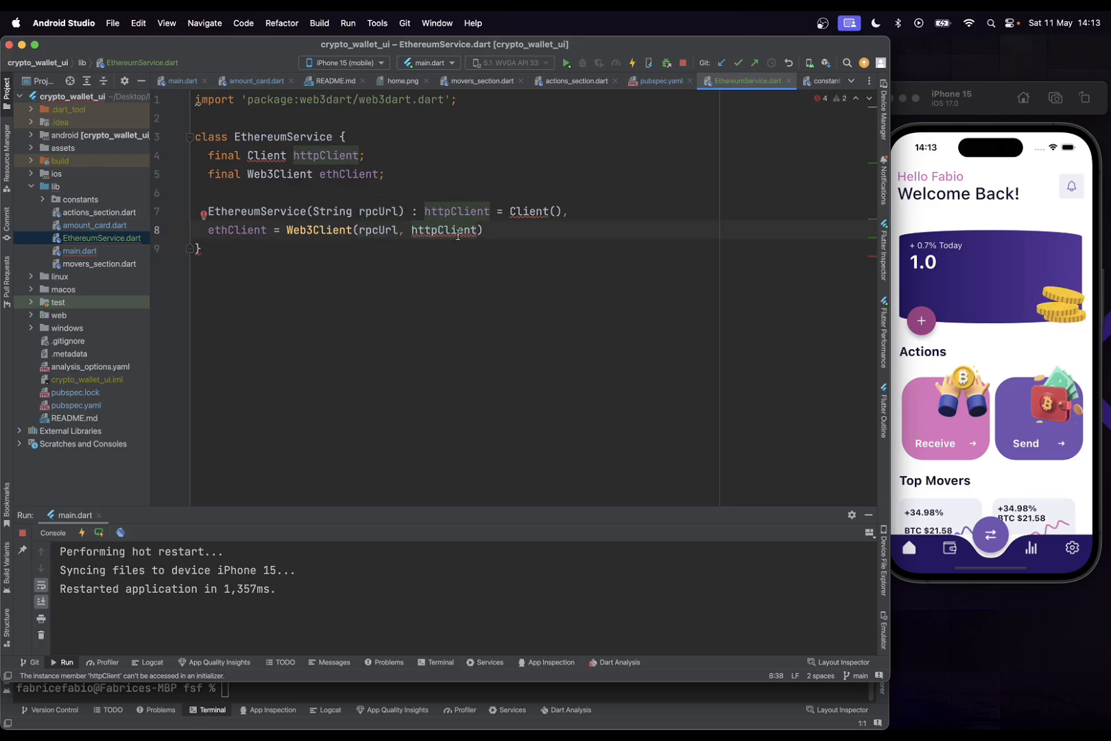
Import the http package and pass Client() as the Web3Client's second argument
double_click(446, 229)
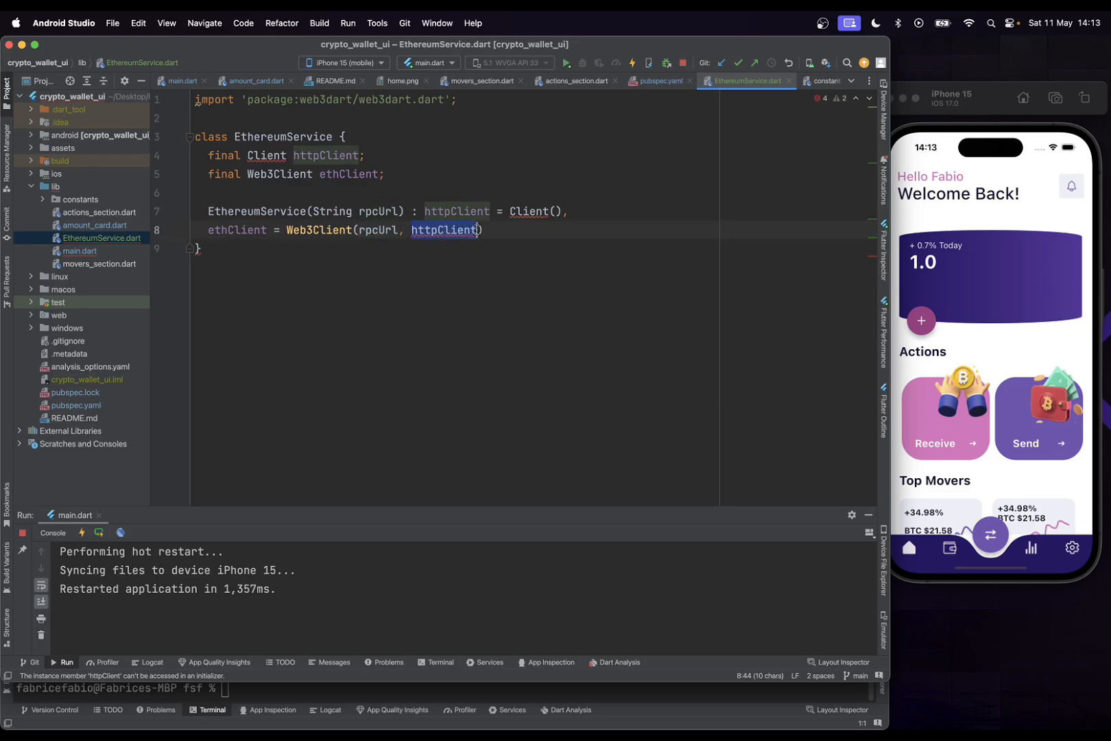
mouse_move(532, 211)
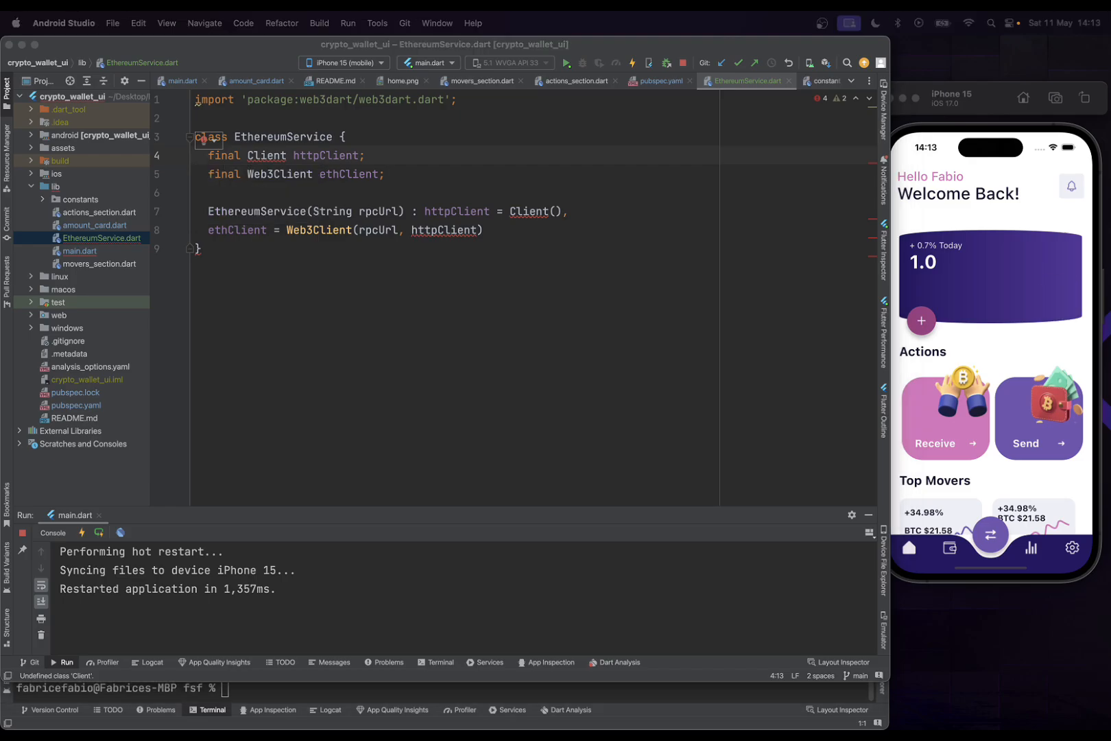
click(443, 118)
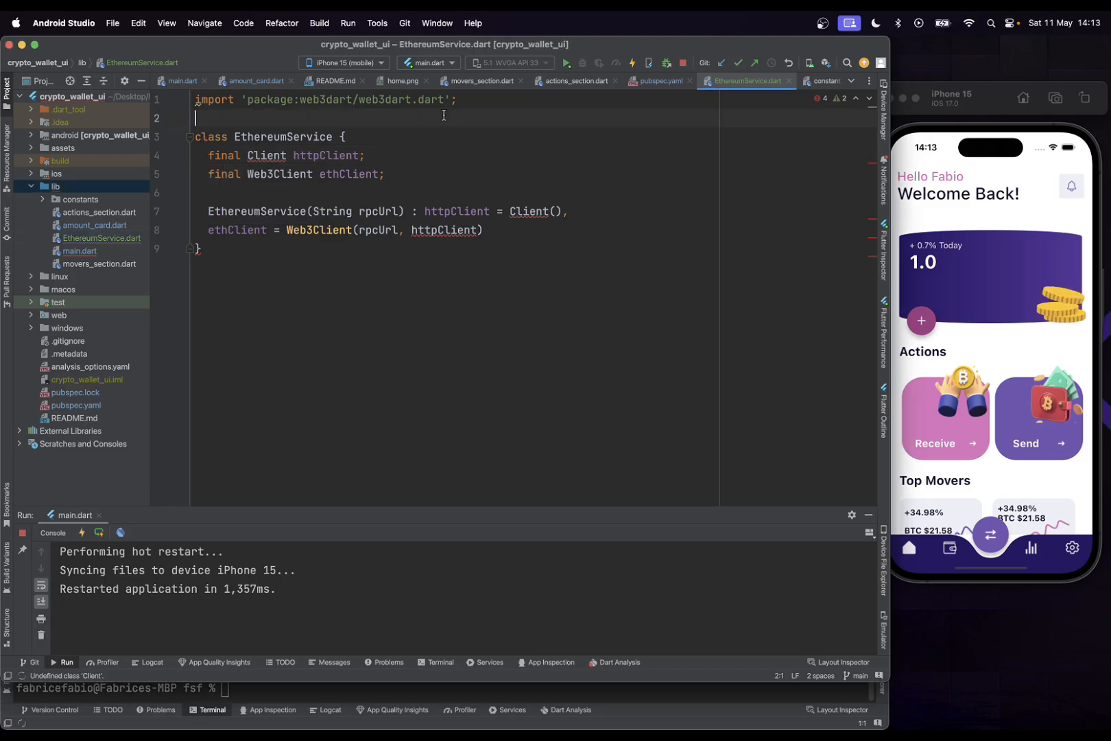
click(196, 99)
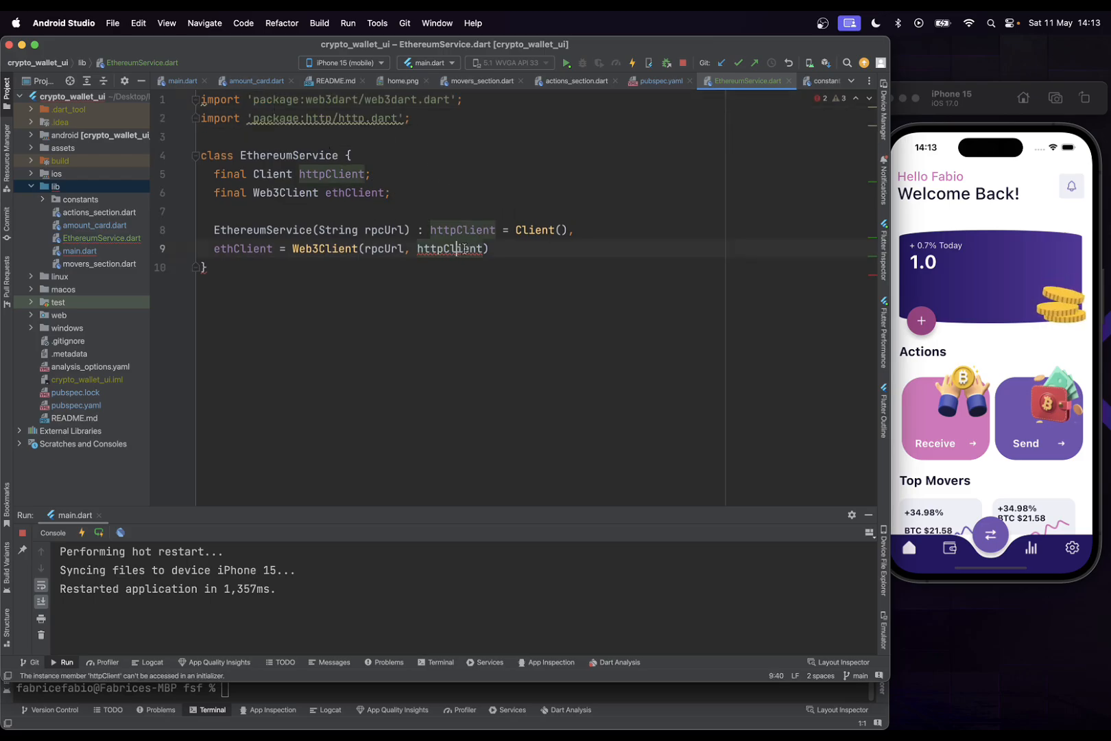
double_click(450, 249)
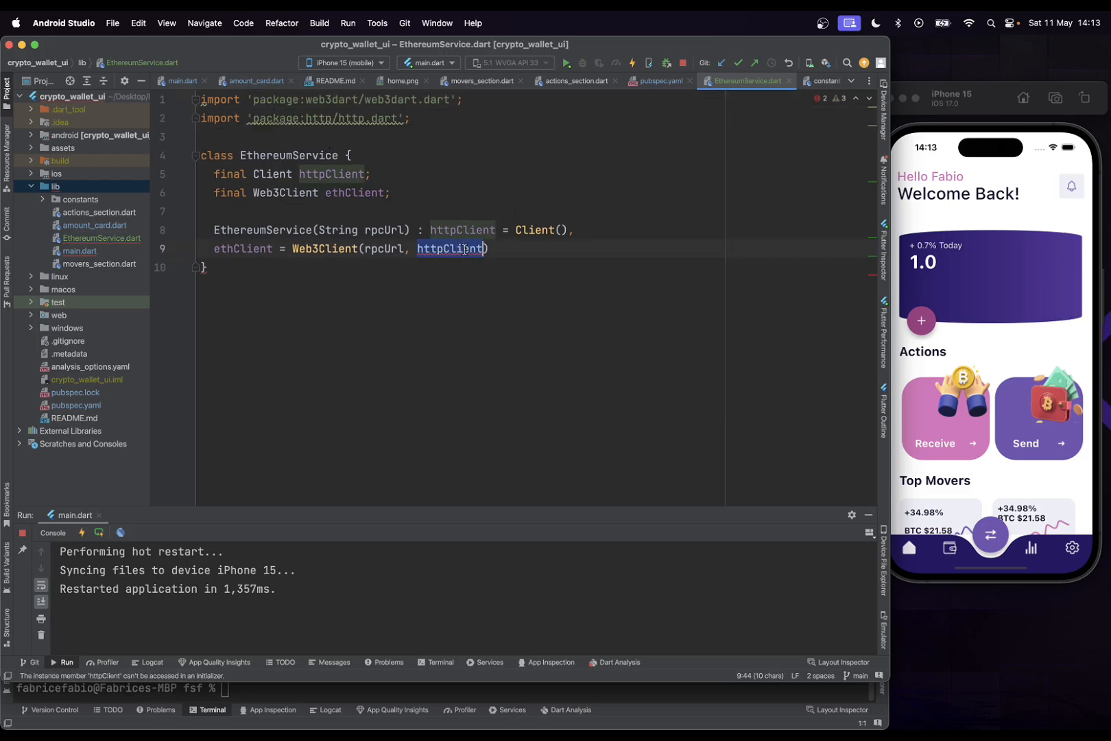
text(Client())
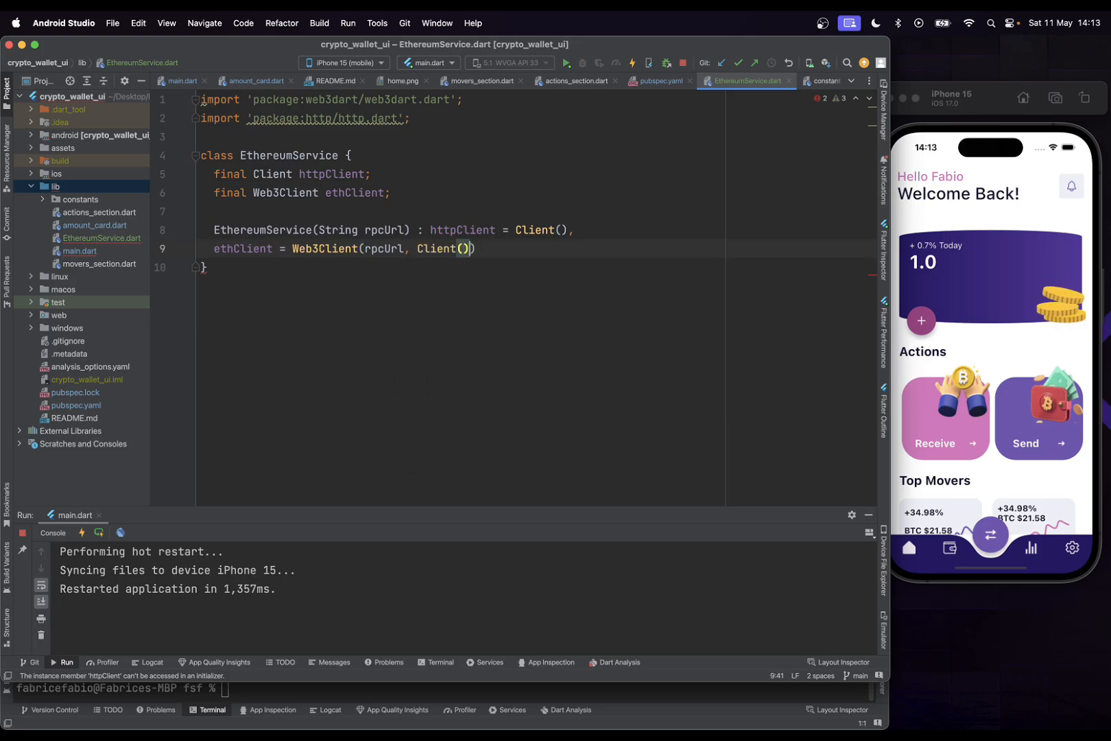
text(;)
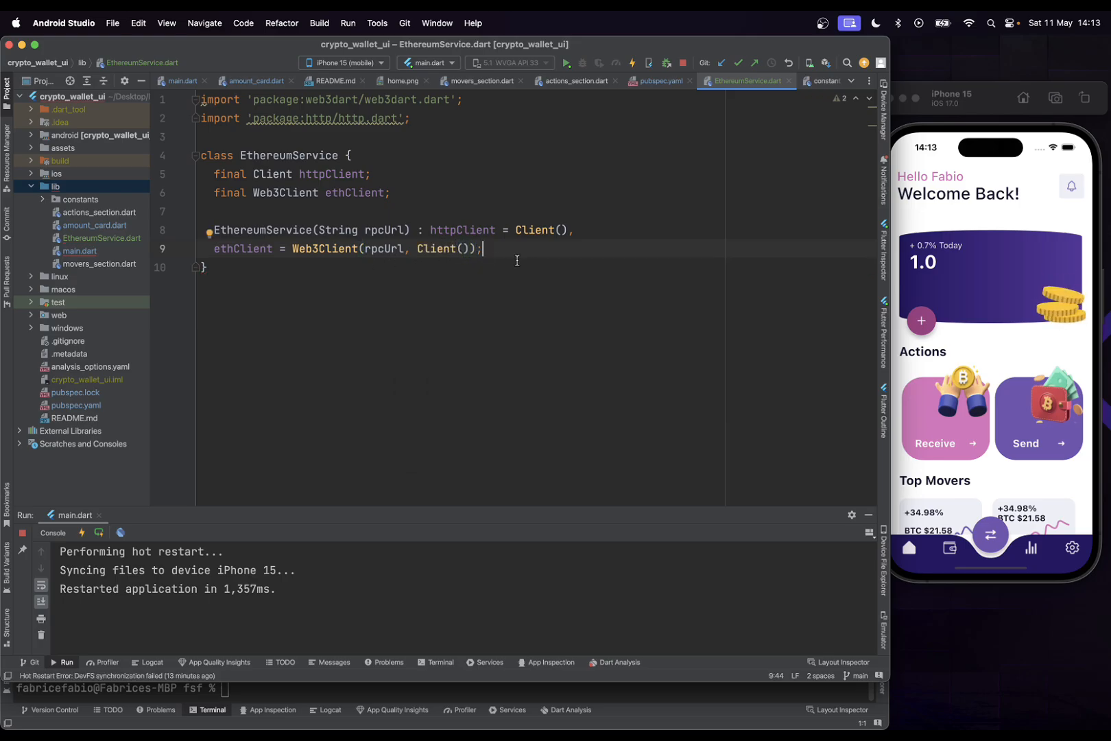
Add an async getBalance(String address) method signature
text(F)
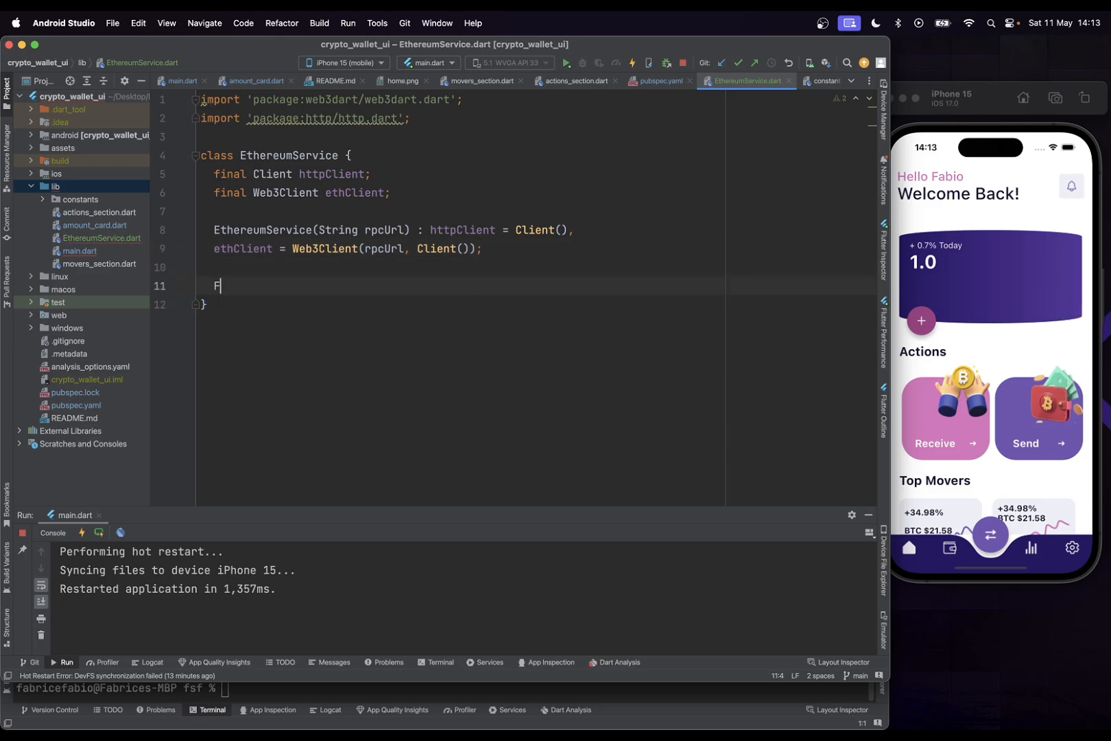
text(g)
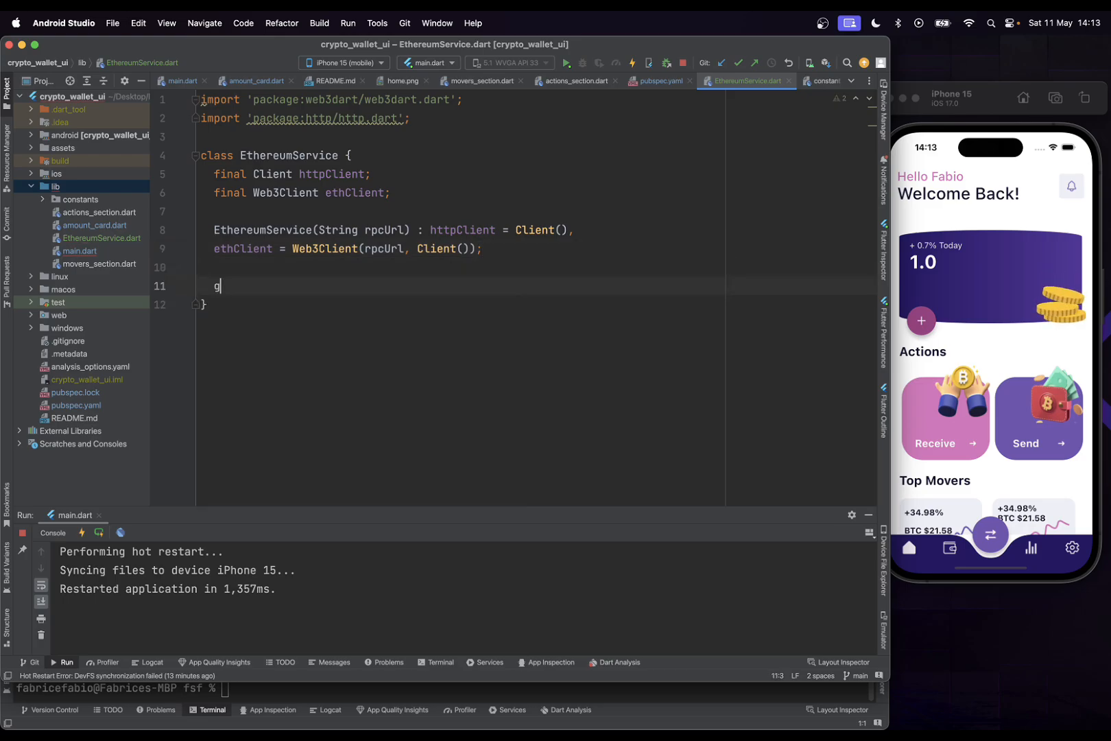
text(etBalance)
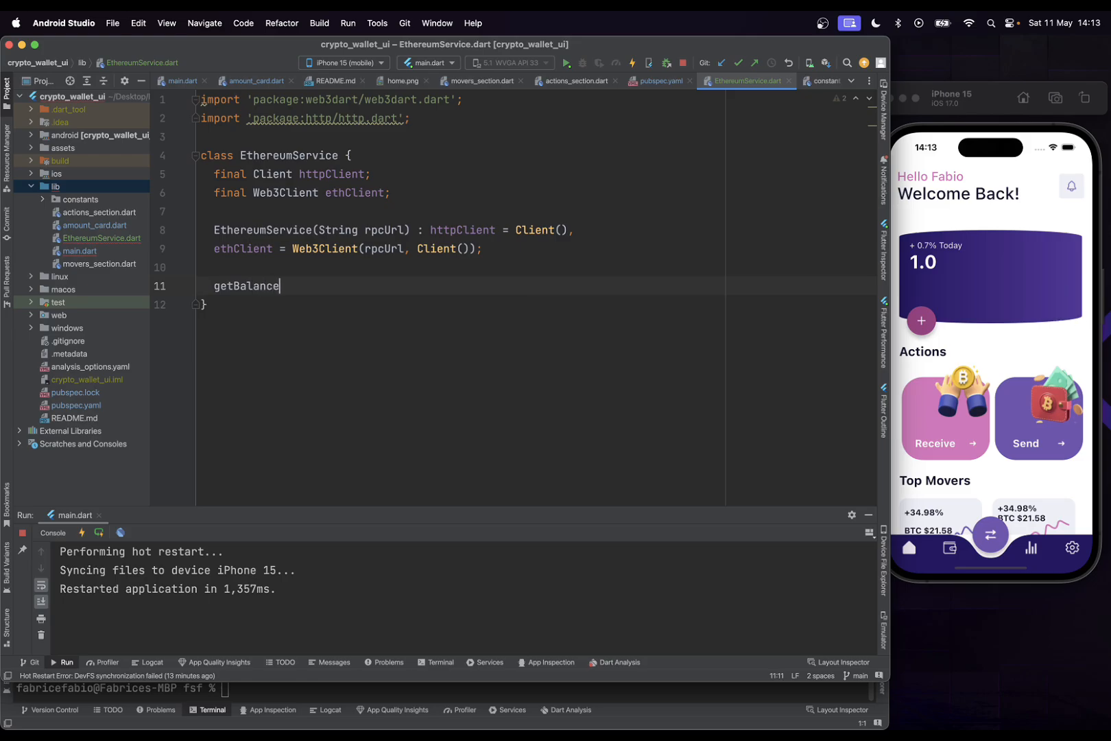
text((S)
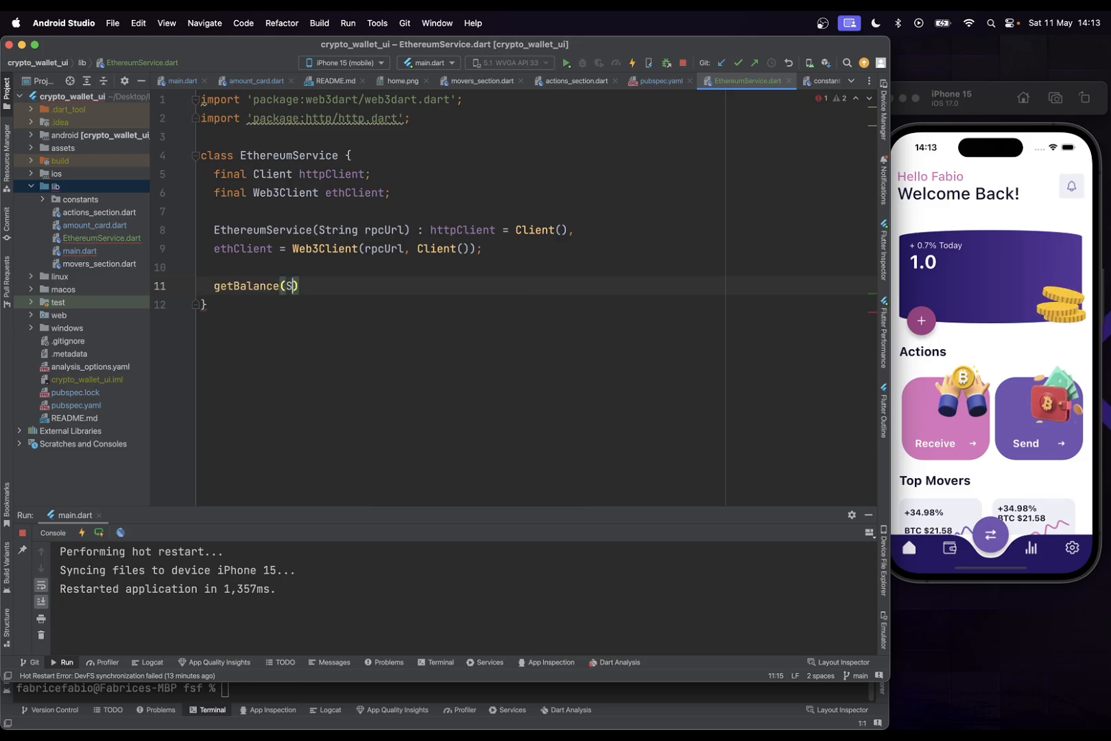
text(tring address)
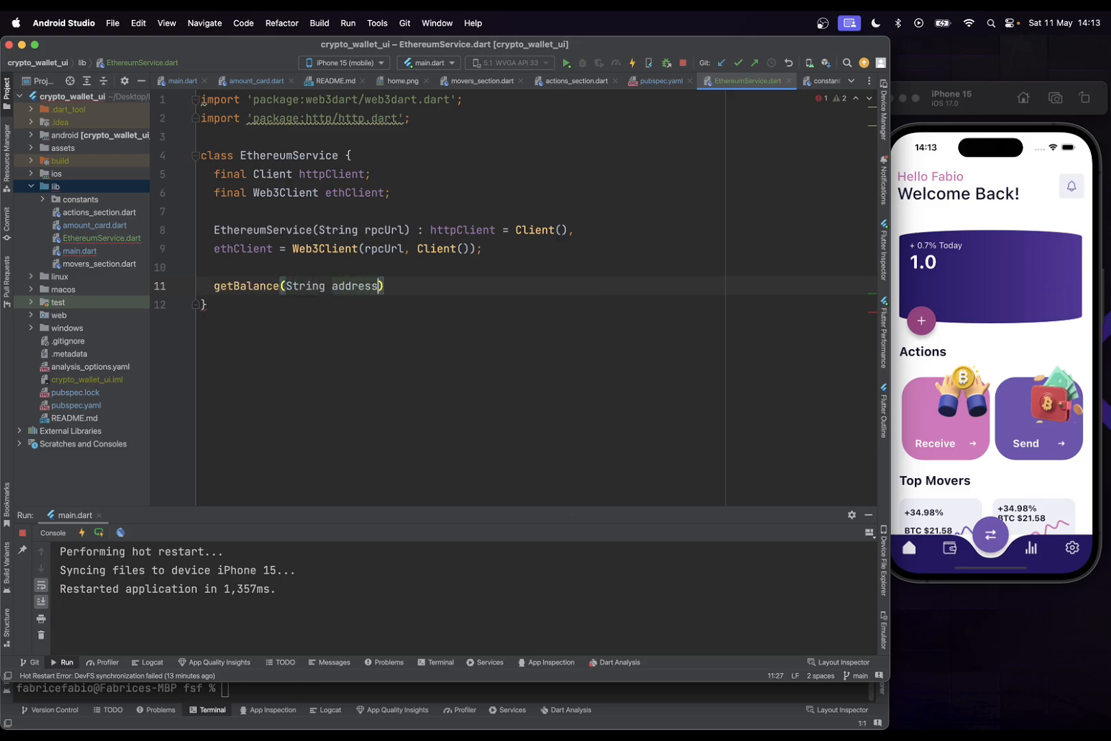
text({)
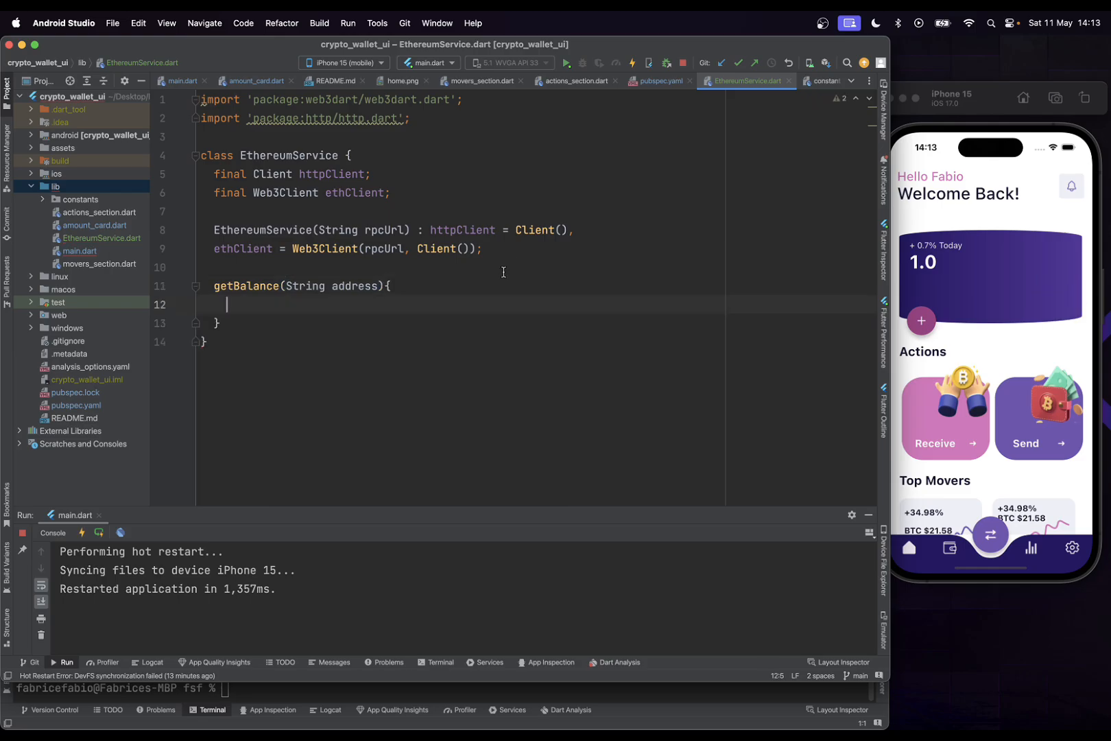
text(as)
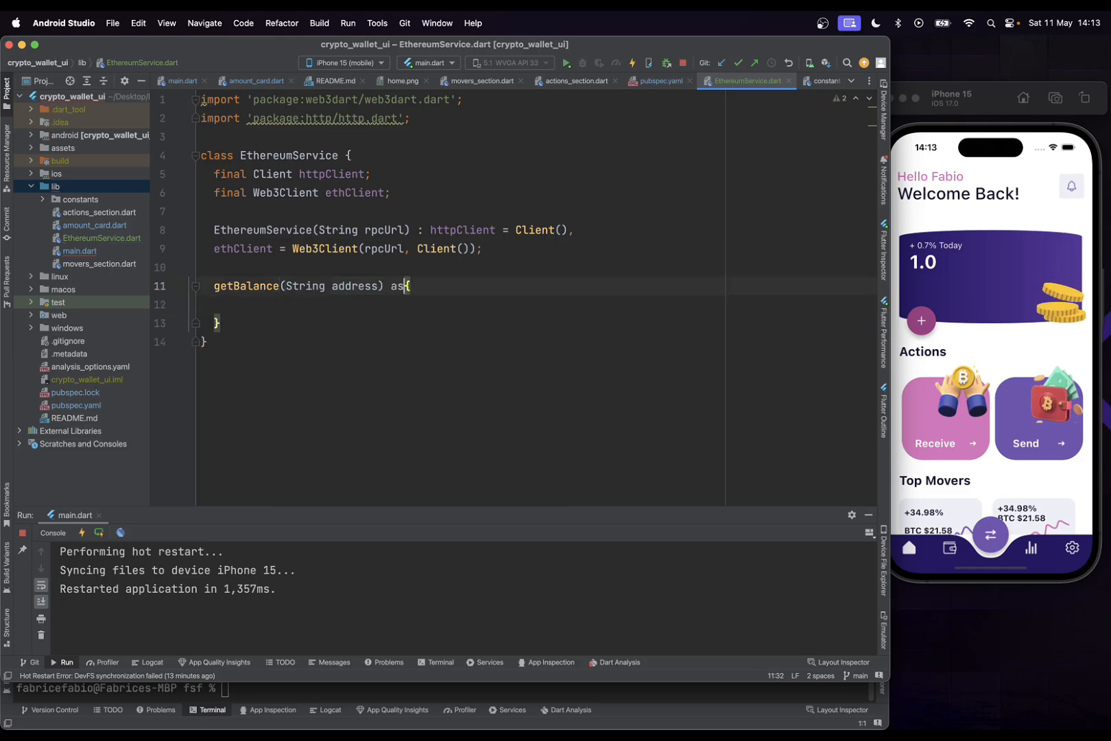
text(ync)
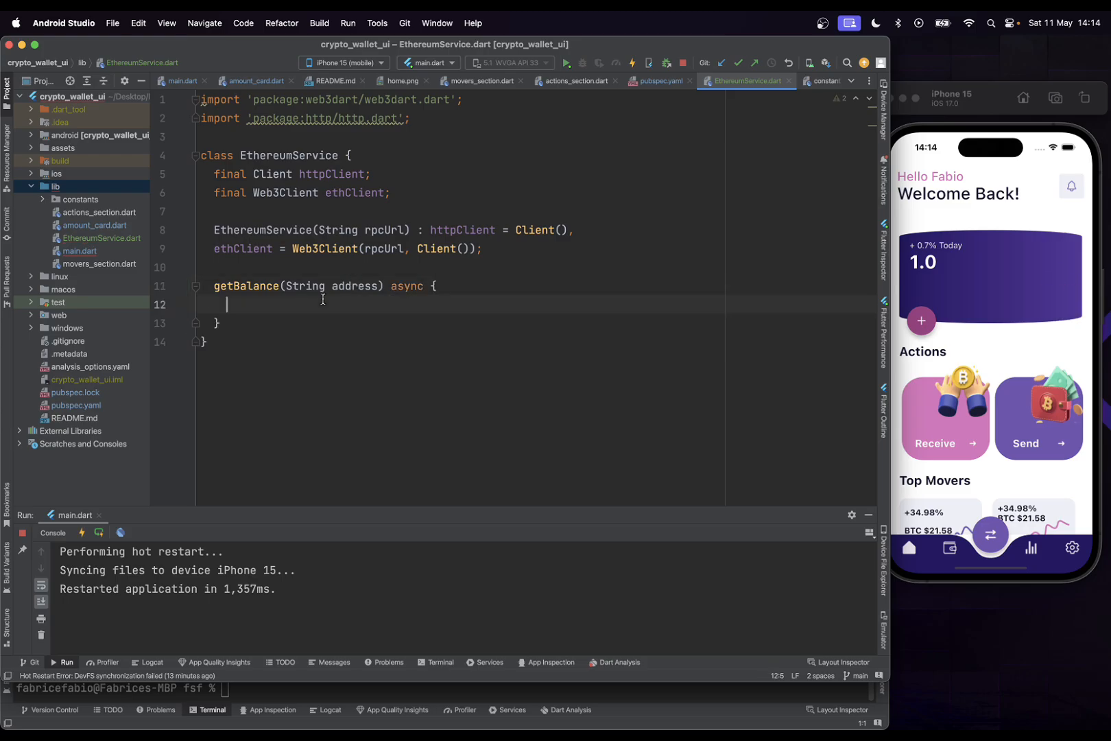
Build ethereumAddress via EthereumAddress.fromHex(address) and return ethClient.getBalance(ethereumAddress)
text(final ethereu)
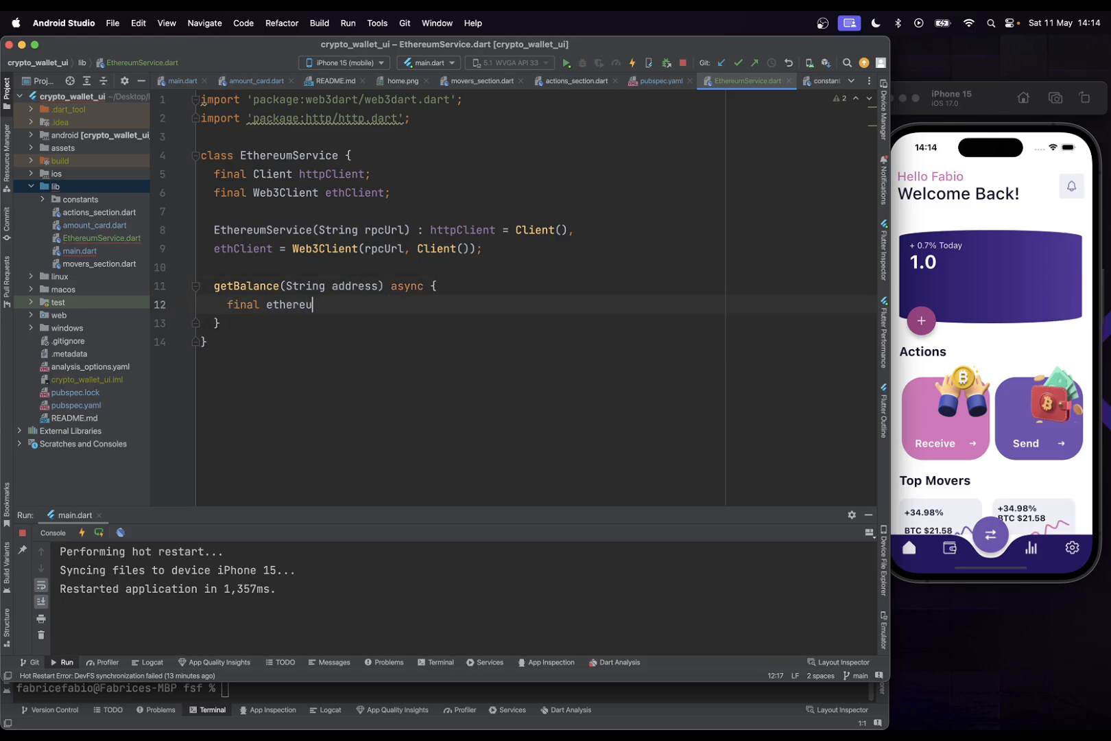
text(maddres)
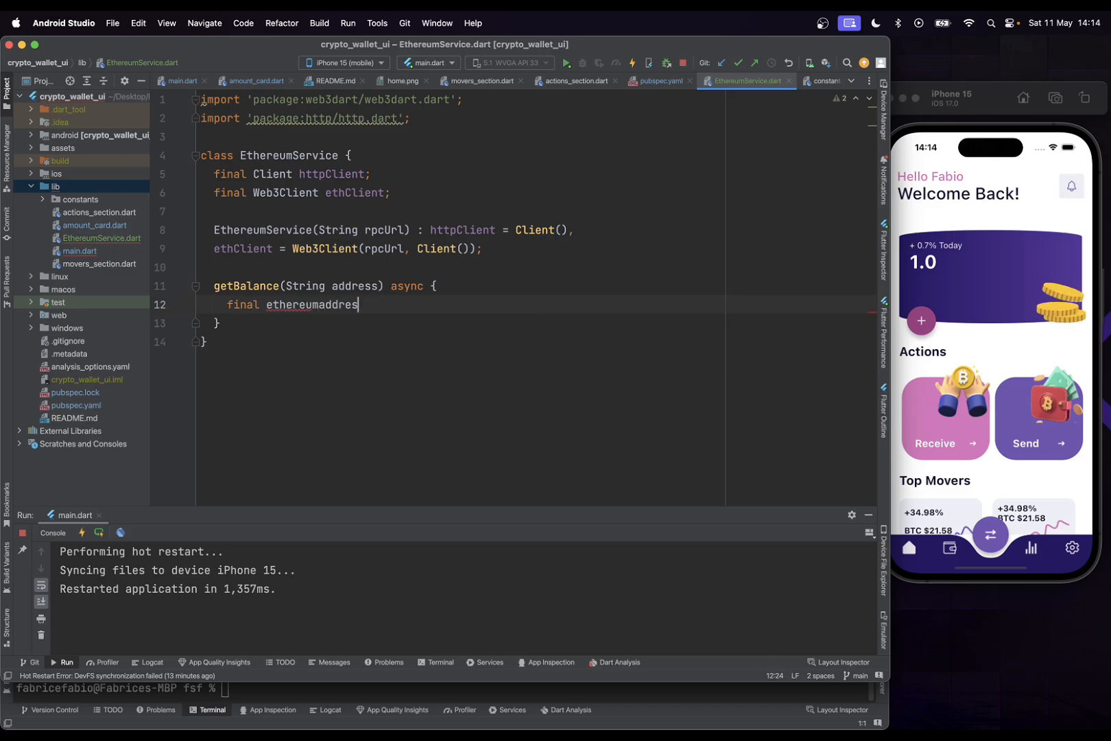
text(Address)
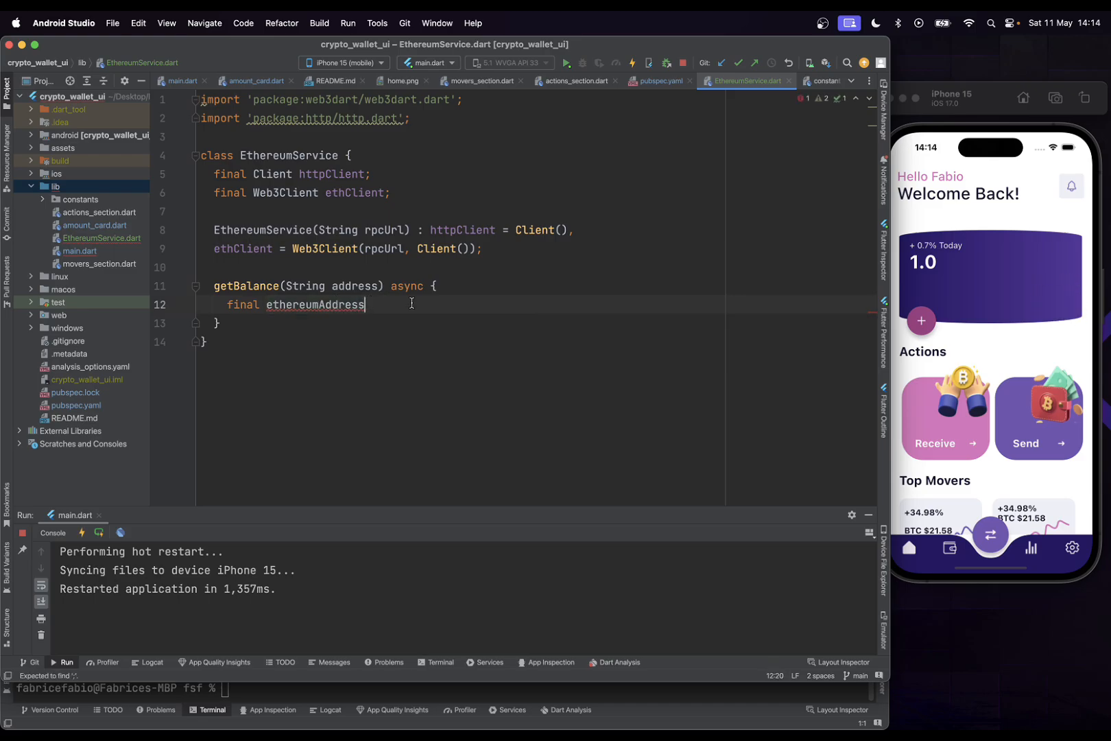
text(= Et)
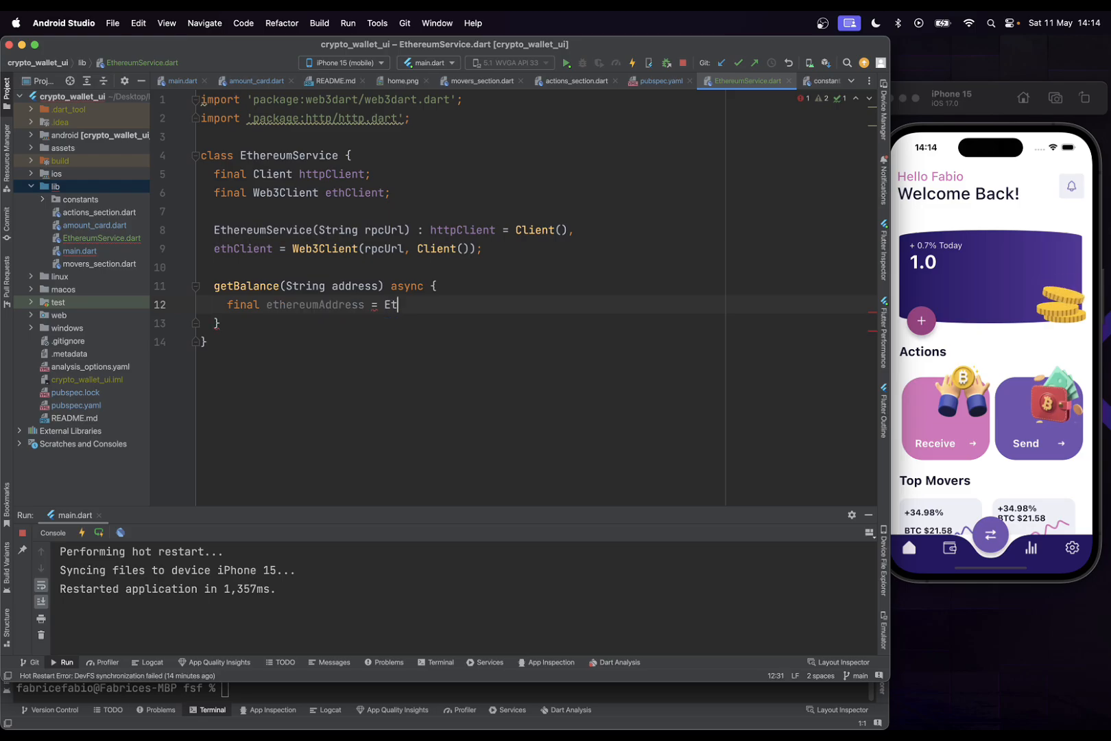
text(hereumAddress.fromHex(hex)
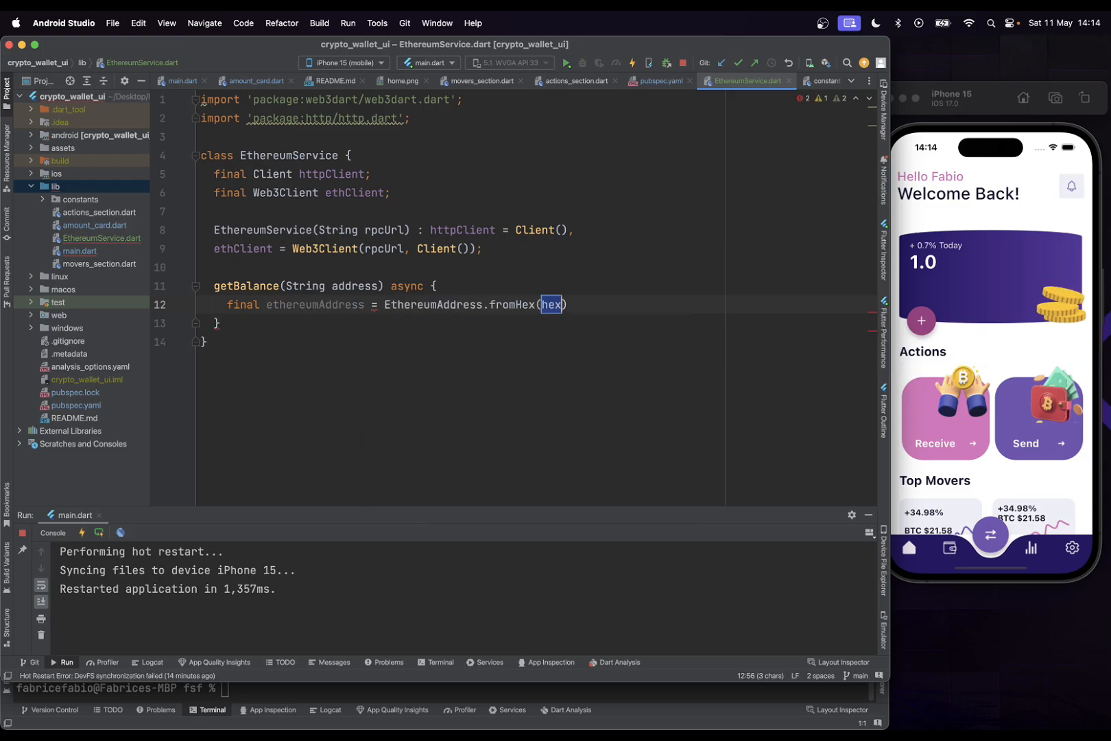
mouse_move(552, 304)
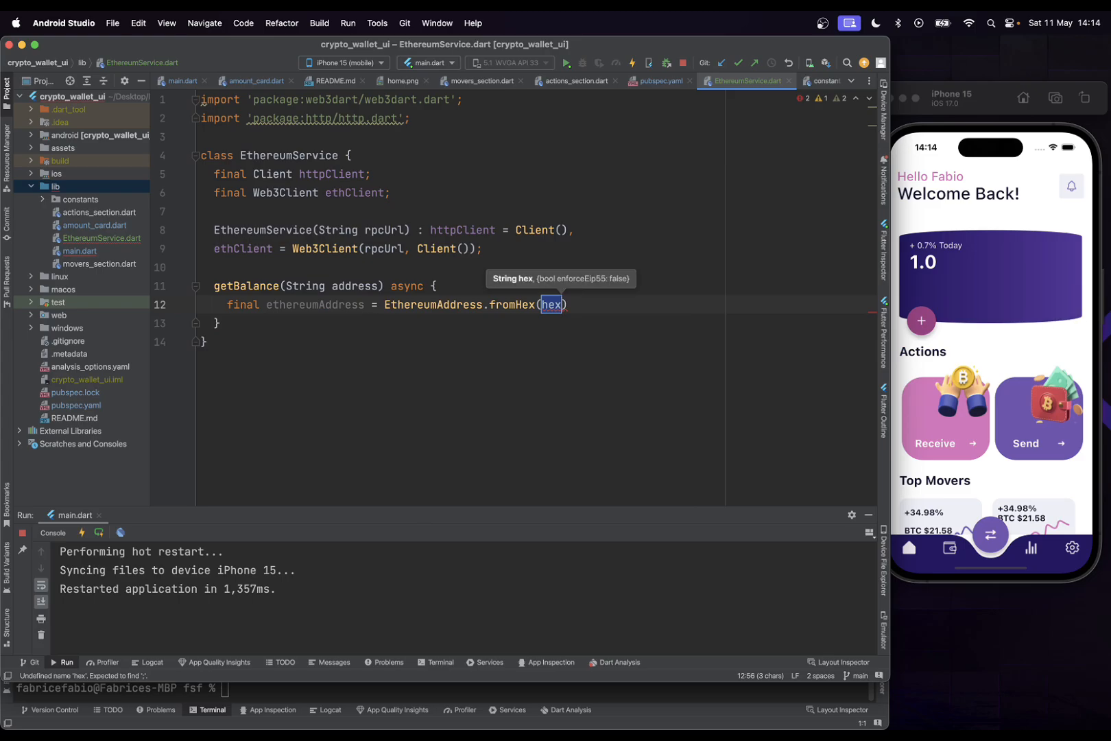
text(address)
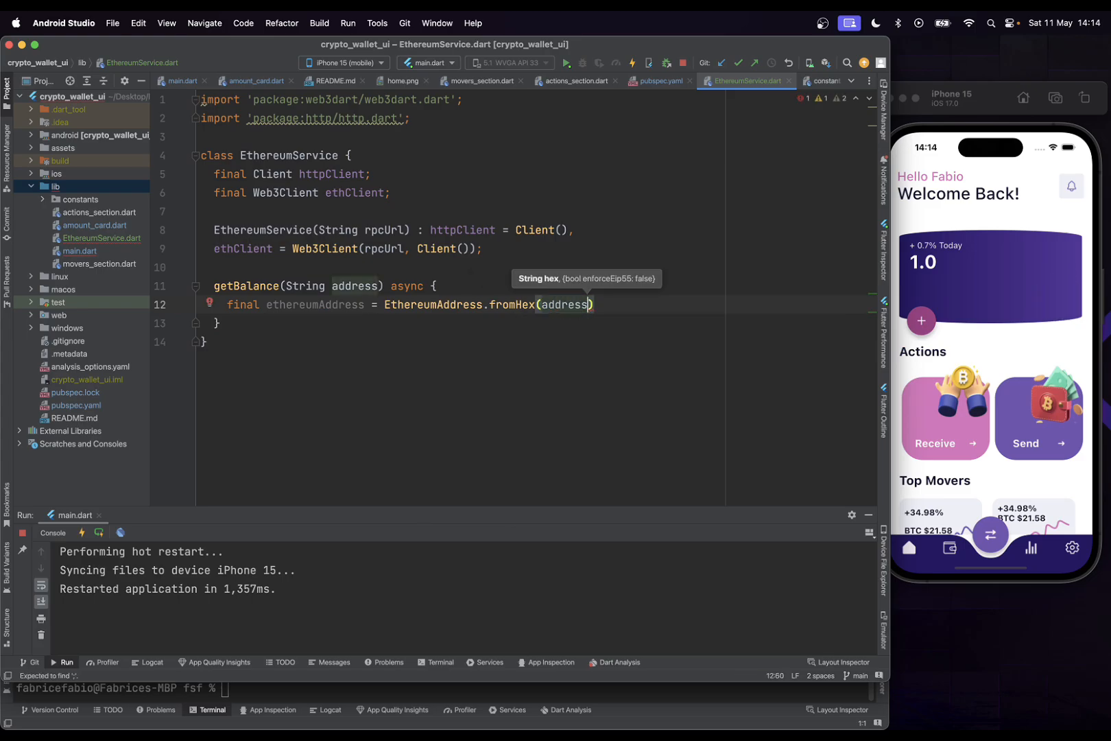
text(;)
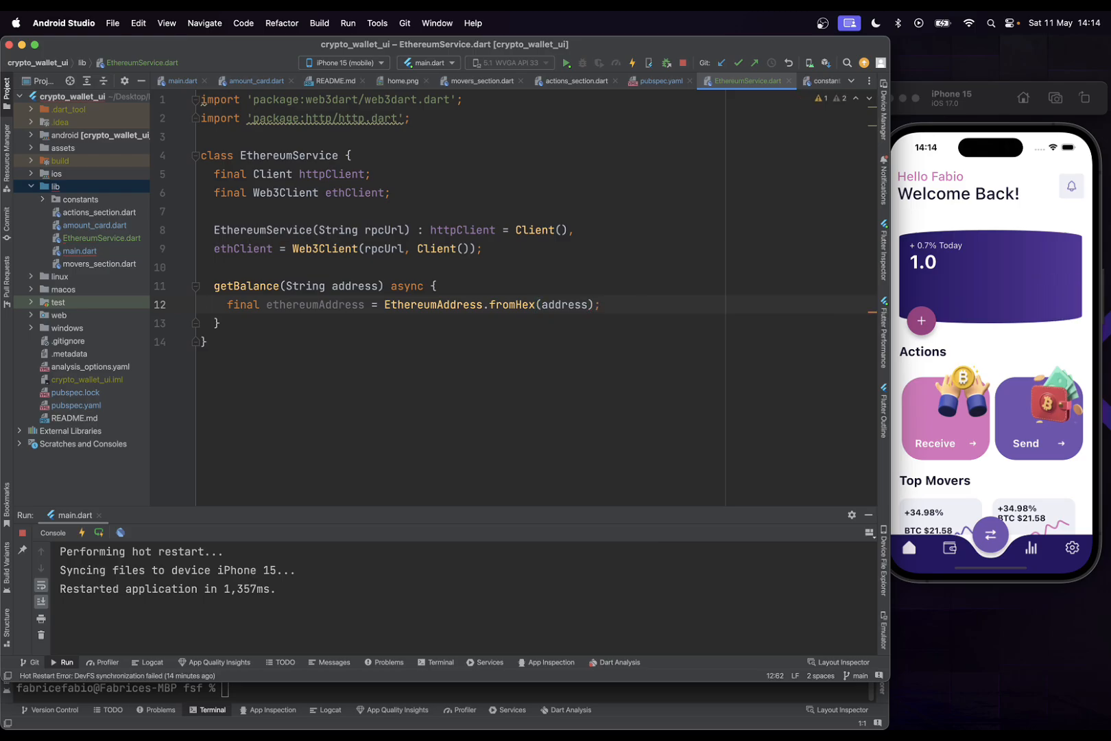
text(return await)
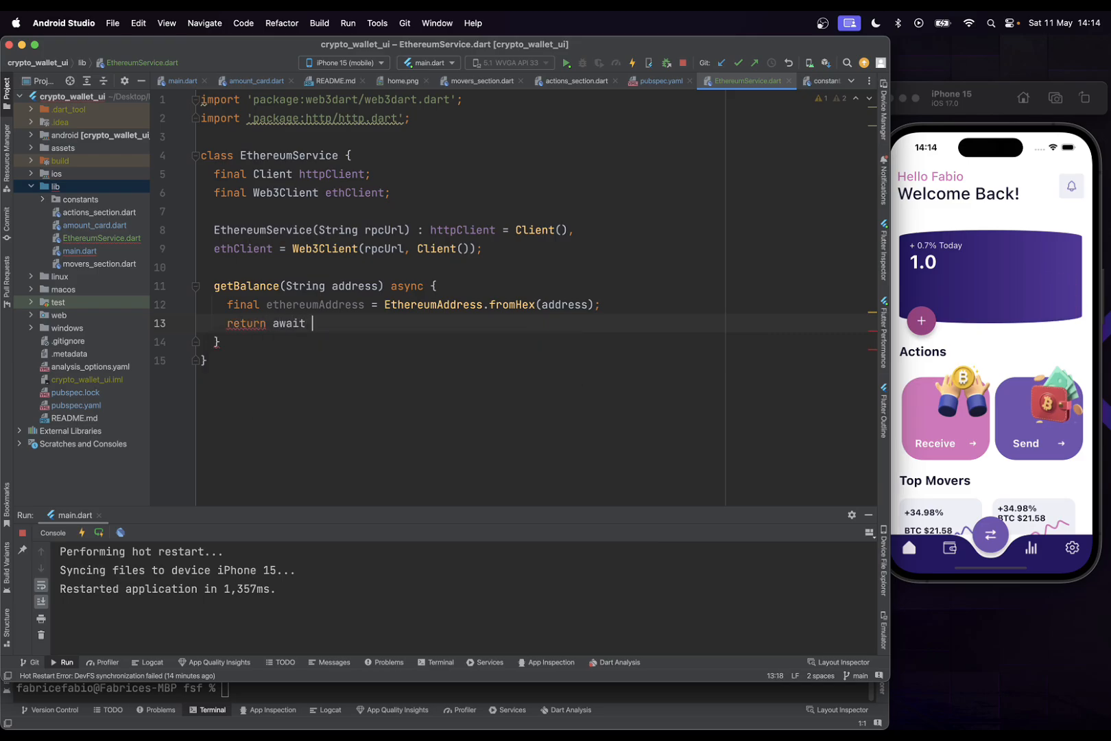
text(ethClient)
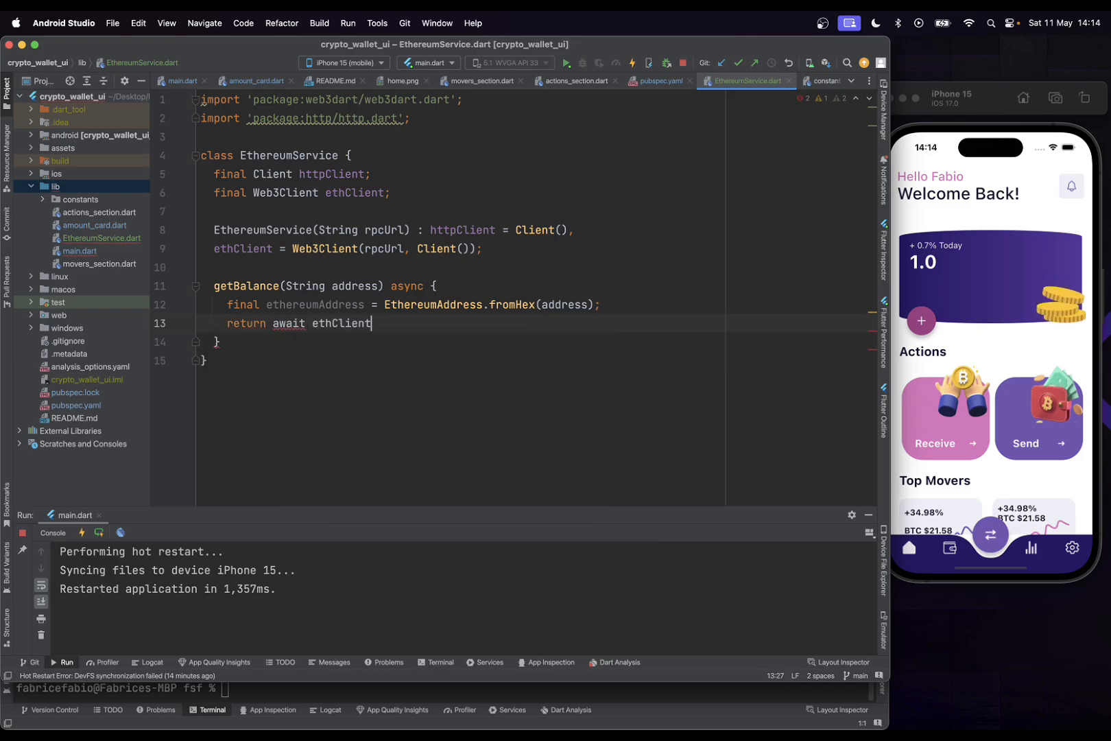
text(.getBalance(address)
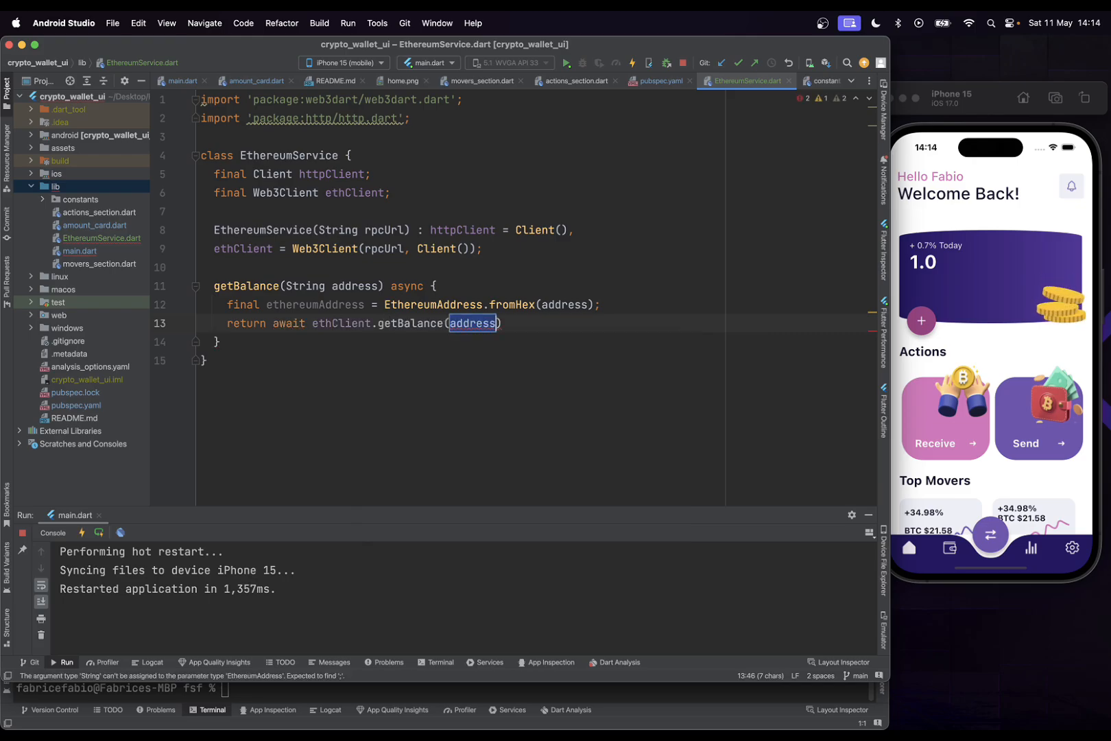
text(ethereumAddress)
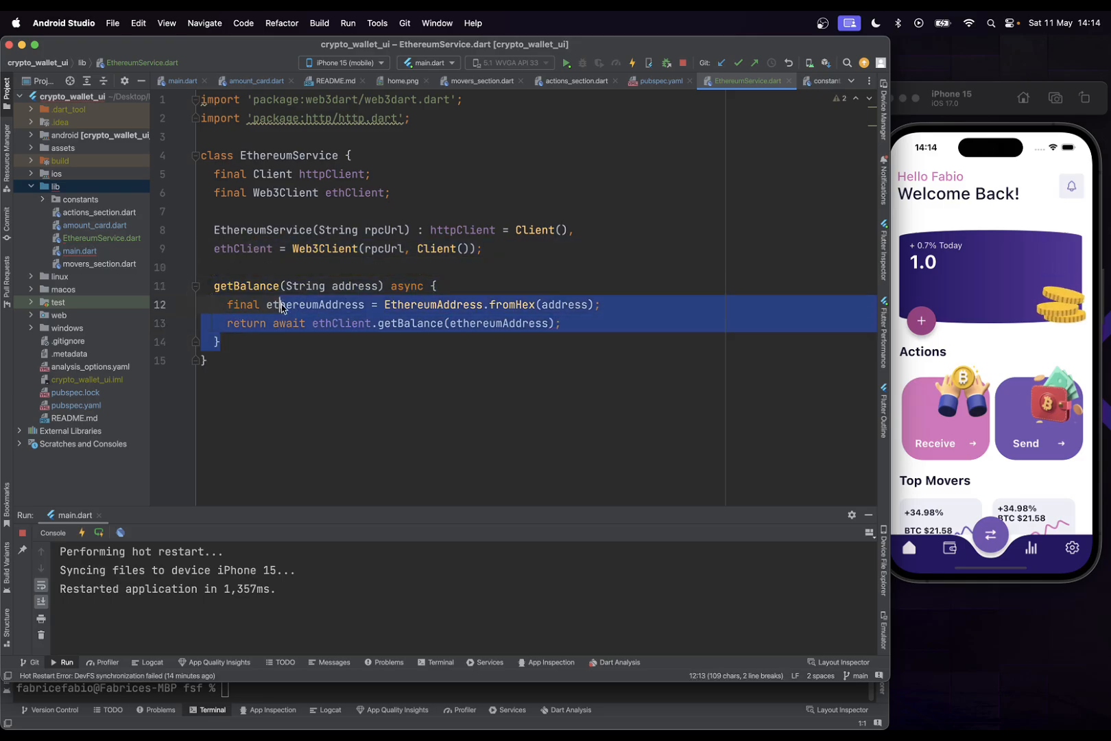
Trace _balance usages in main.dart and amount_card.dart to see where it feeds the amount card
click(268, 285)
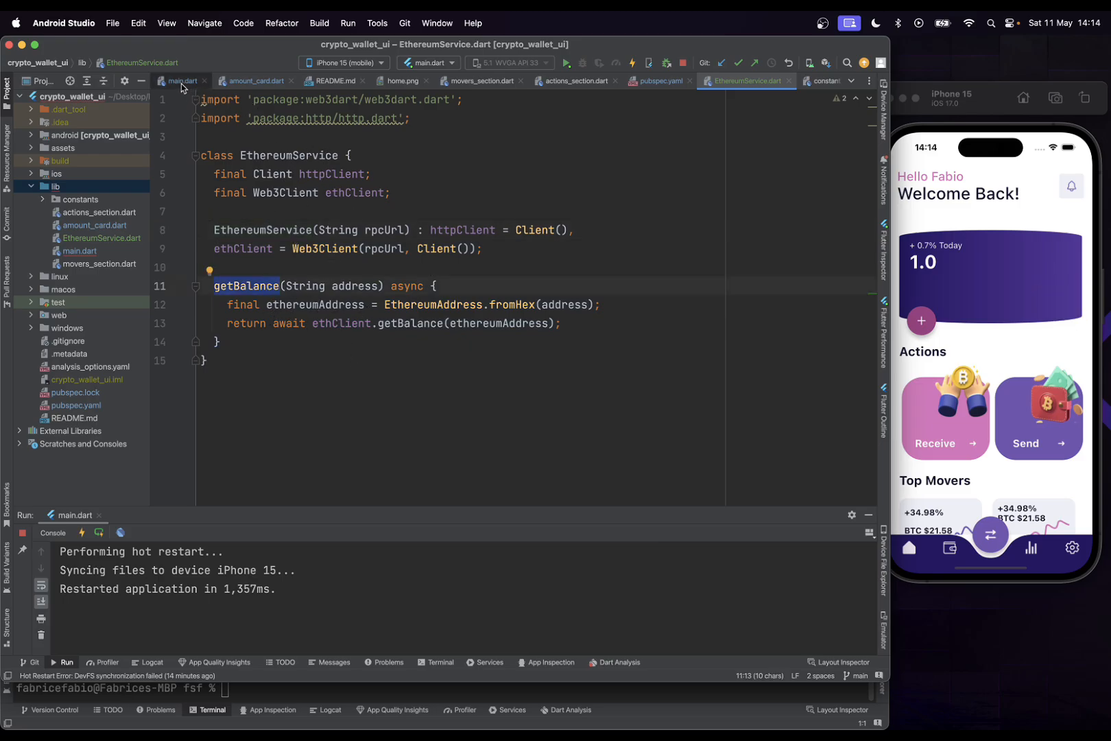
click(181, 81)
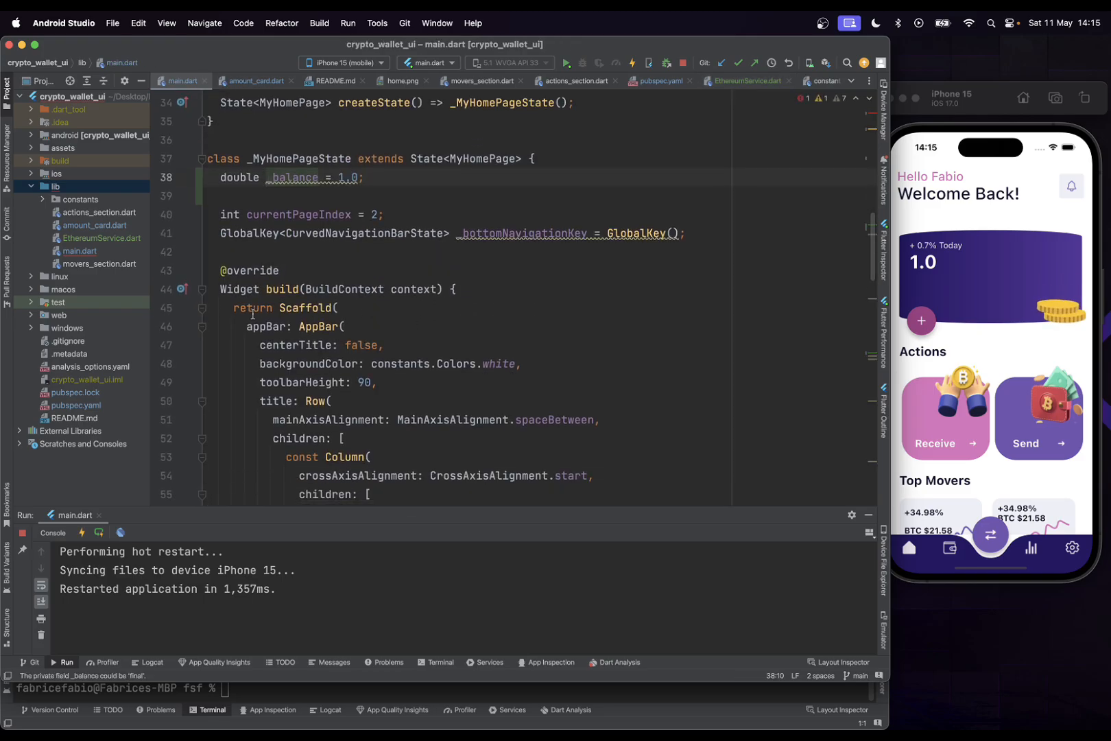
double_click(292, 178)
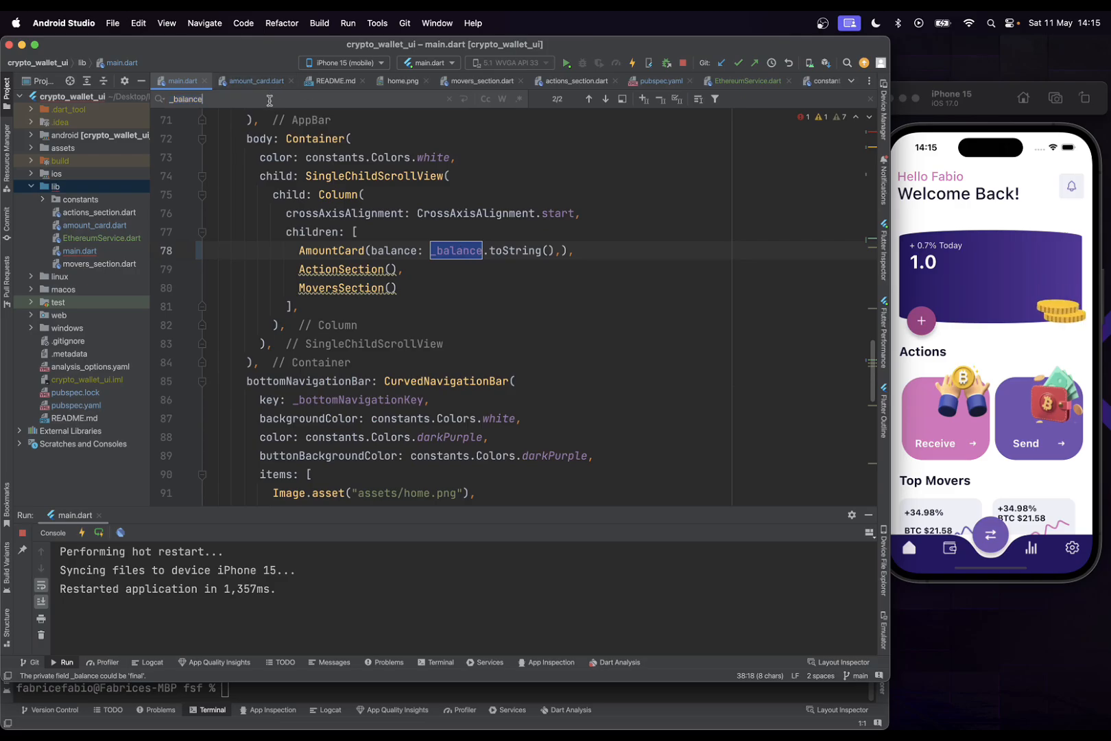
click(588, 99)
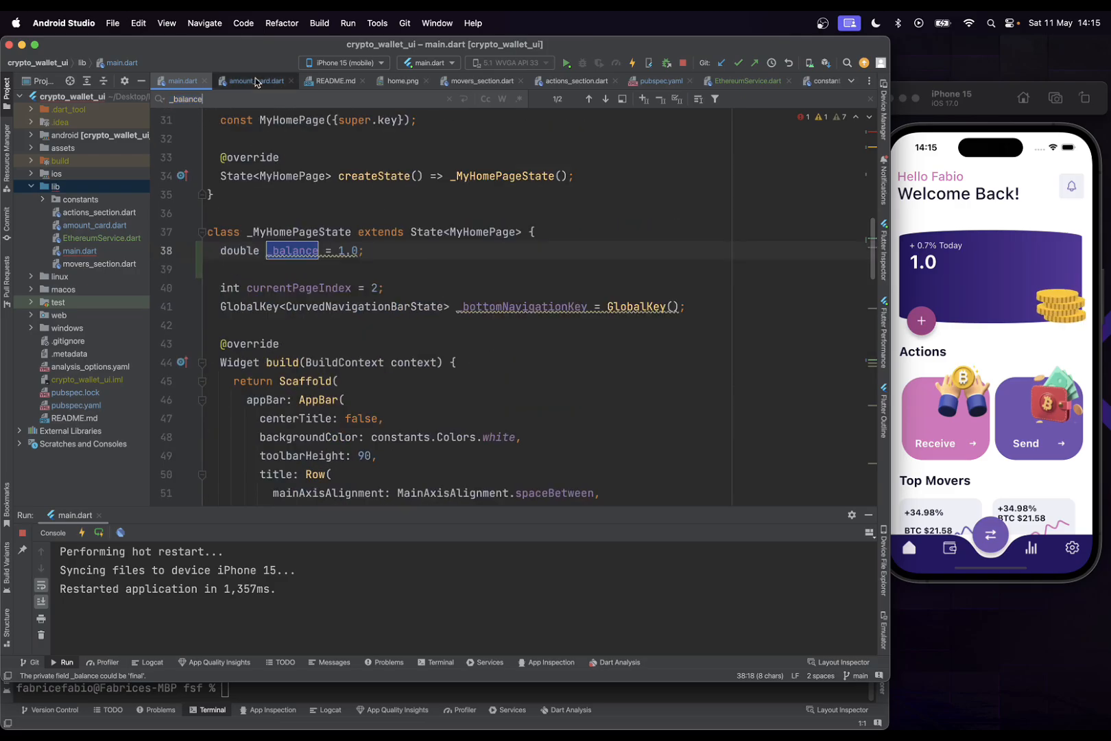
click(256, 79)
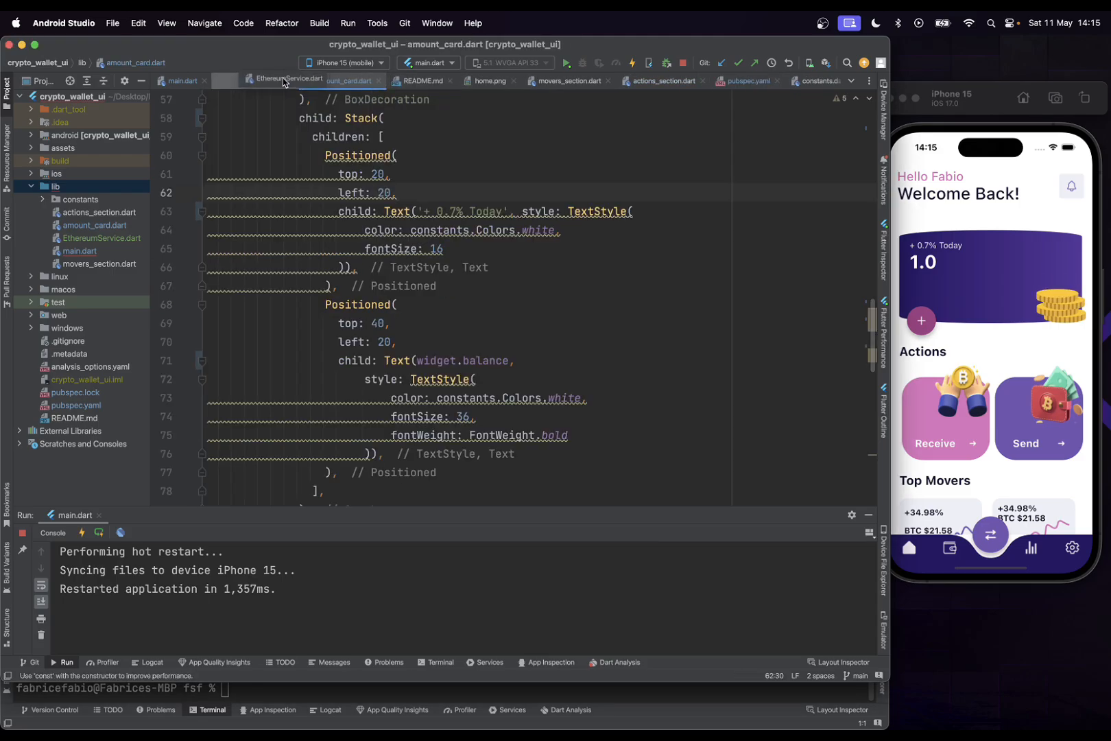
click(266, 79)
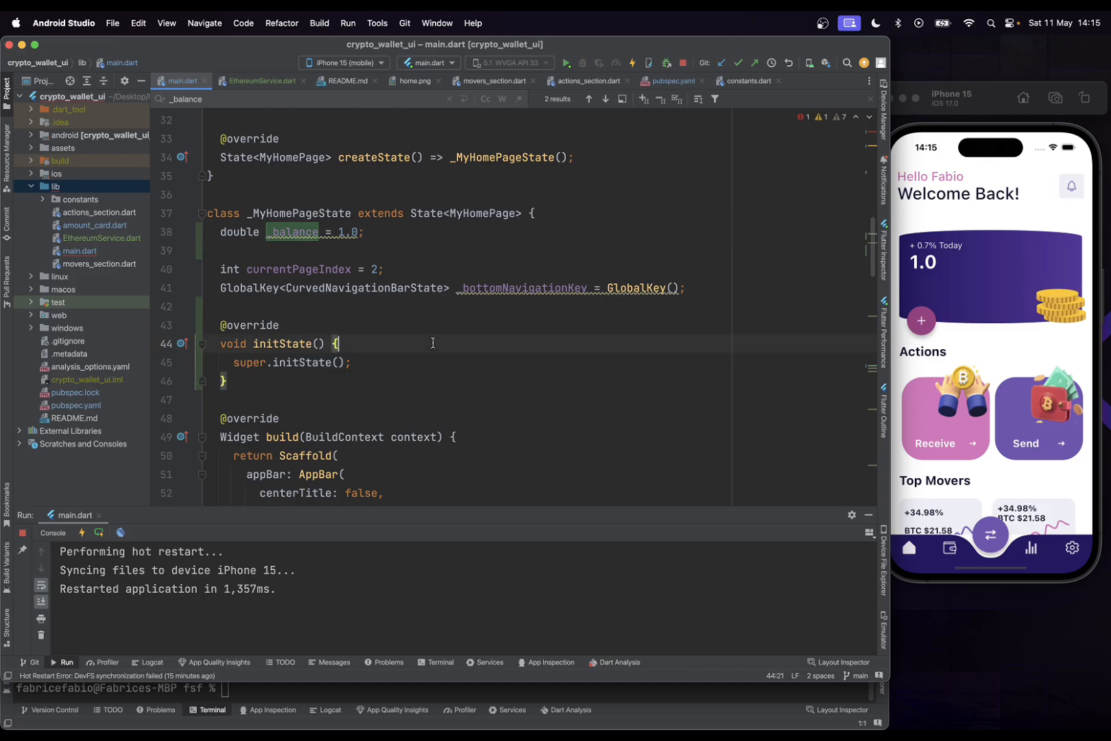
Call _getBalance() from initState and declare the _getBalance() method
text(_getB)
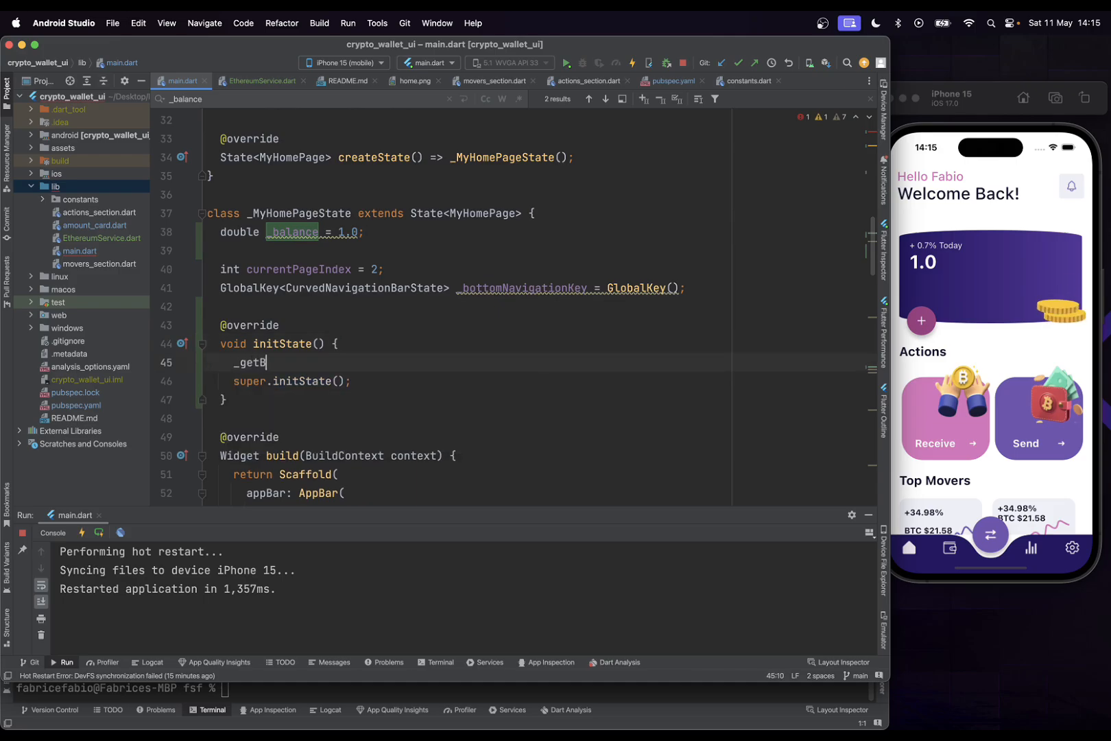
text(alance)
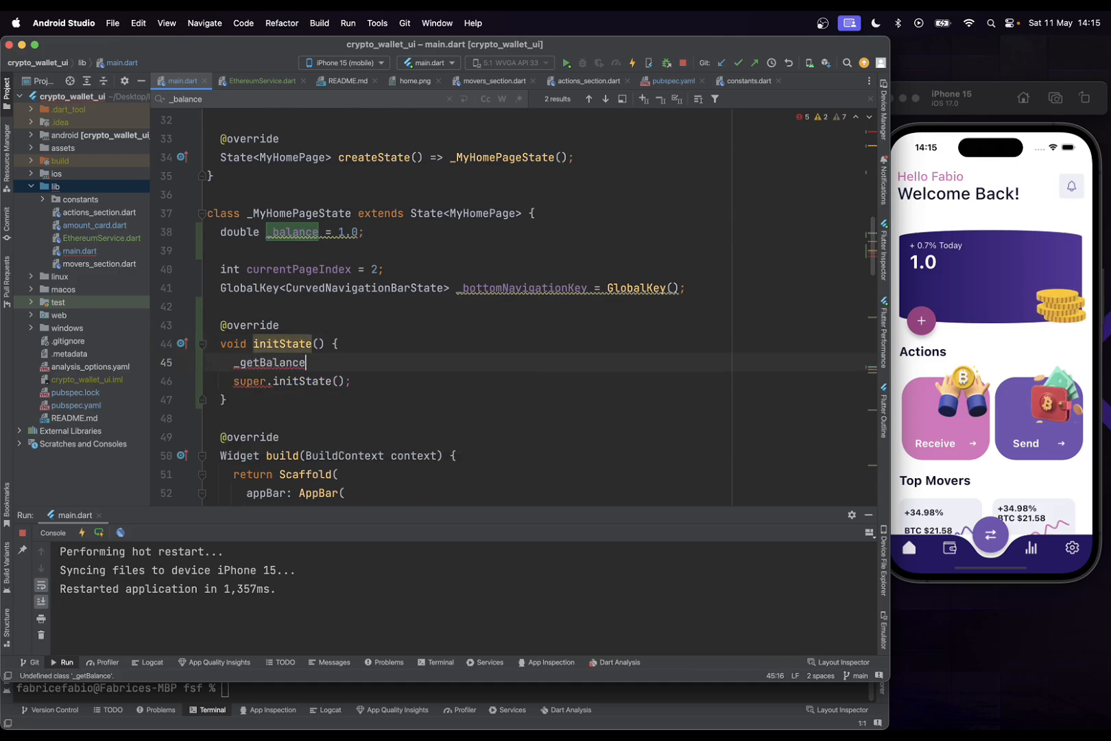
text(();)
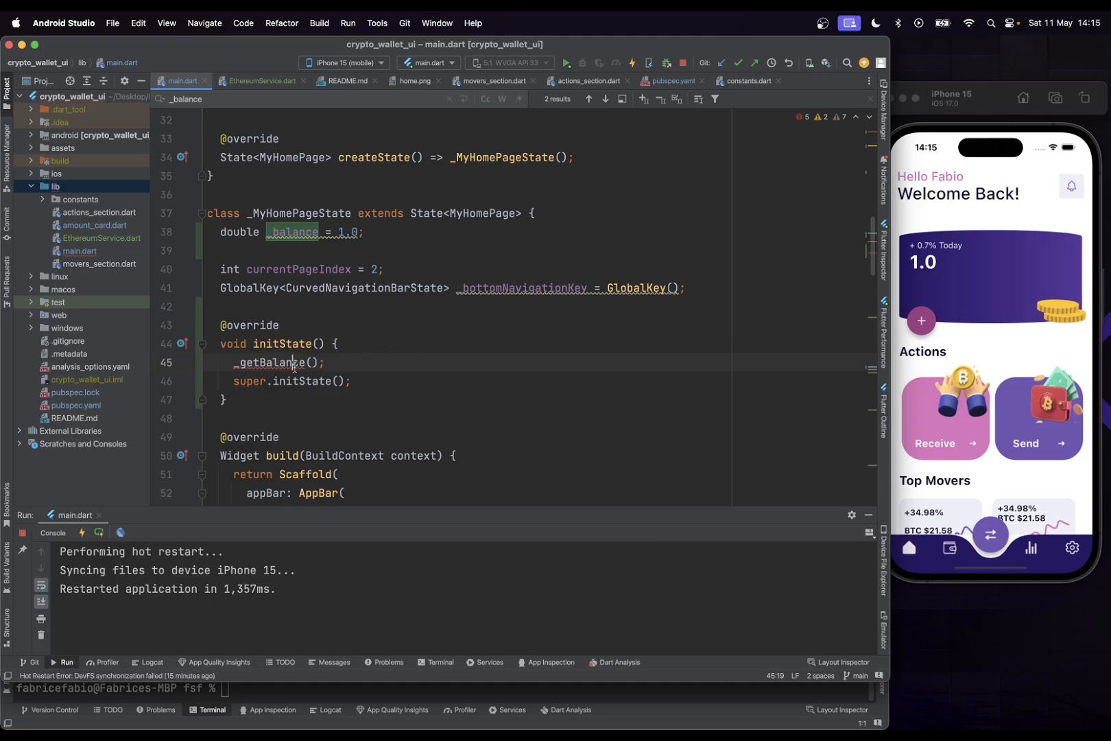
text(_getBalance)
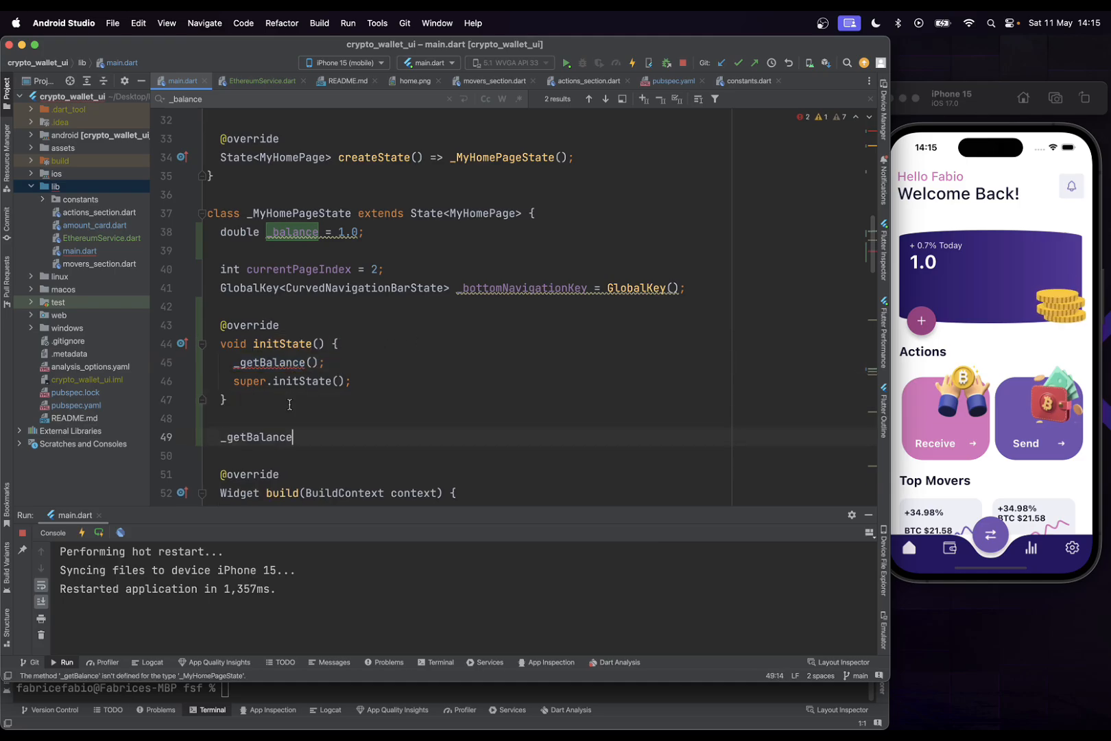
text(() async)
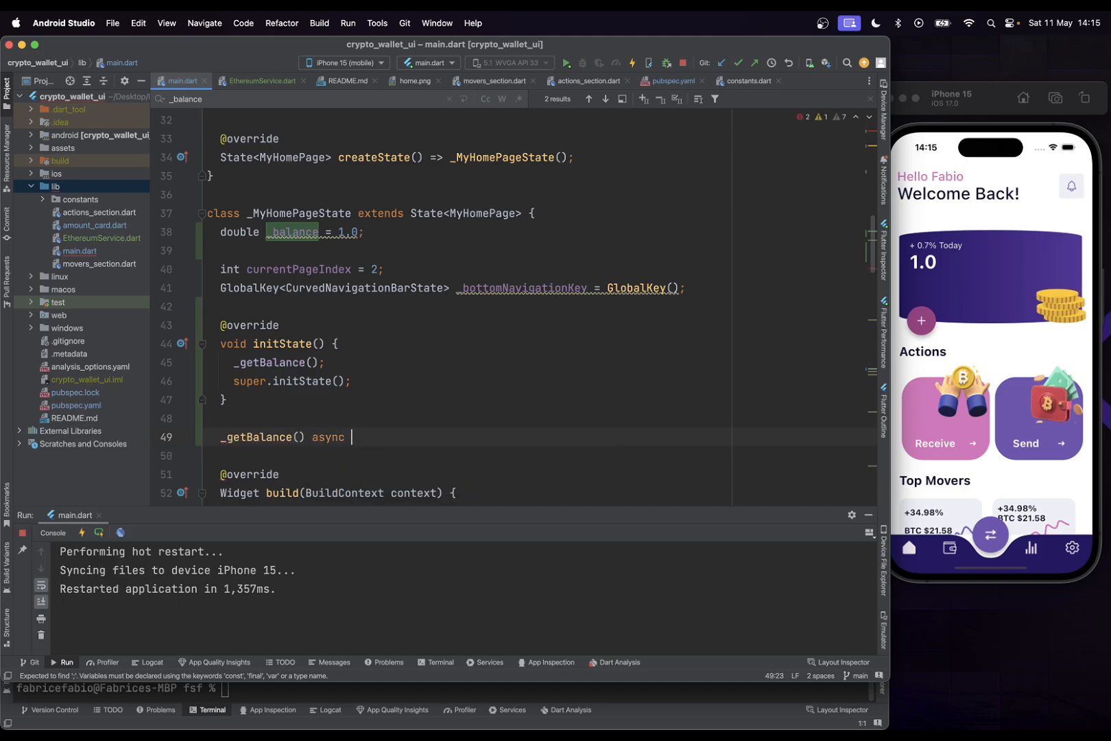
text({)
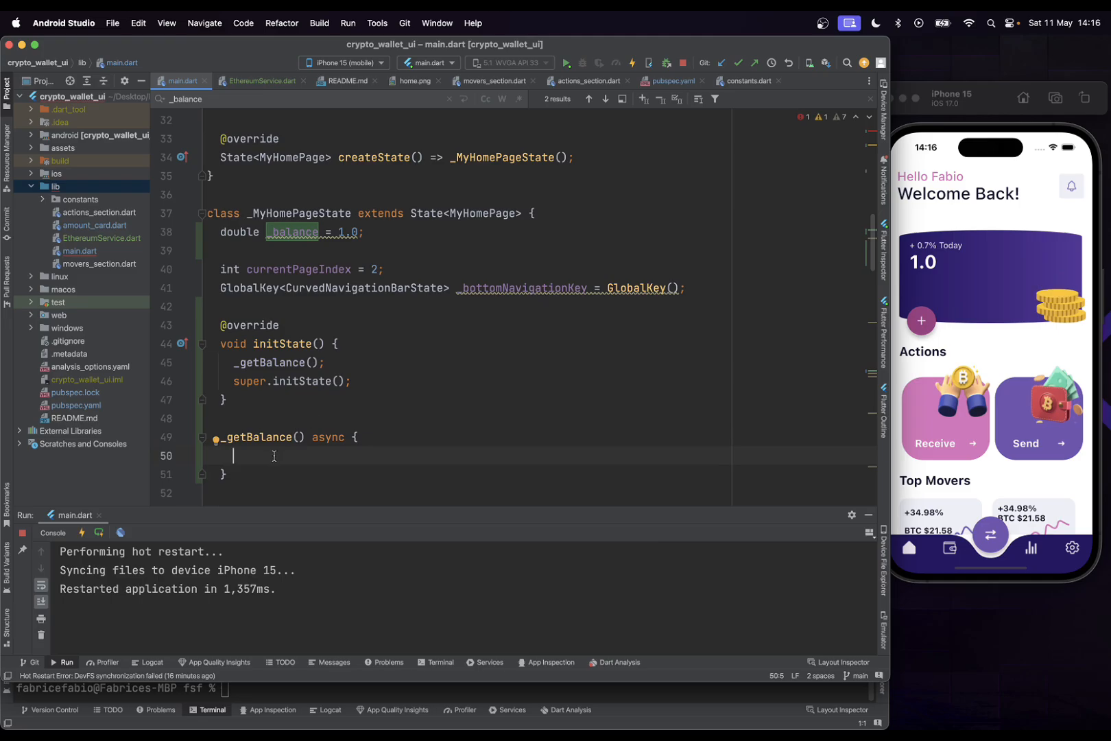
In _getBalance, await _ethereumService.getBalance(...) and store it via setState into balance
text(var ba)
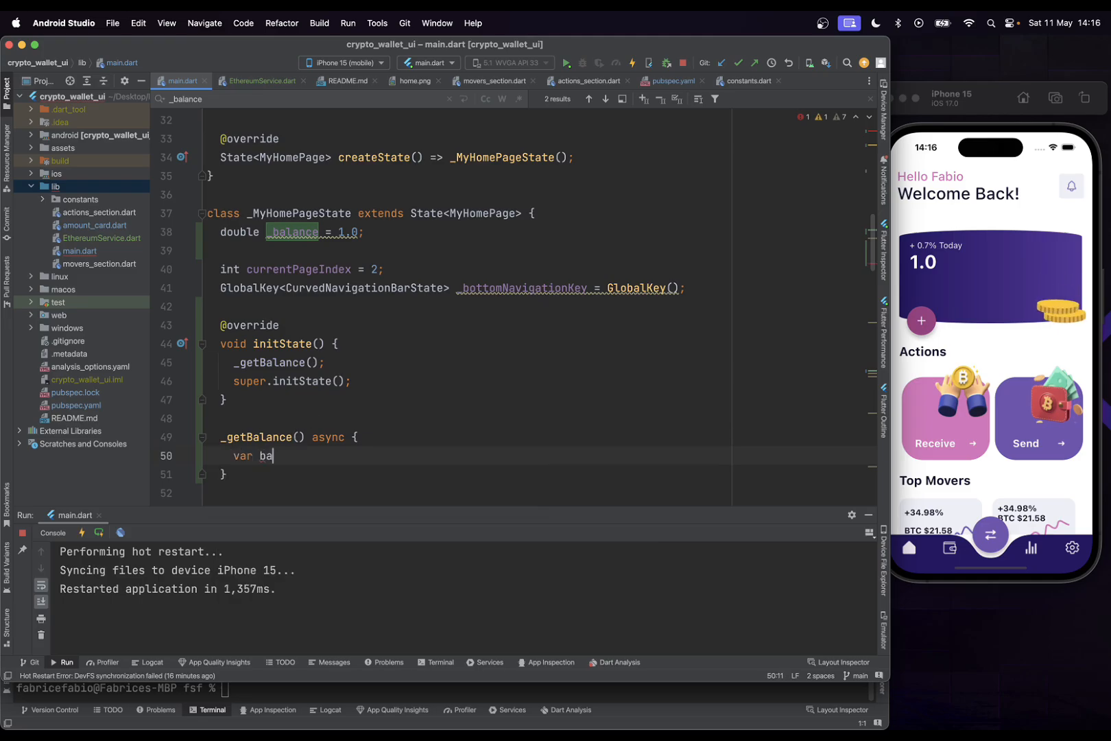
text(lance = aw)
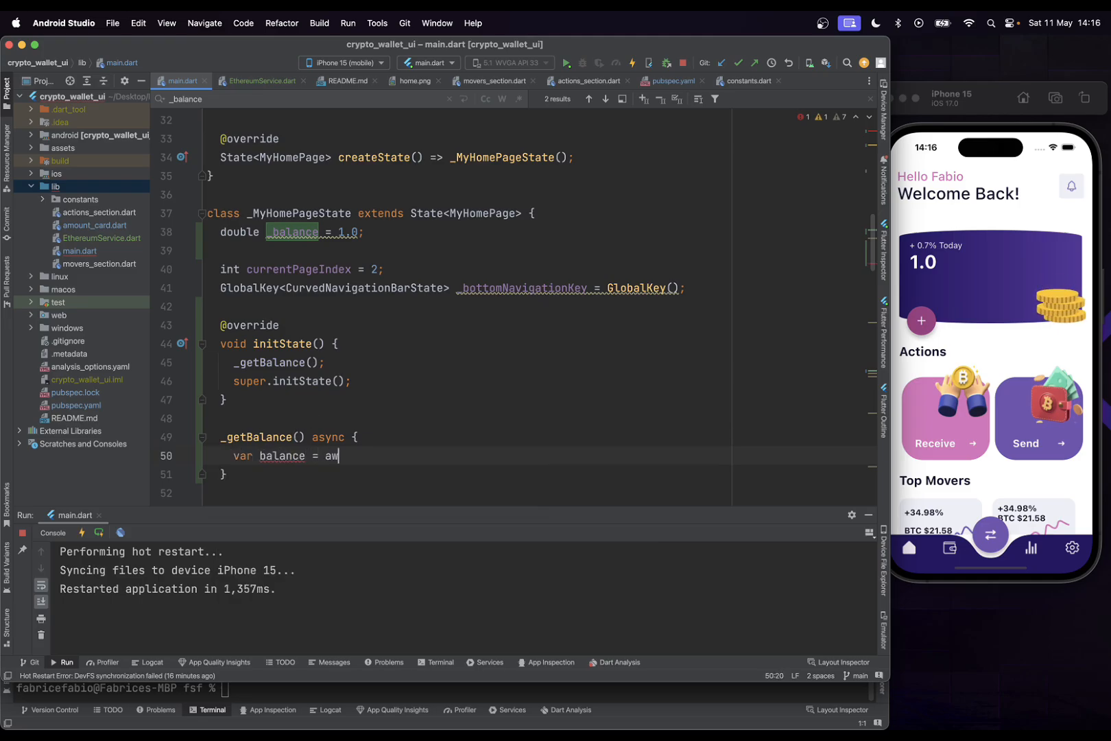
text(ait)
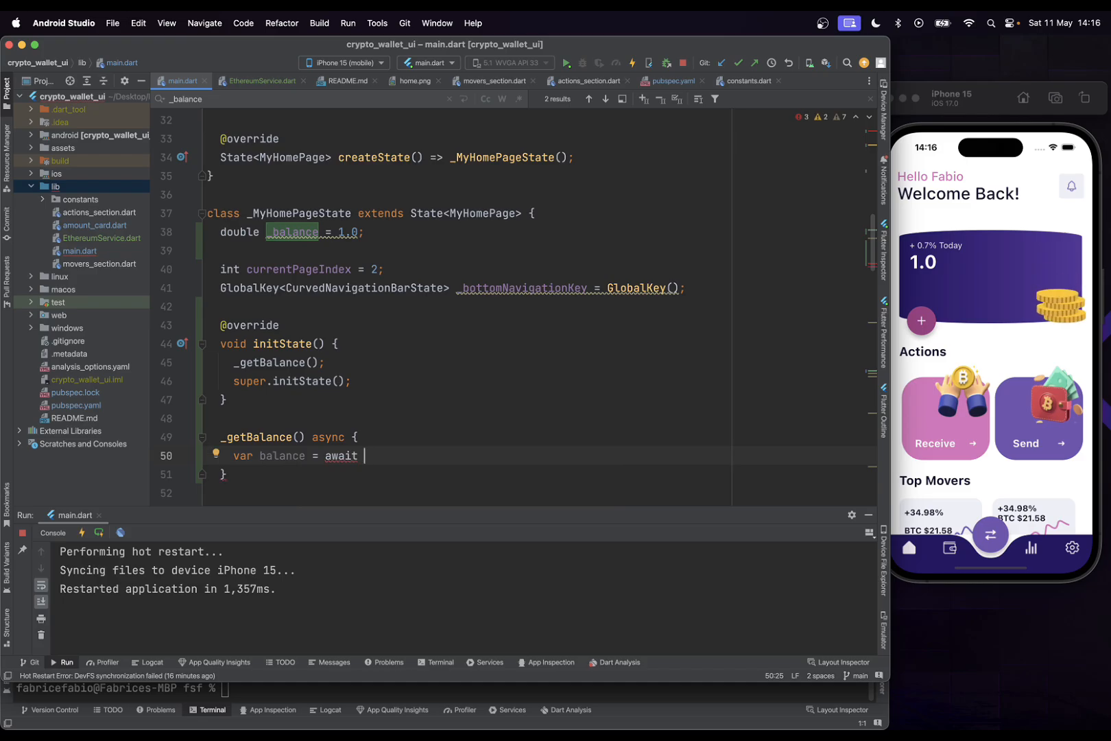
text(_ethereumS)
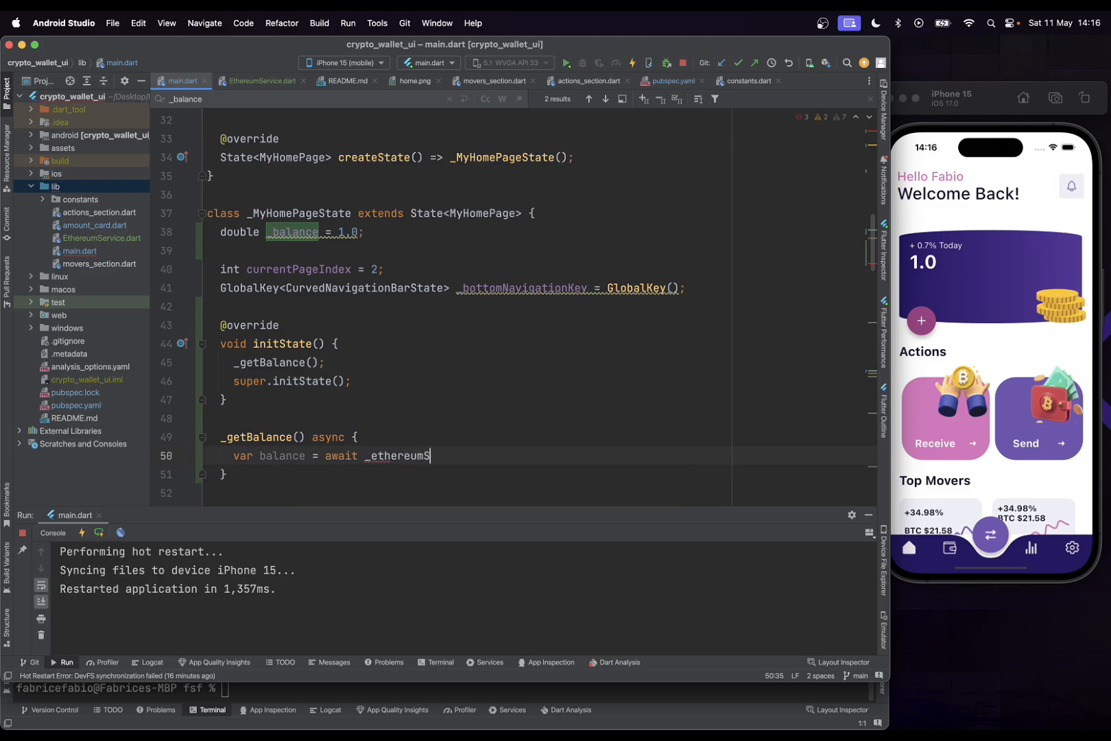
text(ervice.getBalance)
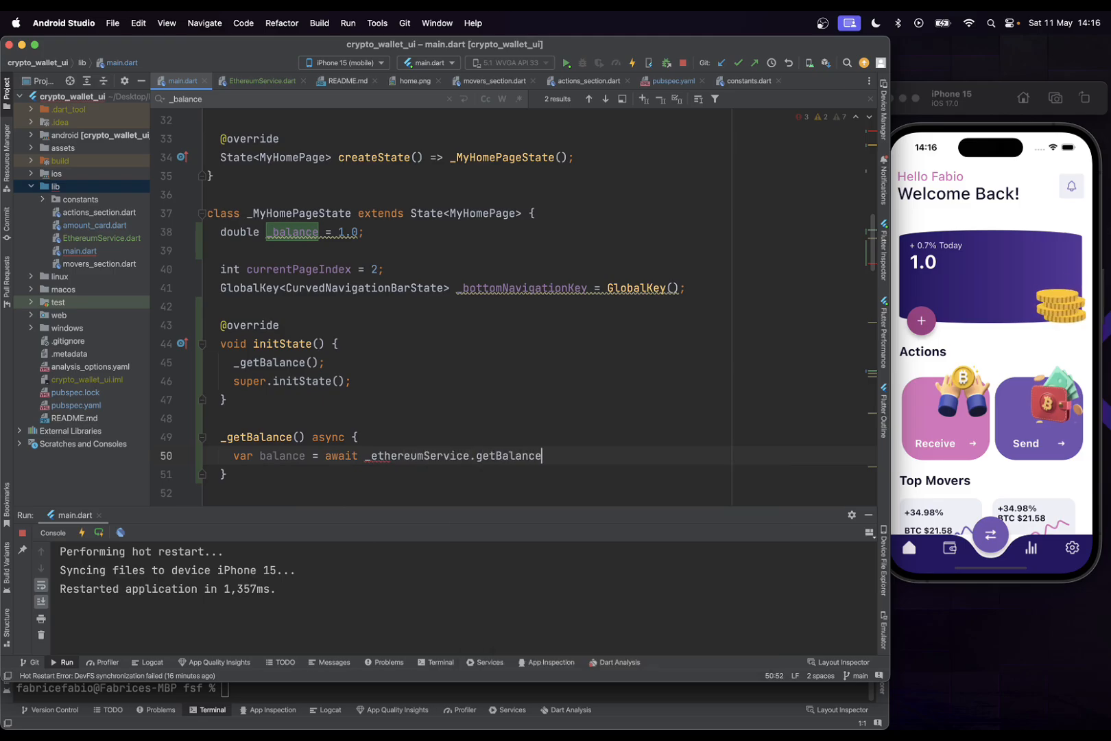
text(())
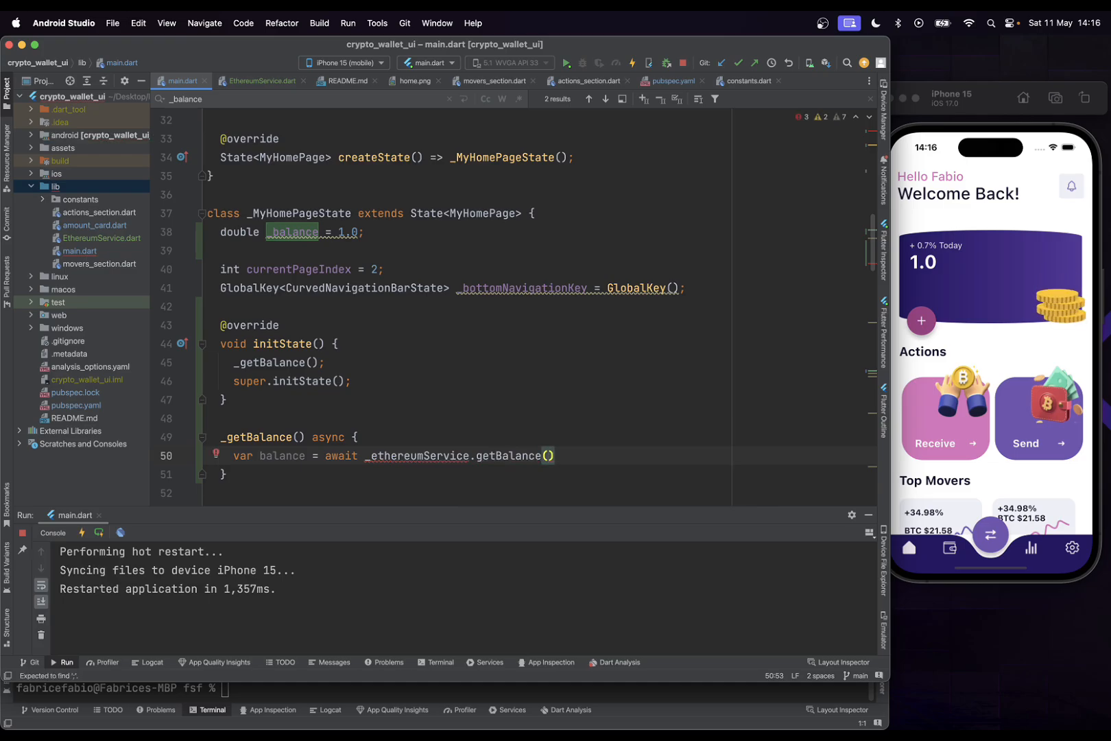
text(OurBalance)
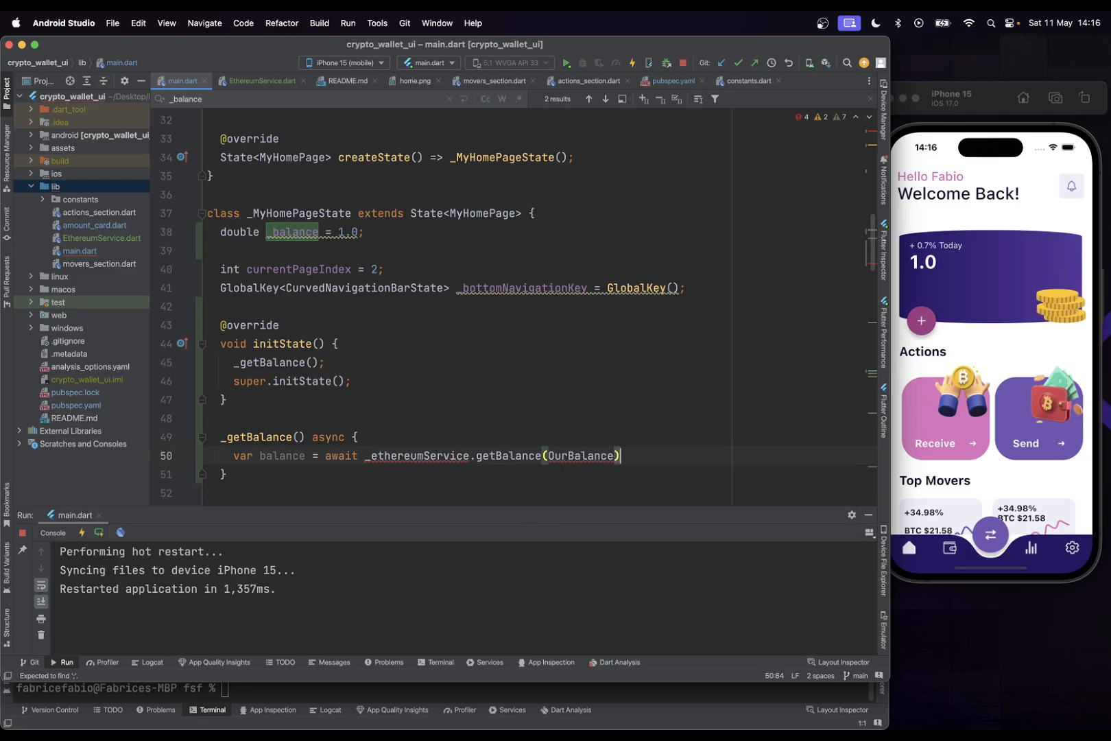
text(setState(() {)
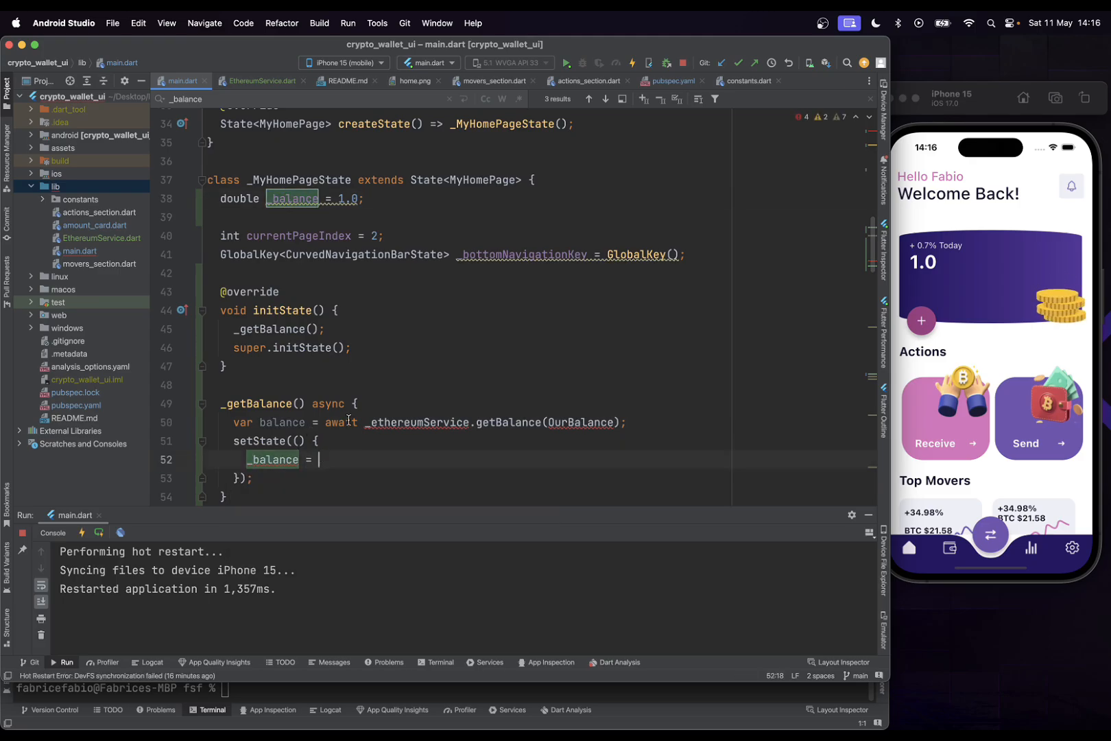
text(balance;)
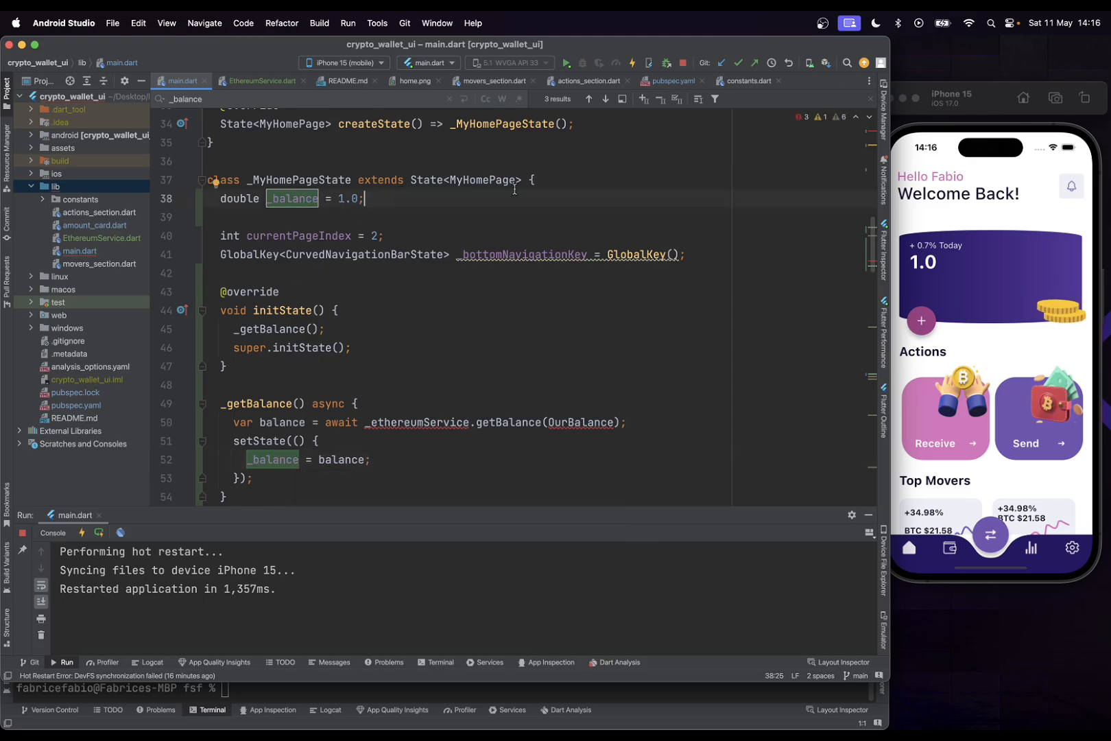
Declare a final _ethAddress string field for the wallet address
text(fina)
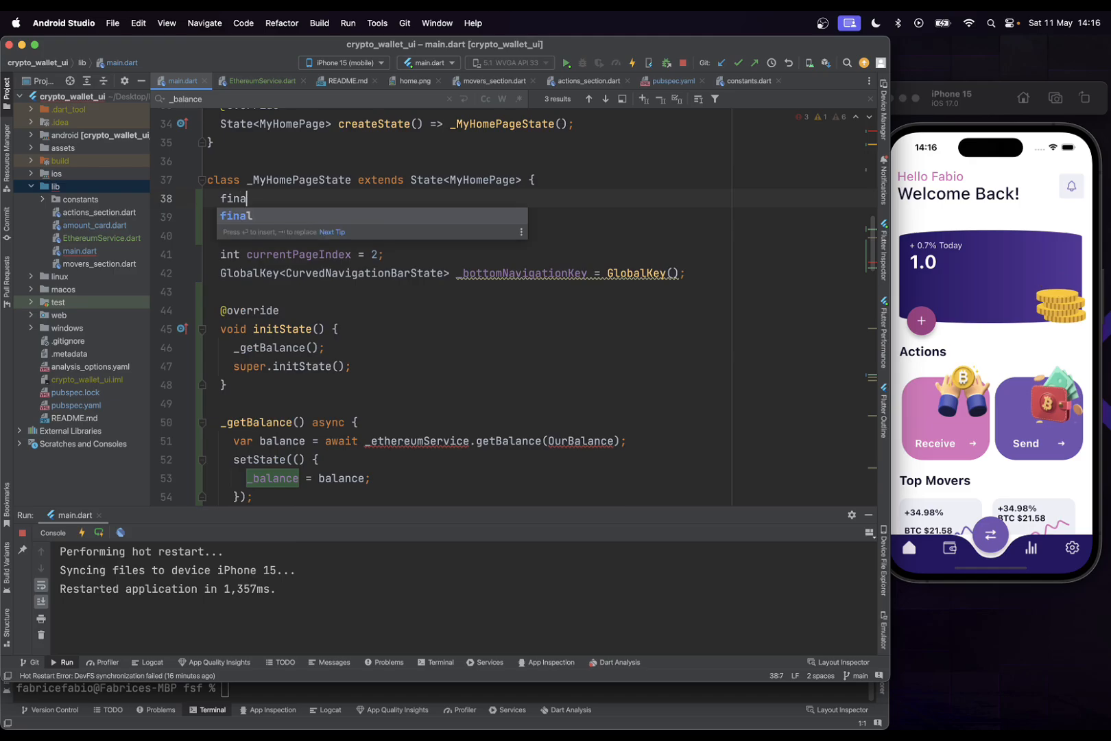
text(_et)
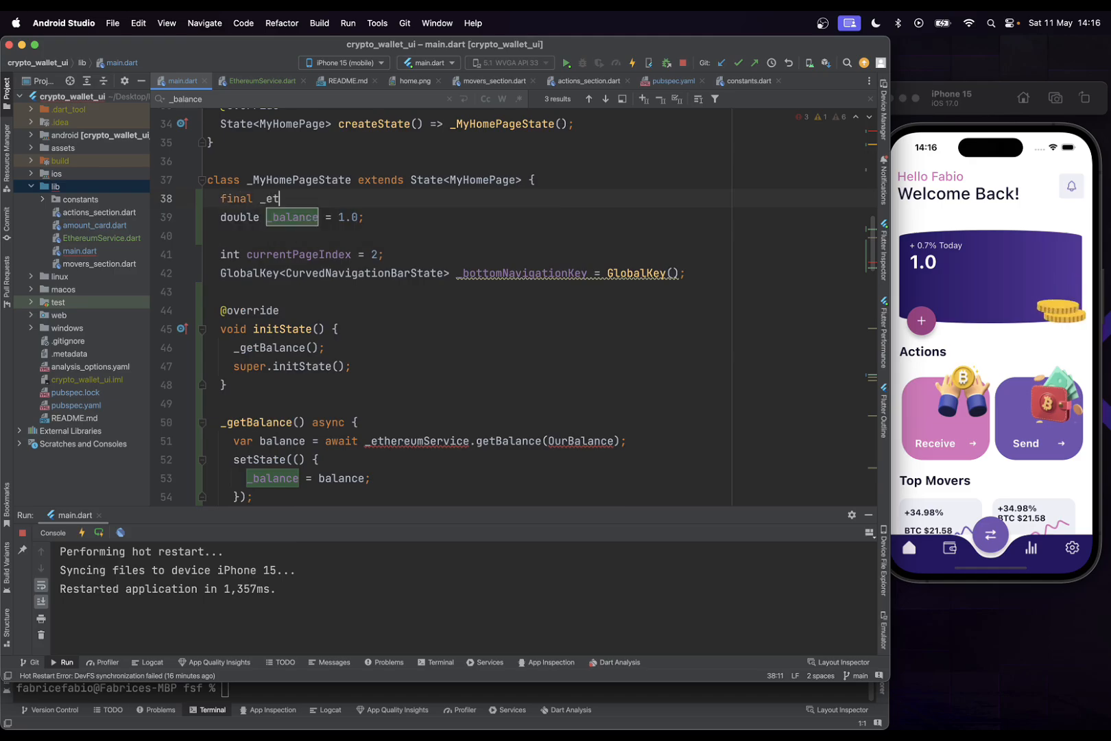
text(hAd)
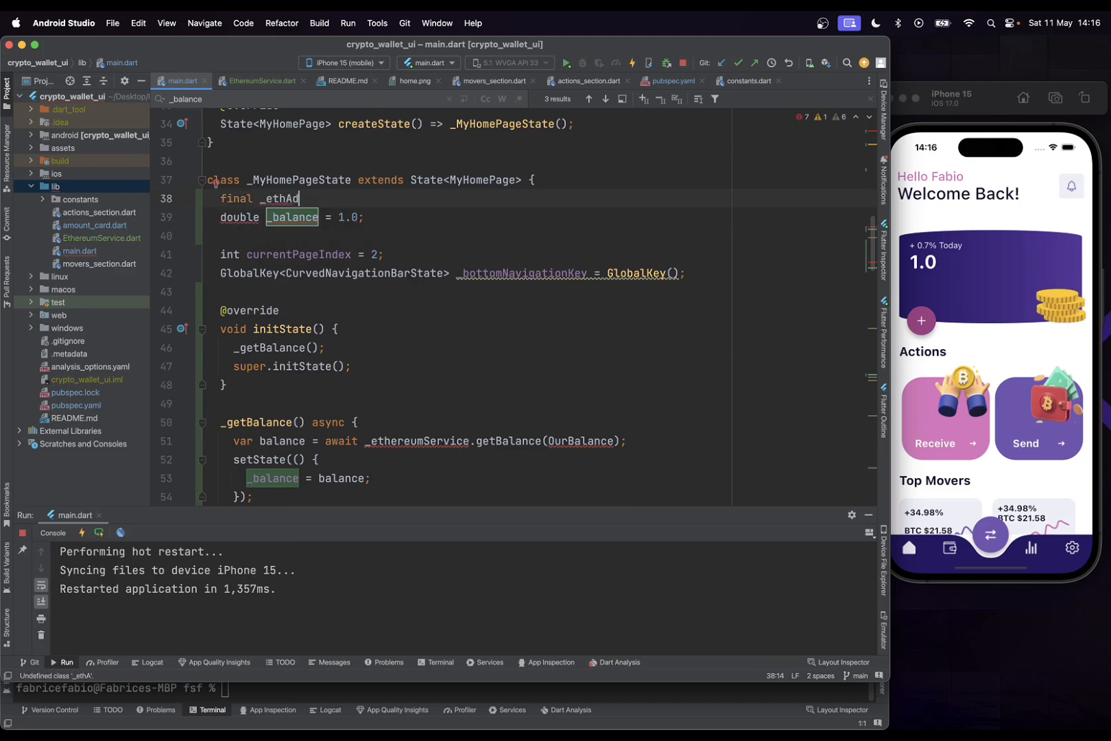
text(dress)
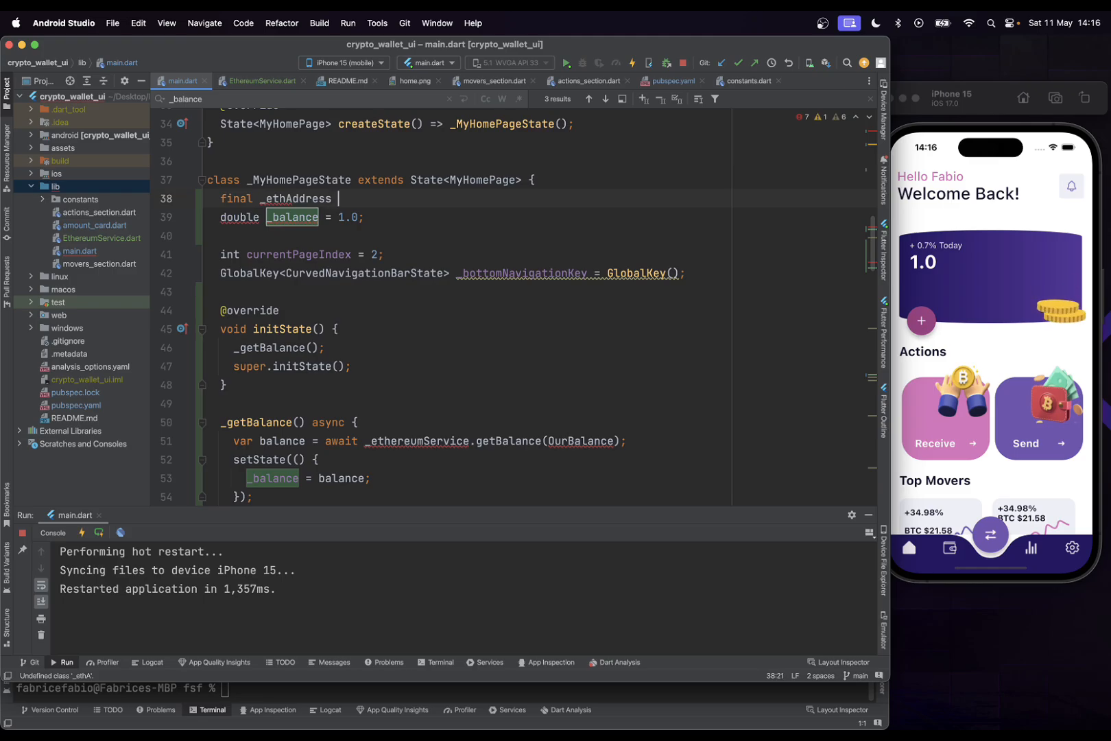
text(=)
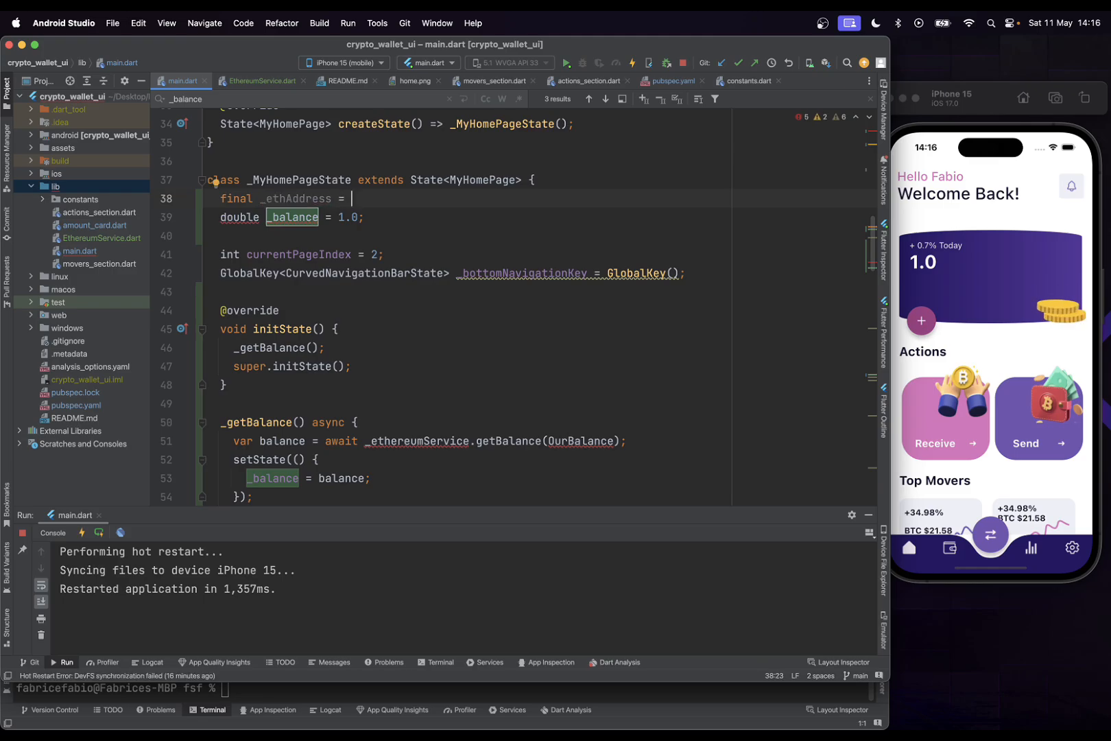
text(')
text(f)
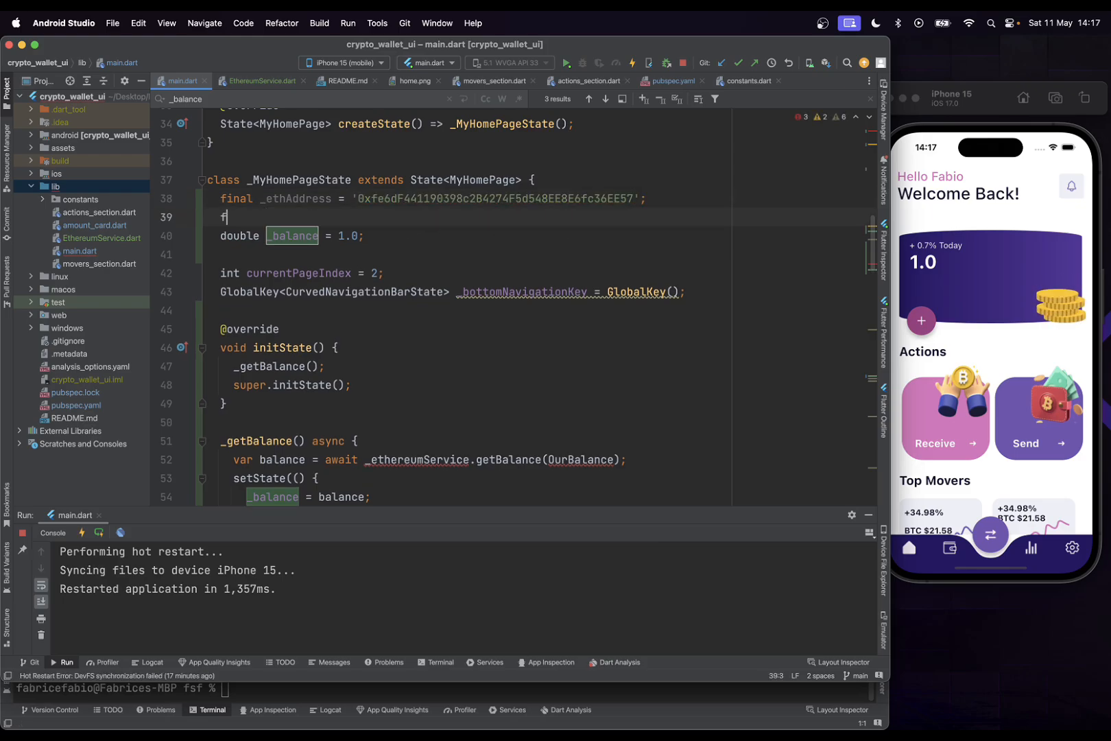
text(inal)
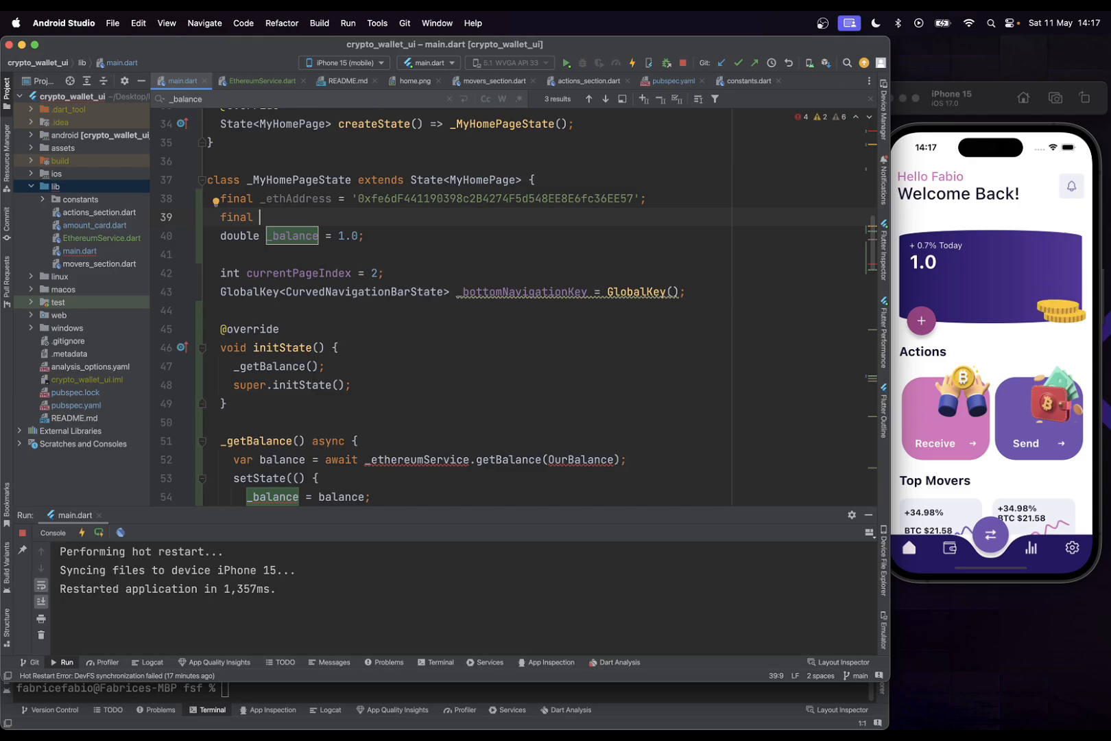
text(_)
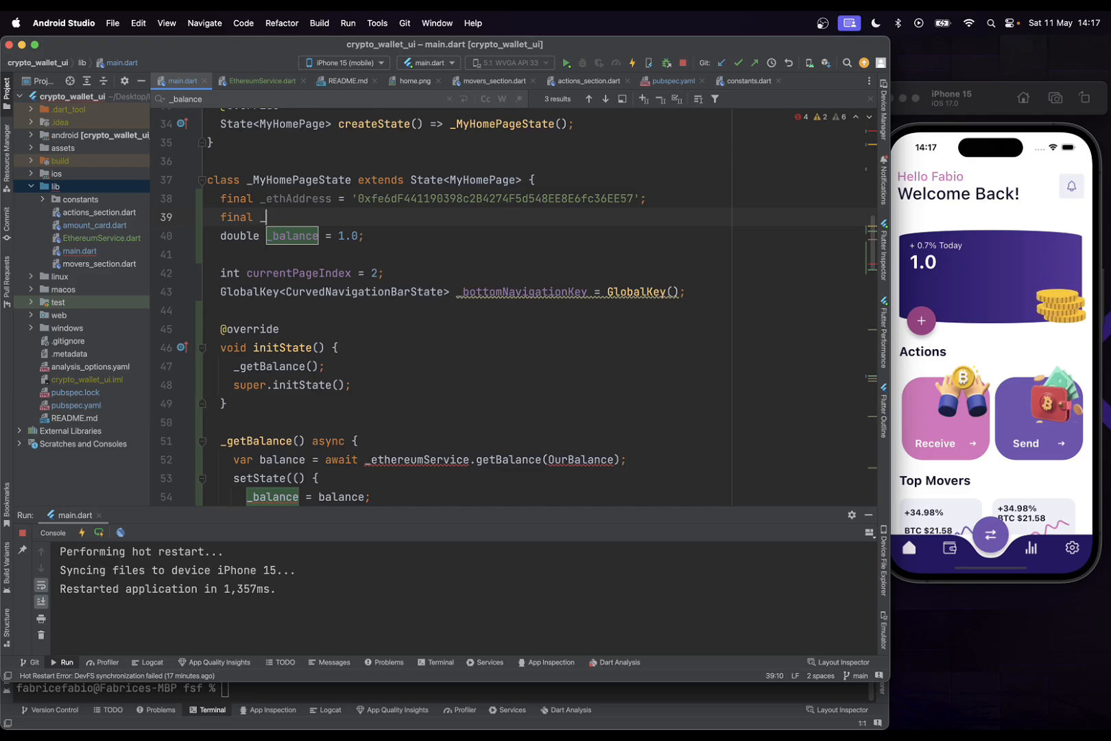
text(_ethereumService)
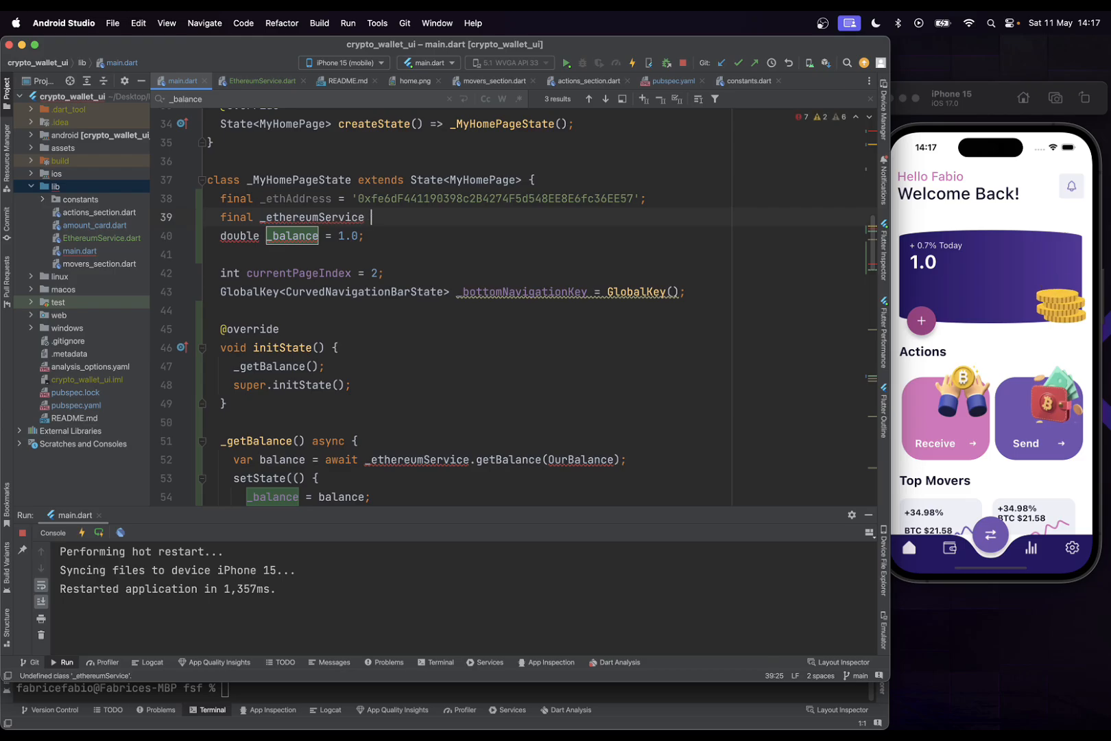
text(= EthereumService()
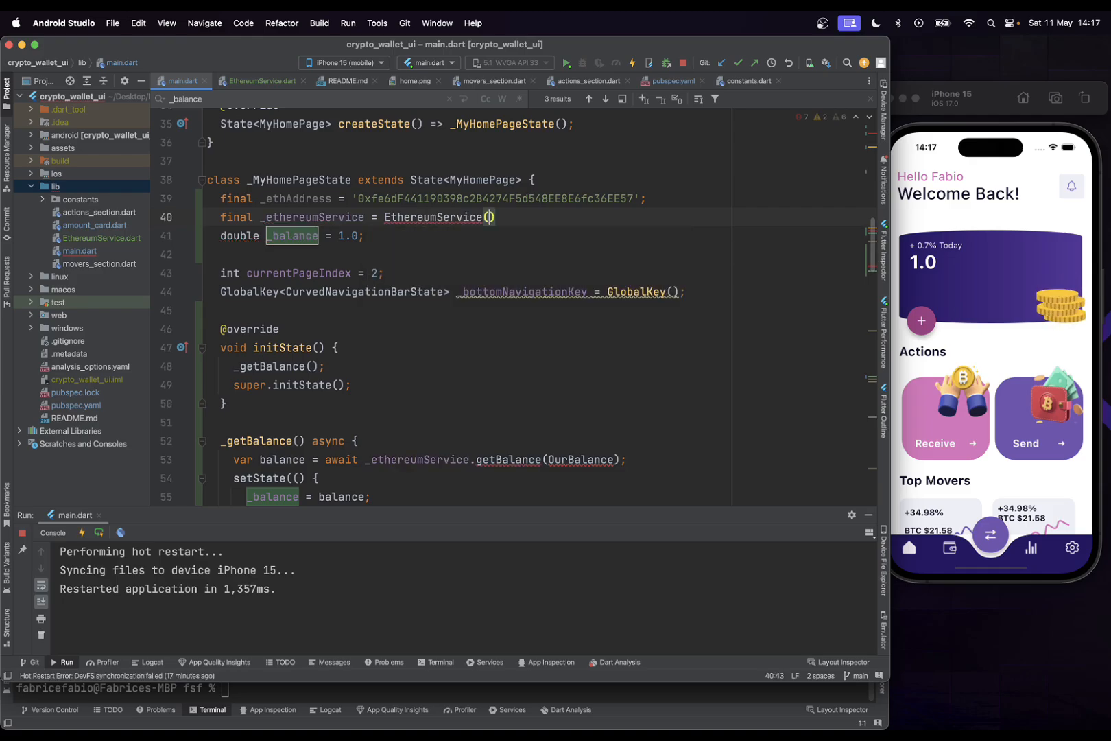
text('')
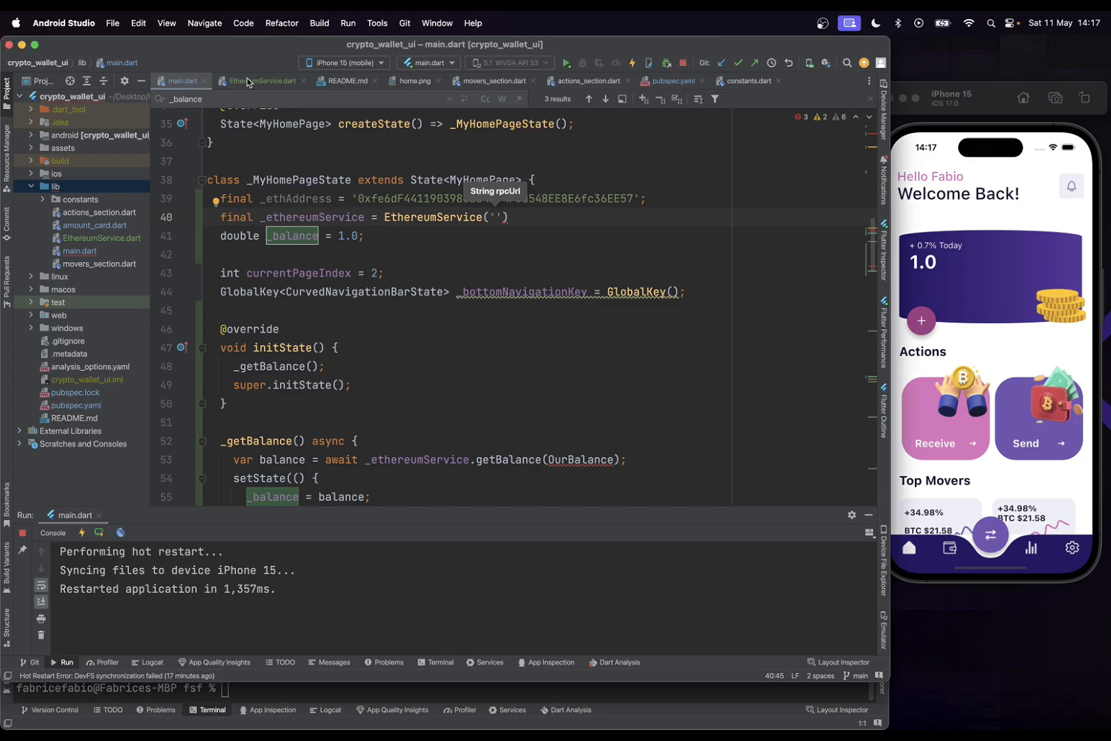
click(261, 81)
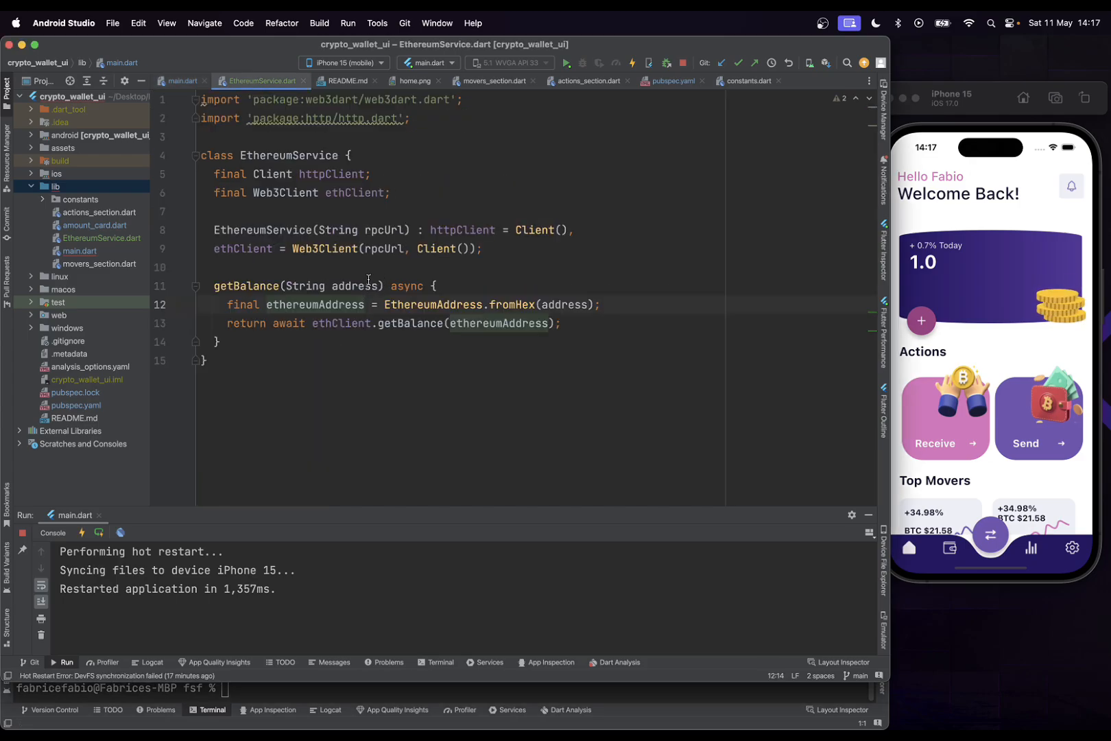
double_click(386, 229)
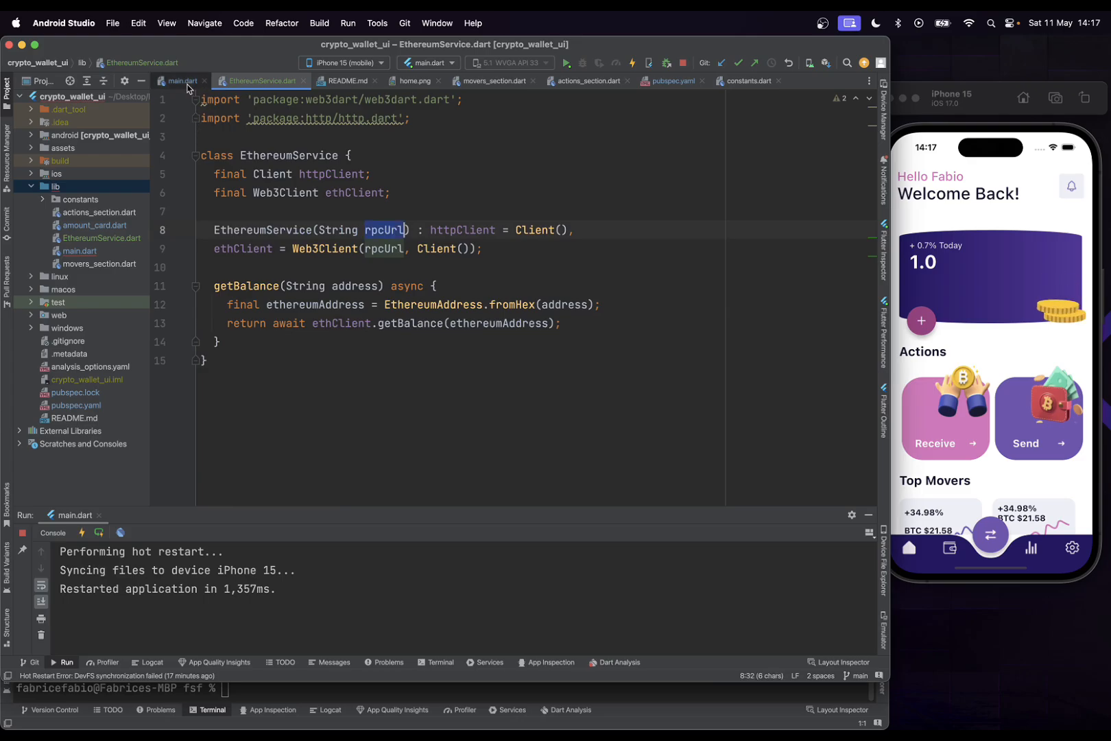
click(181, 81)
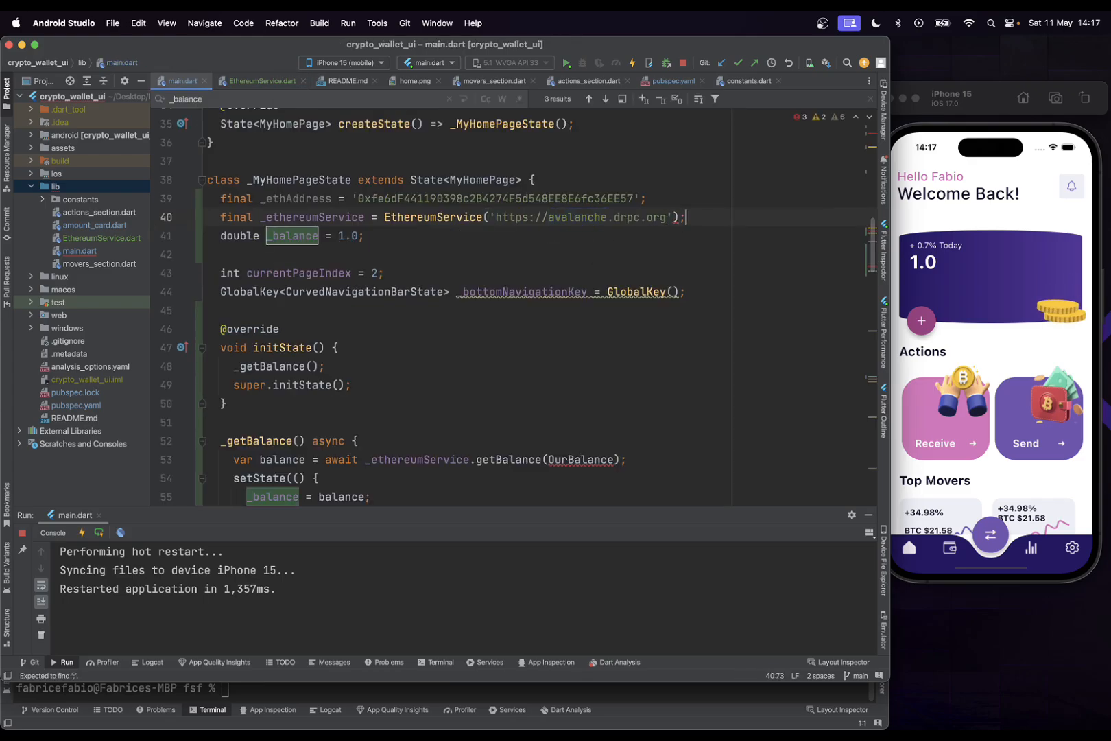
Use balance.getInWei as the stored balance value in _getBalance
scroll(down, 3)
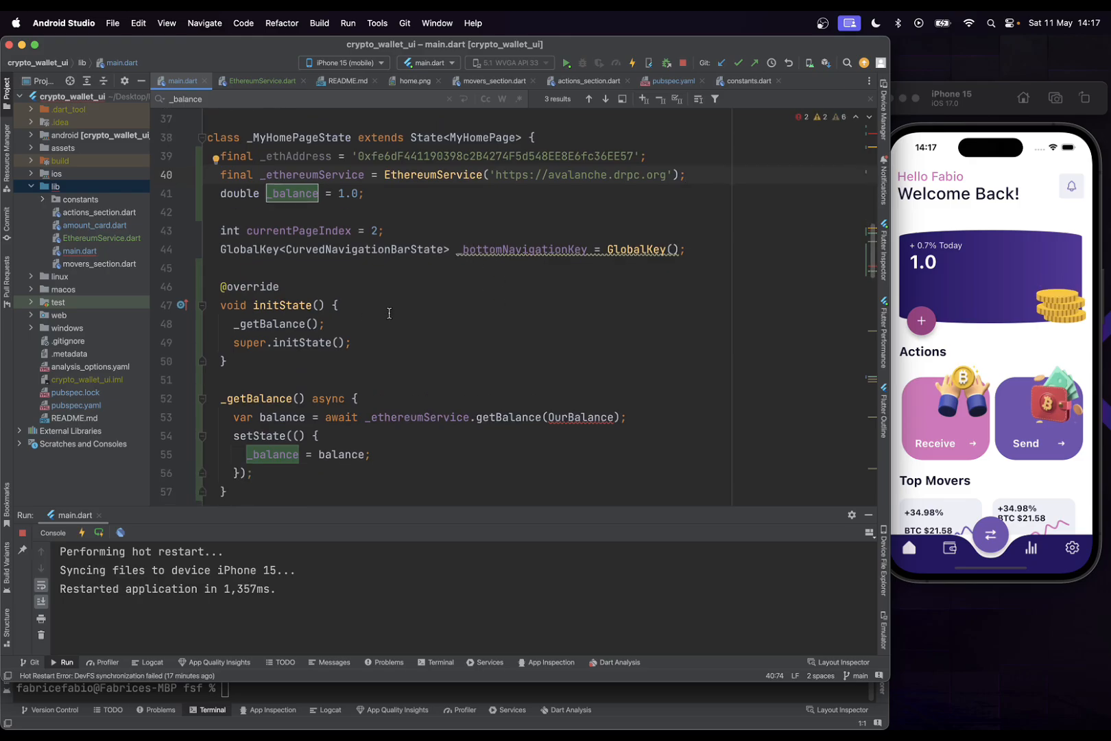
double_click(581, 417)
text(_ethAddress)
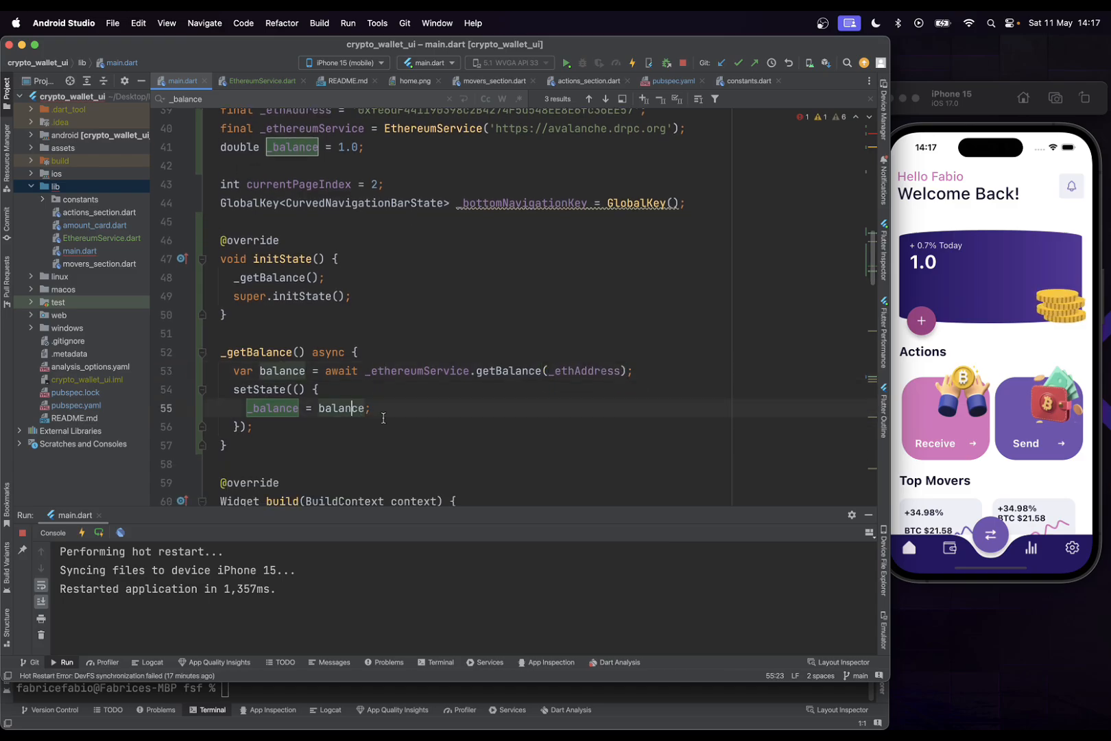
text(.)
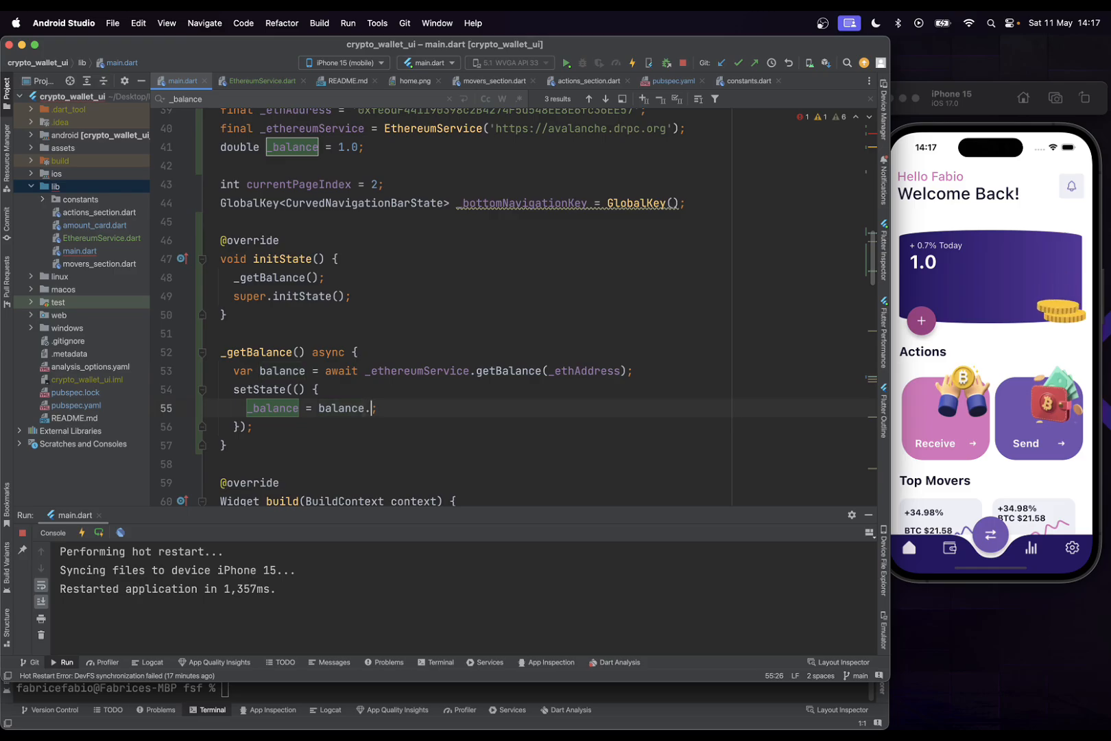
text(get)
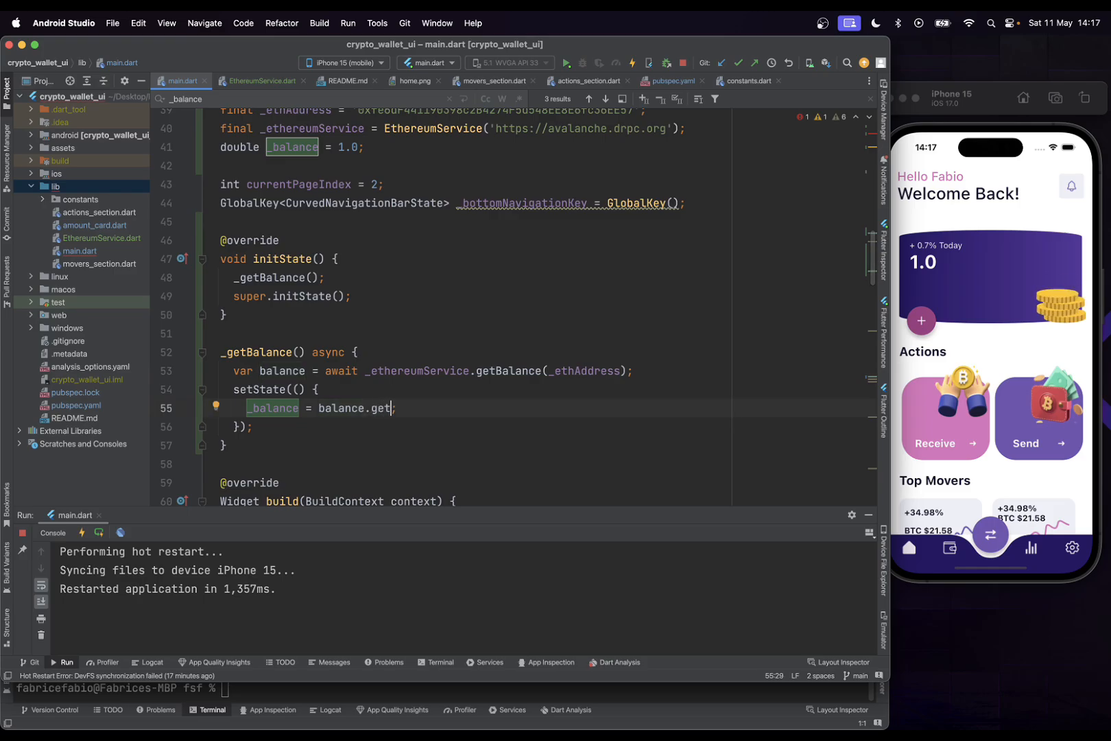
text(W)
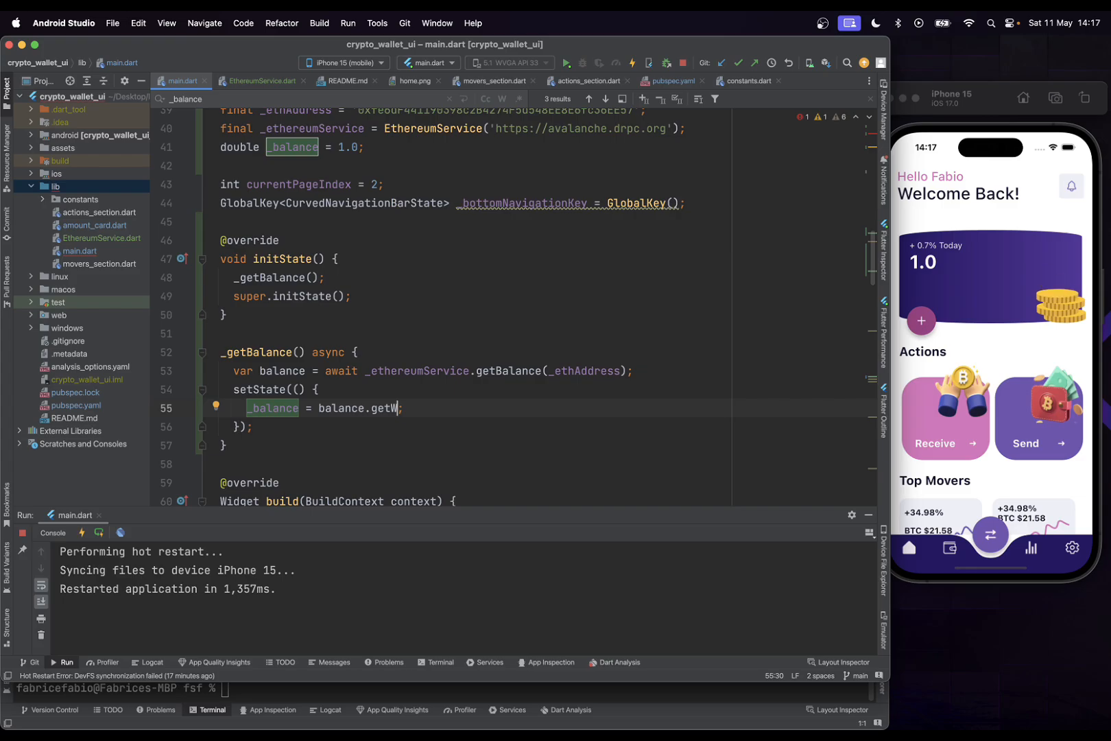
text(e)
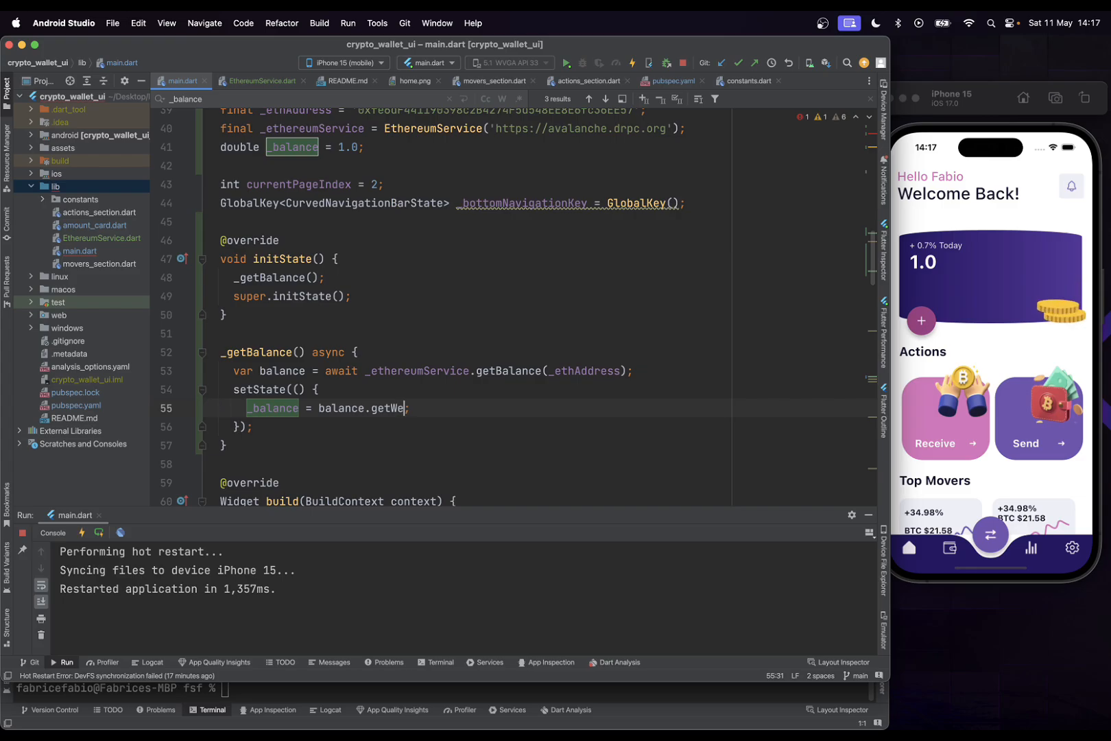
key(Backspace)
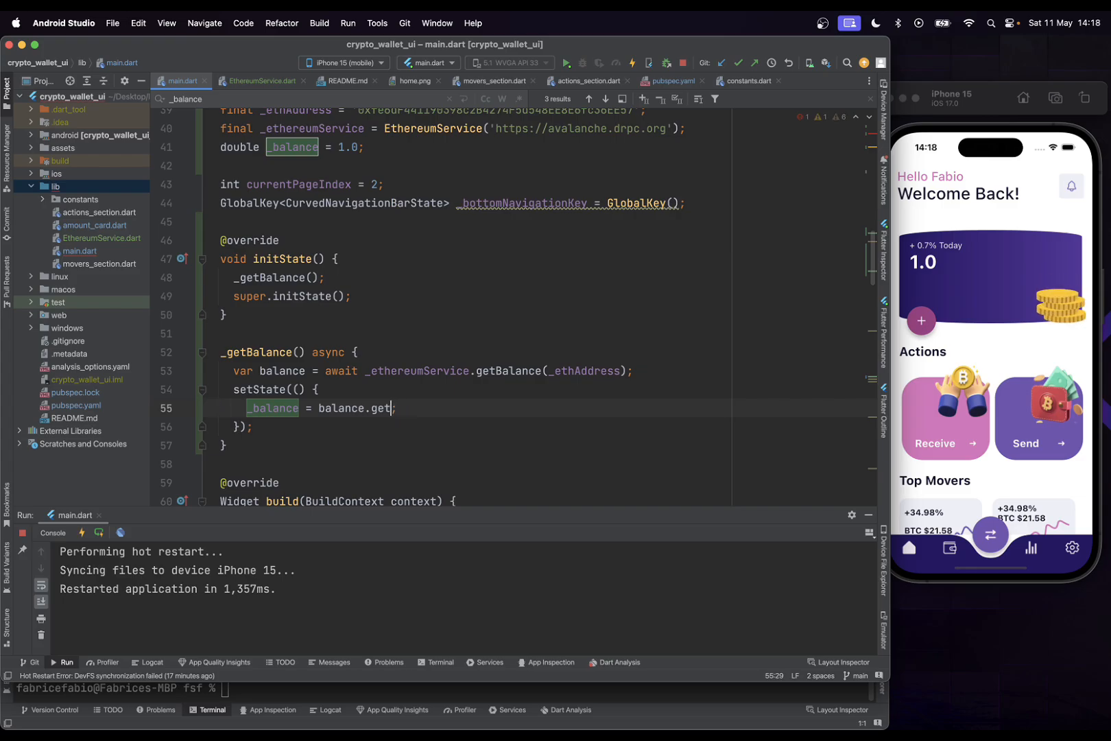
text(InWei)
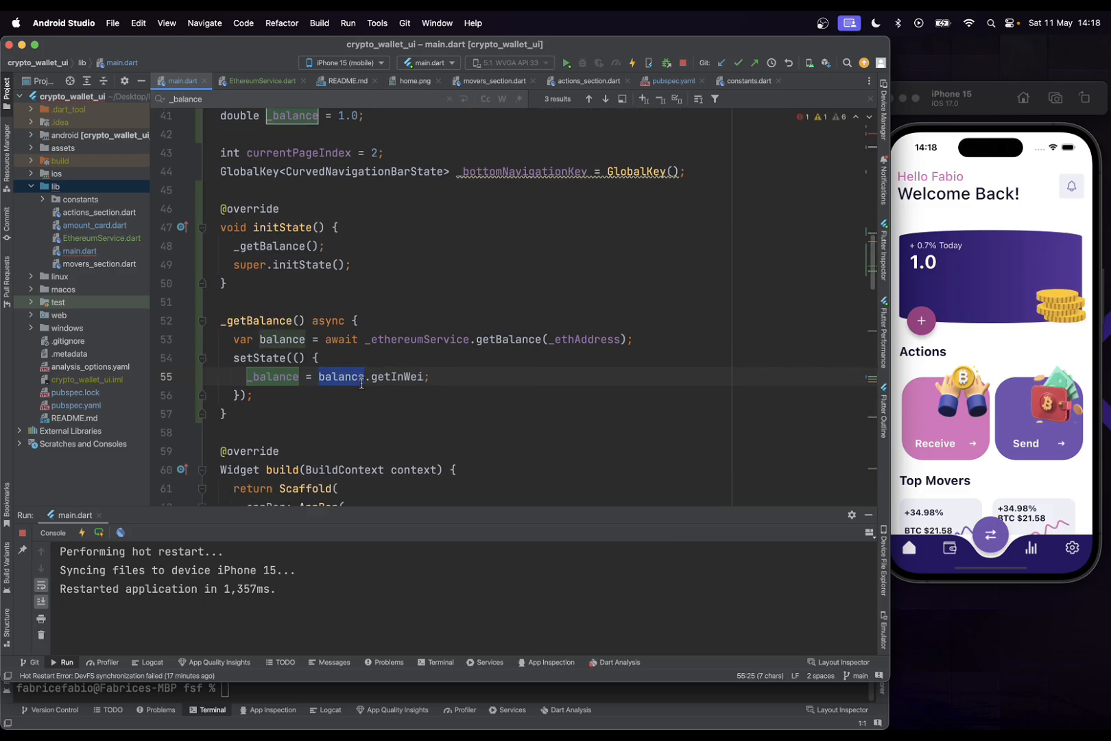
mouse_move(499, 332)
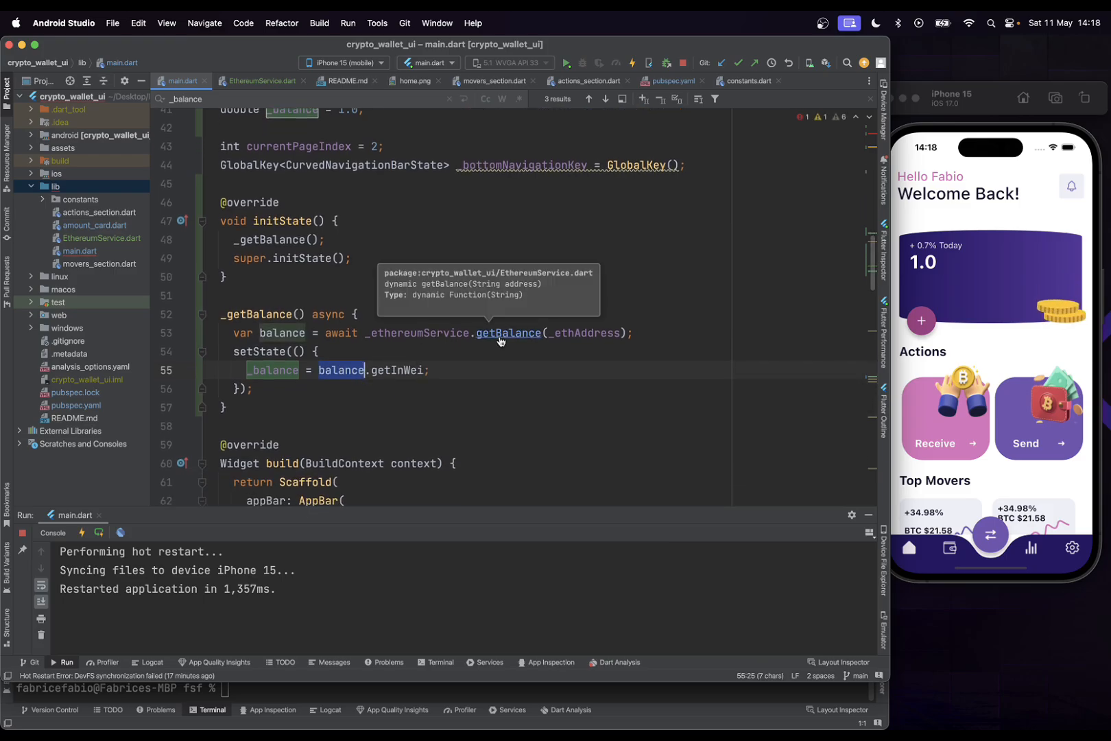
Make EthereumService.getBalance return Future<EtherAmount>
click(261, 81)
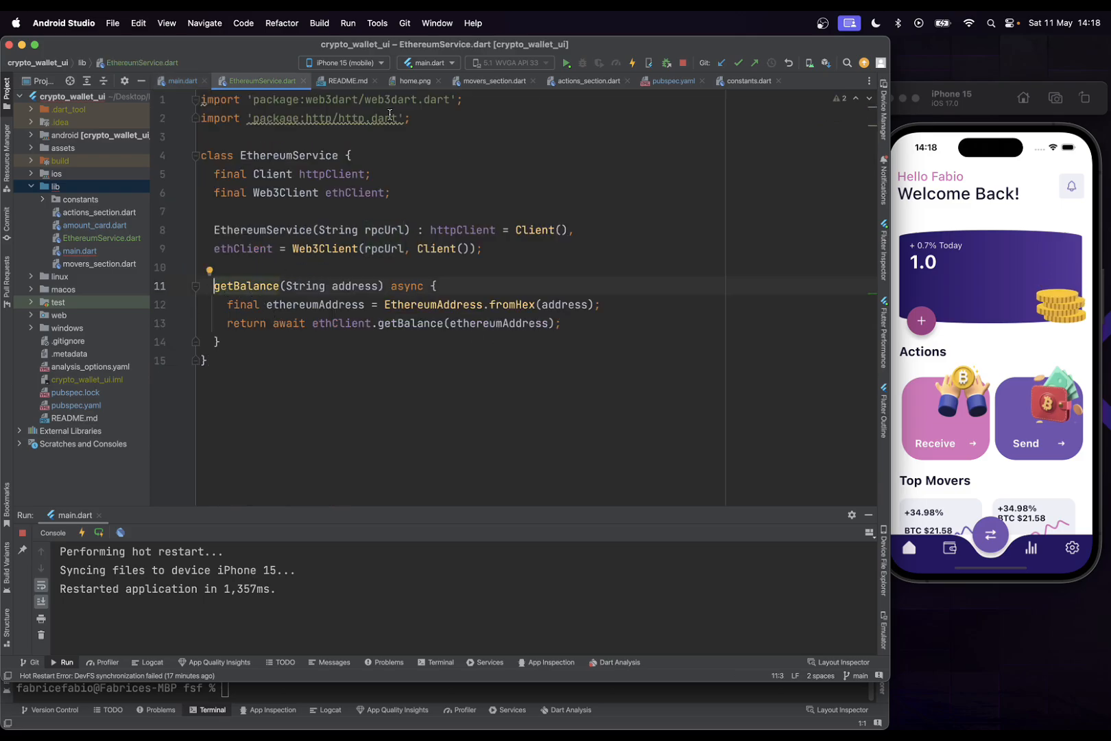
text(Future<EtherAmount>)
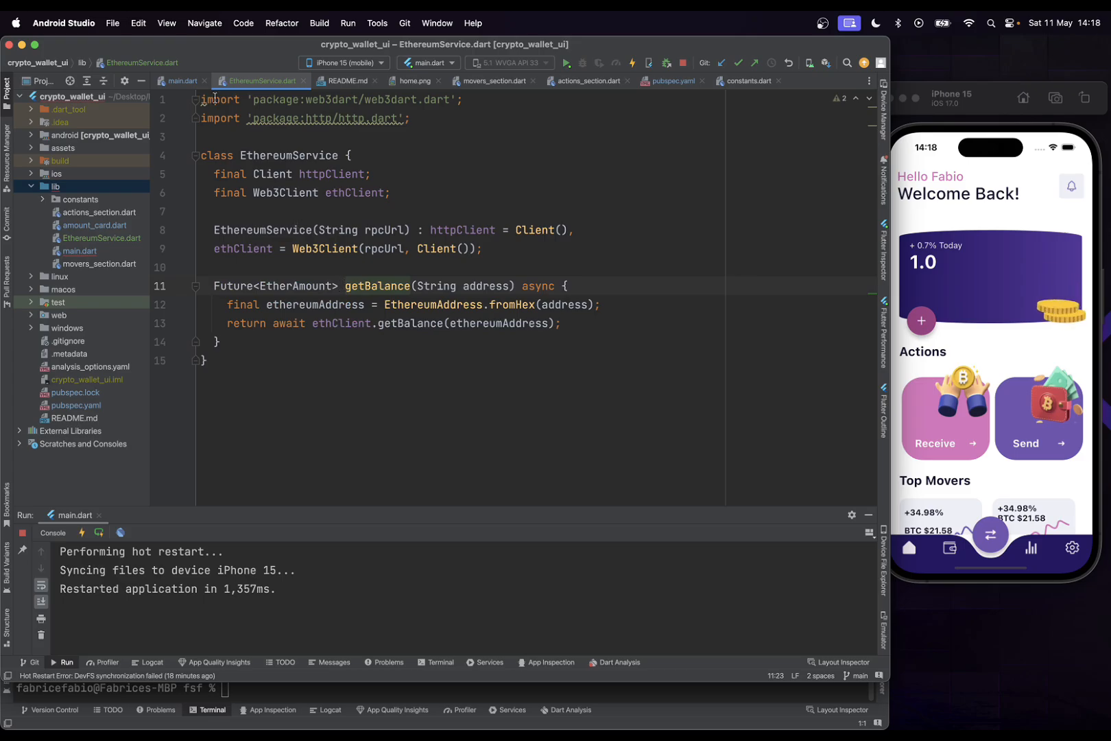
click(181, 81)
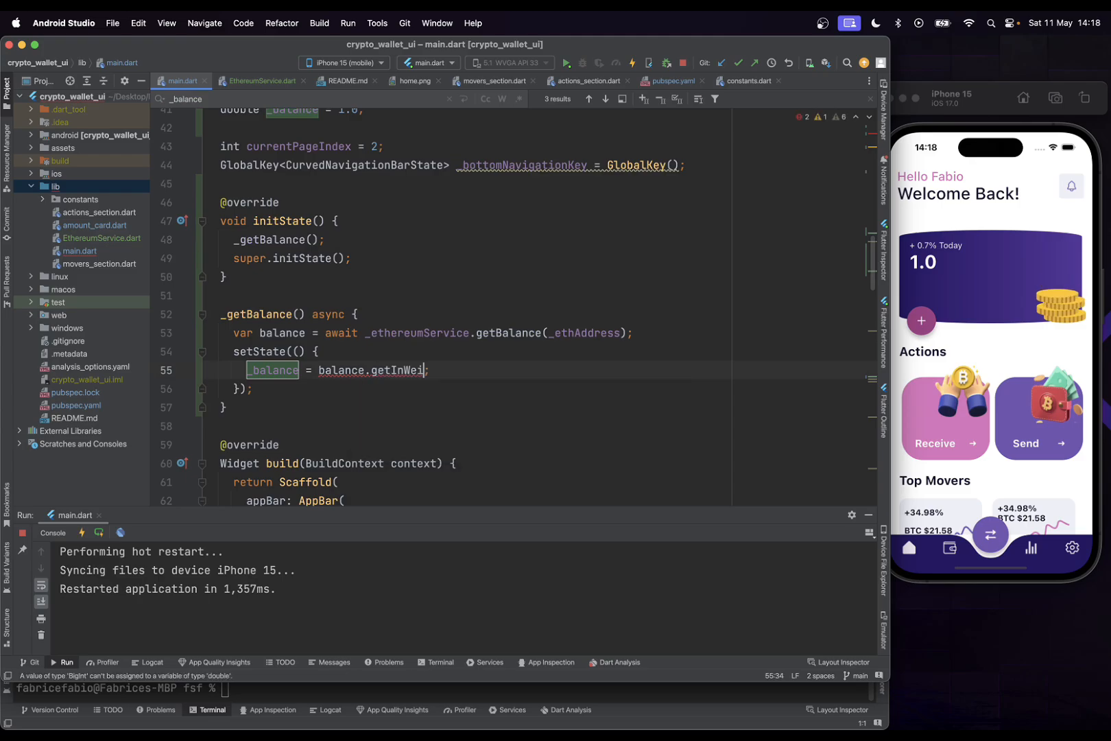
Set _balance = balance.getInWei / BigInt.from(10).pow(18)
text(/b)
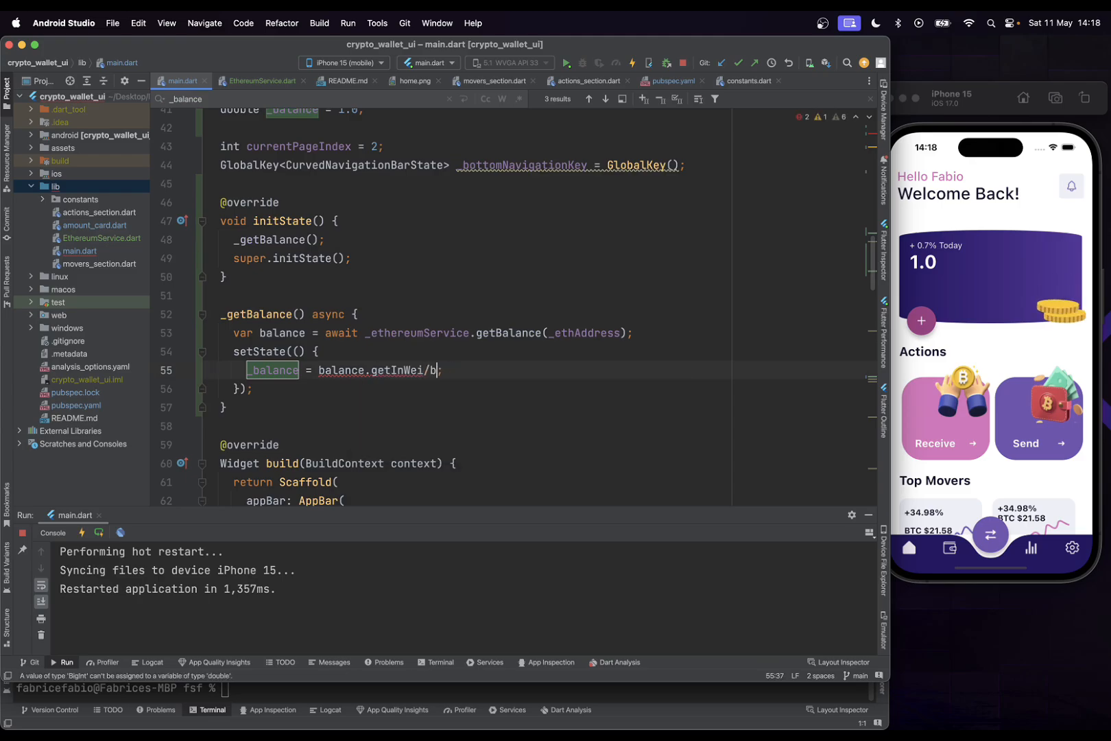
text(igInt.from(value)
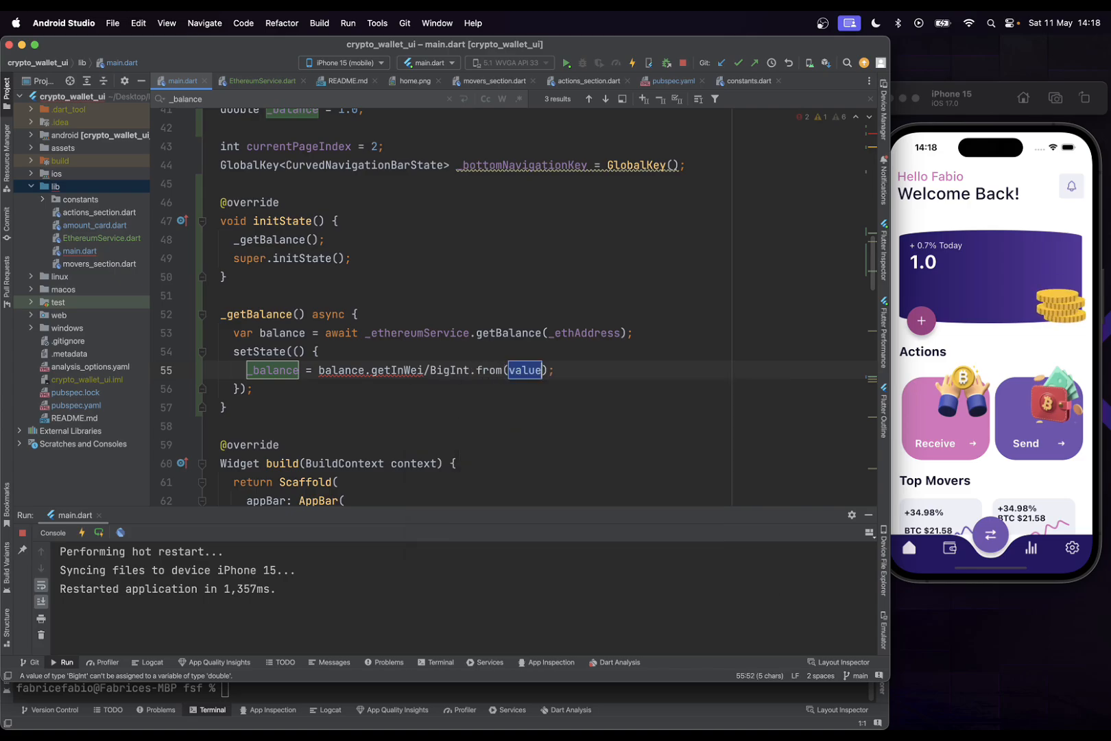
text(10)
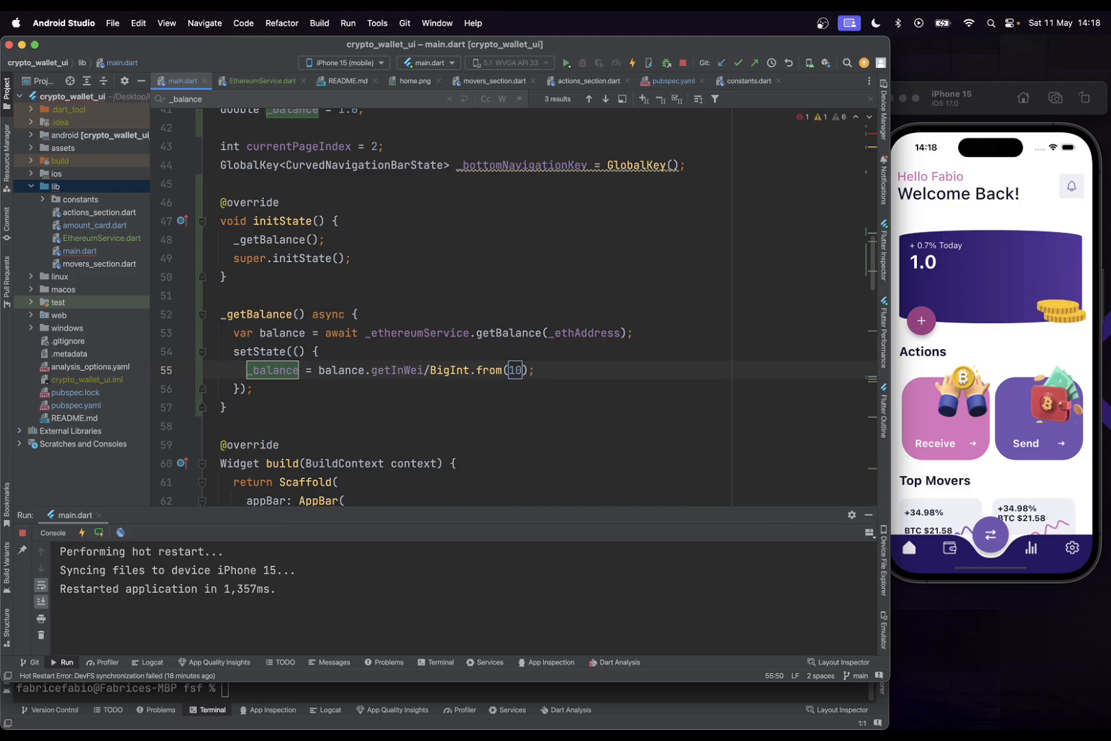
text(.pow(exponent)
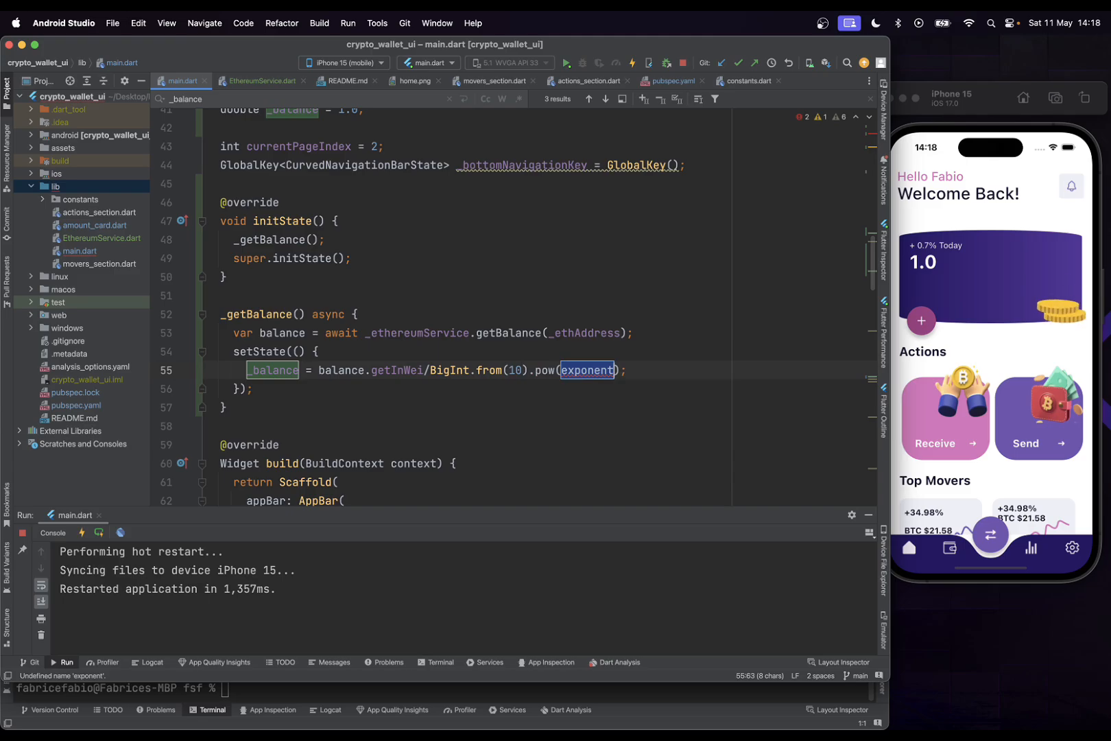
text(18)
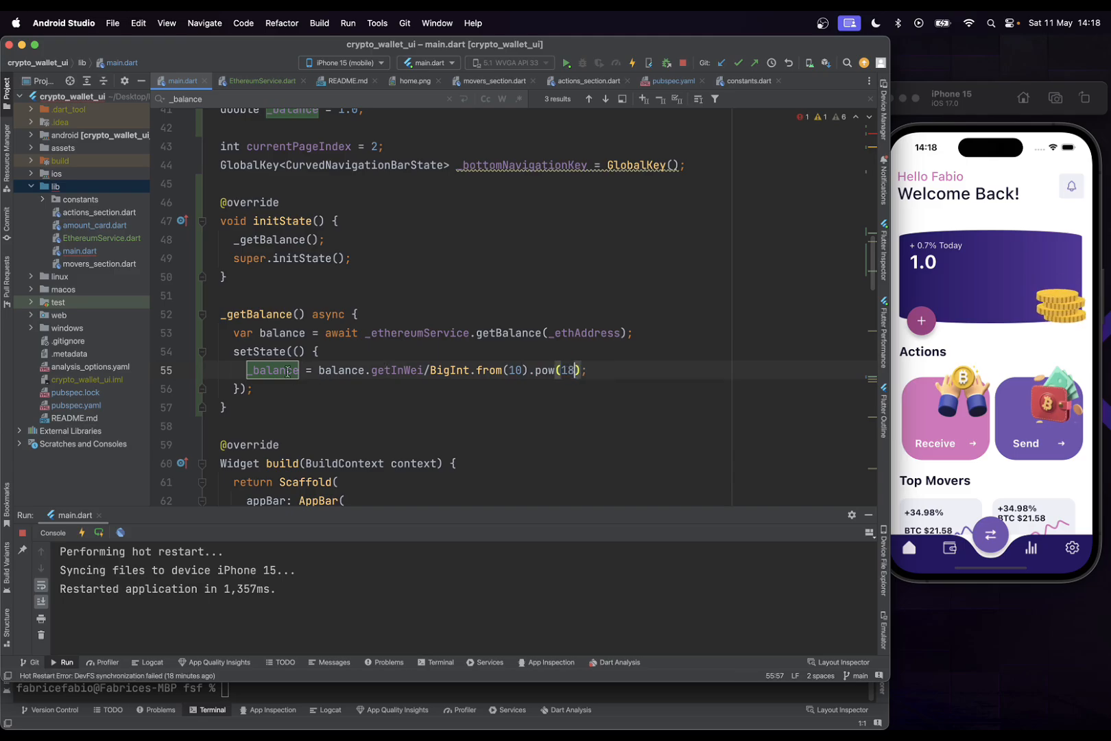
click(344, 389)
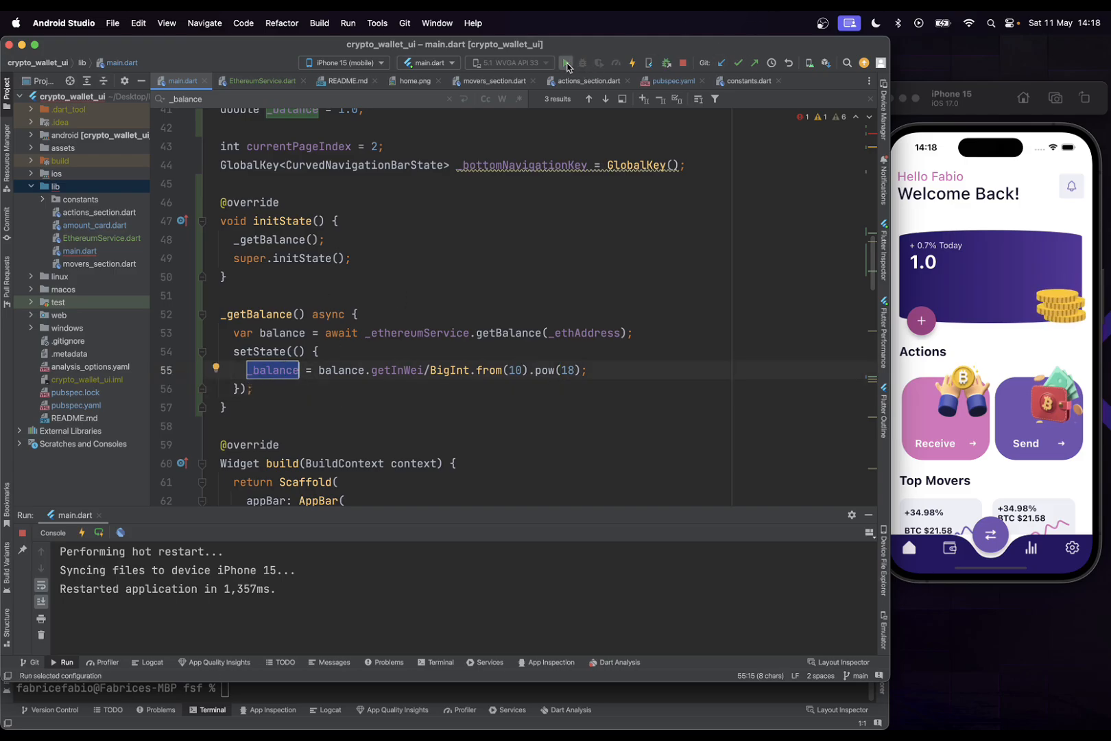
Restart the app to fetch the real balance and locate the AmountCard balance argument
click(565, 63)
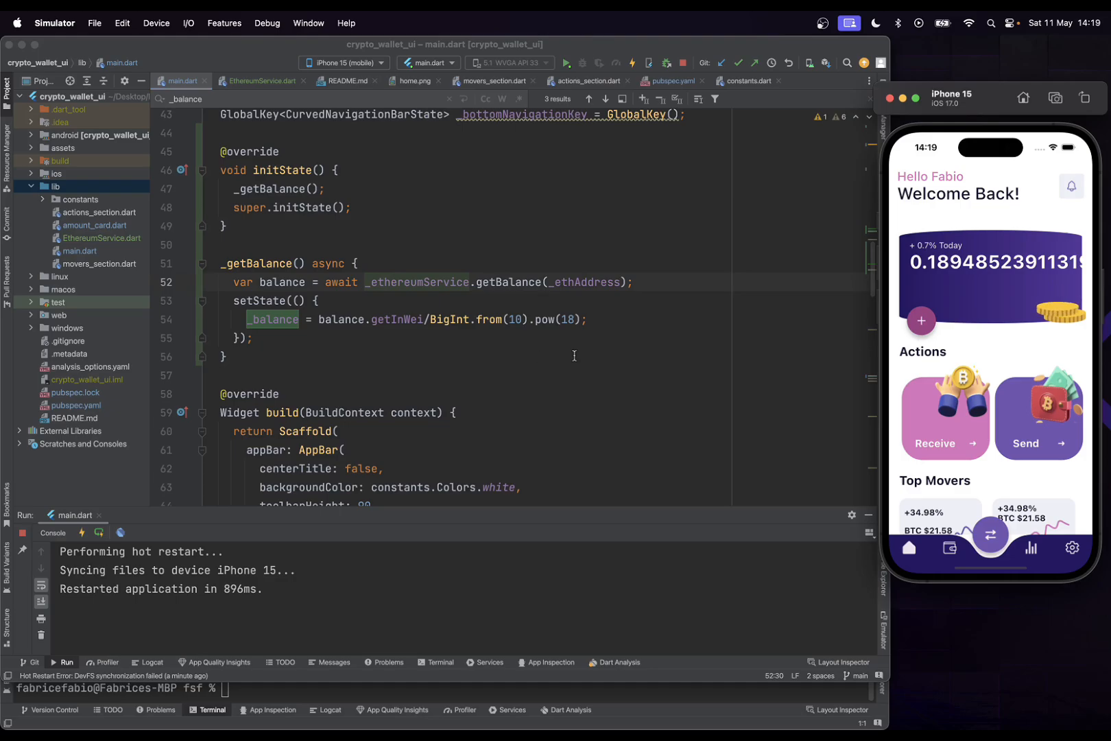
mouse_move(457, 341)
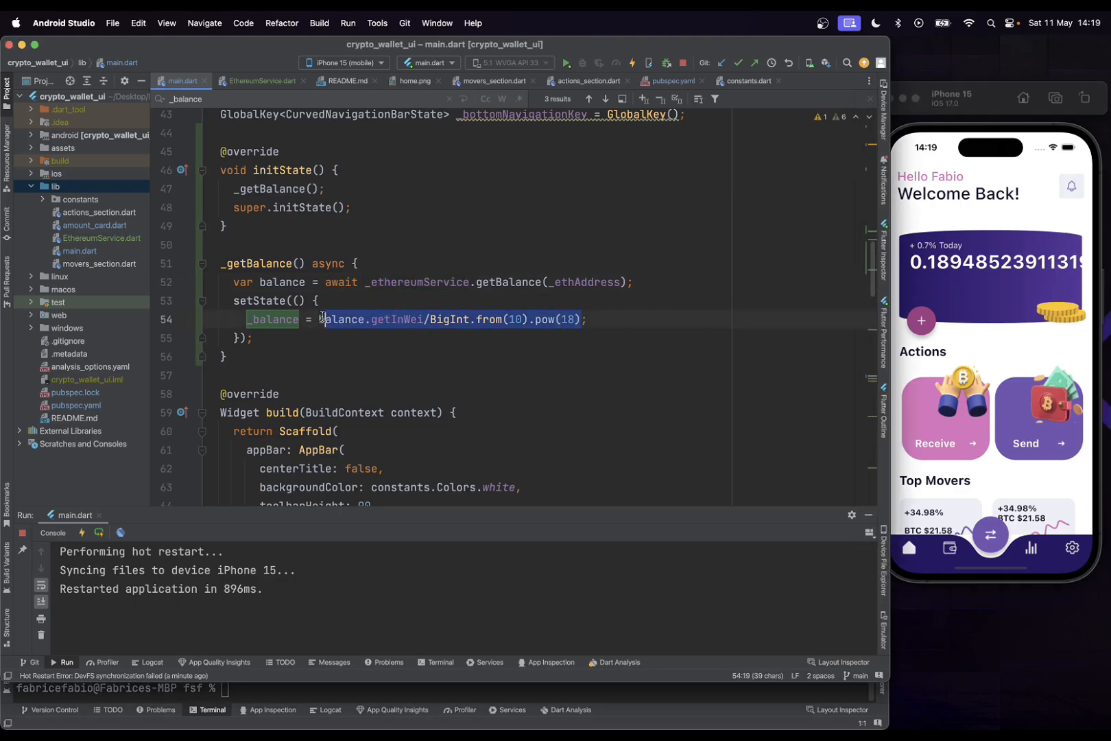
scroll(down, 3)
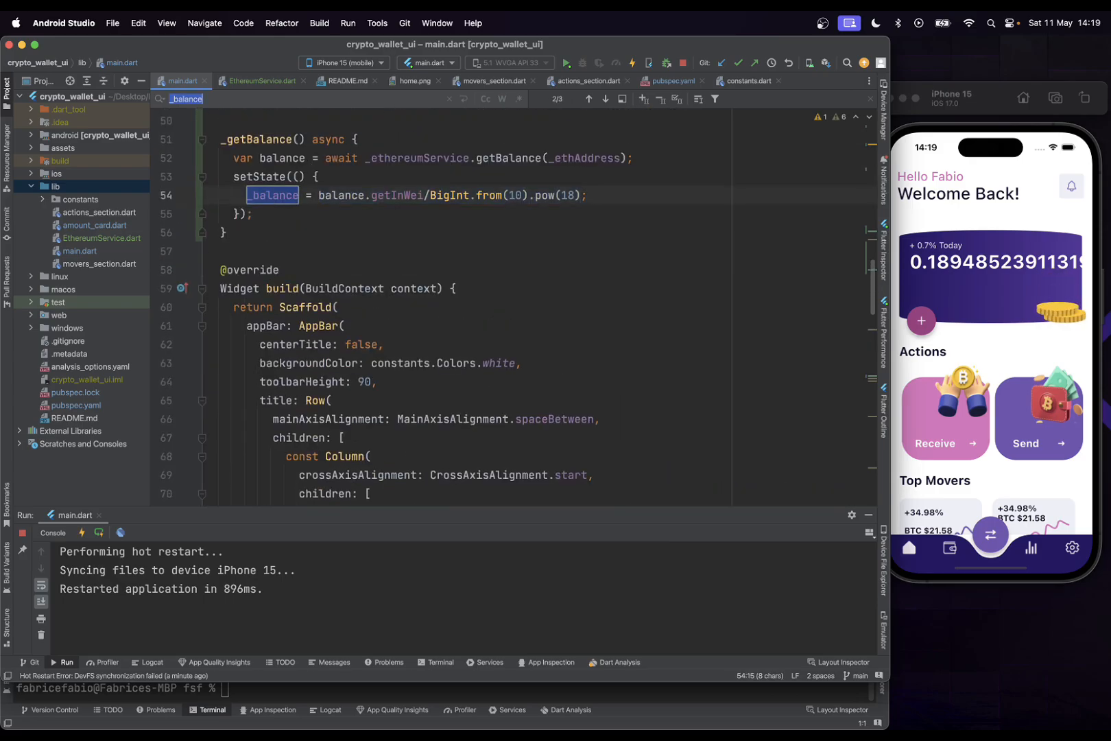
click(605, 98)
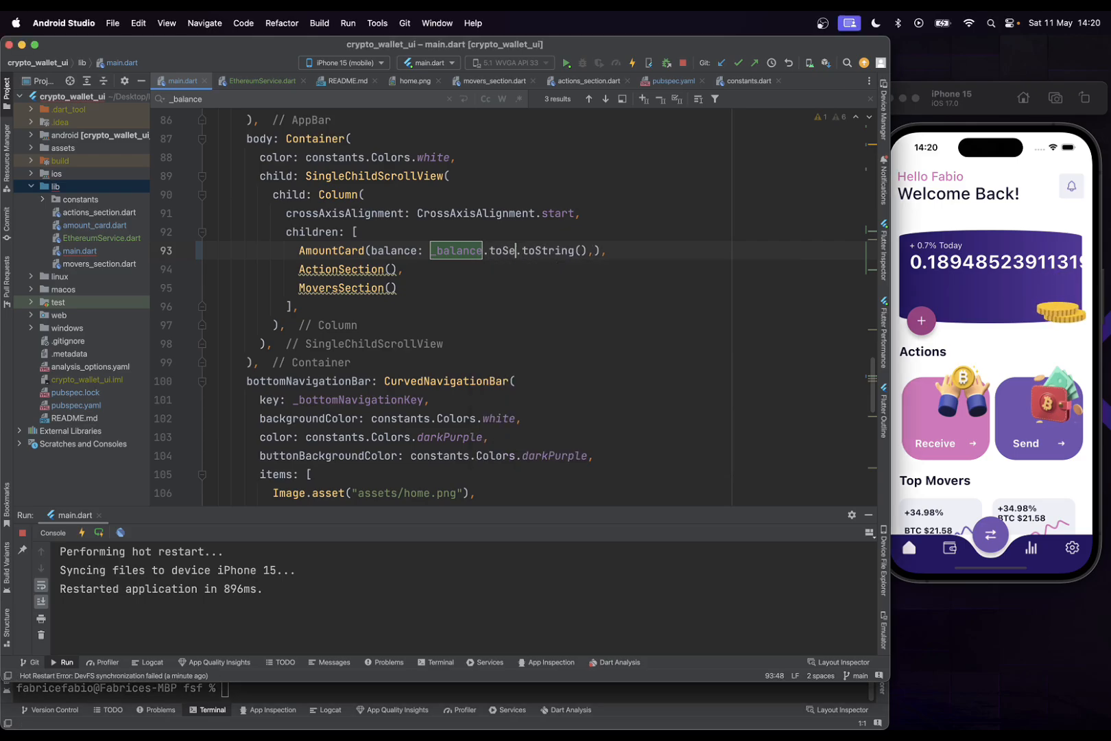
Pass "${_balance.toStringAsFixed(3)} AVAX" to AmountCard and hot reload to show 0.189 AVAX
text(ringAsFixed(3)
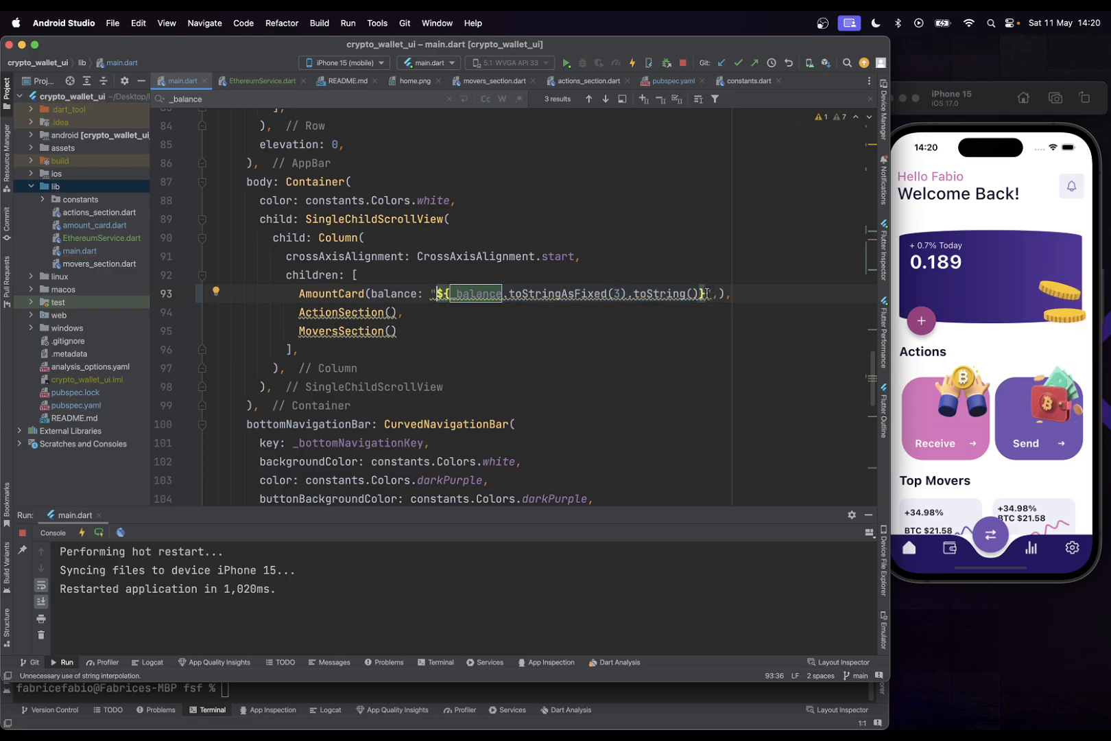
text(AVAX)
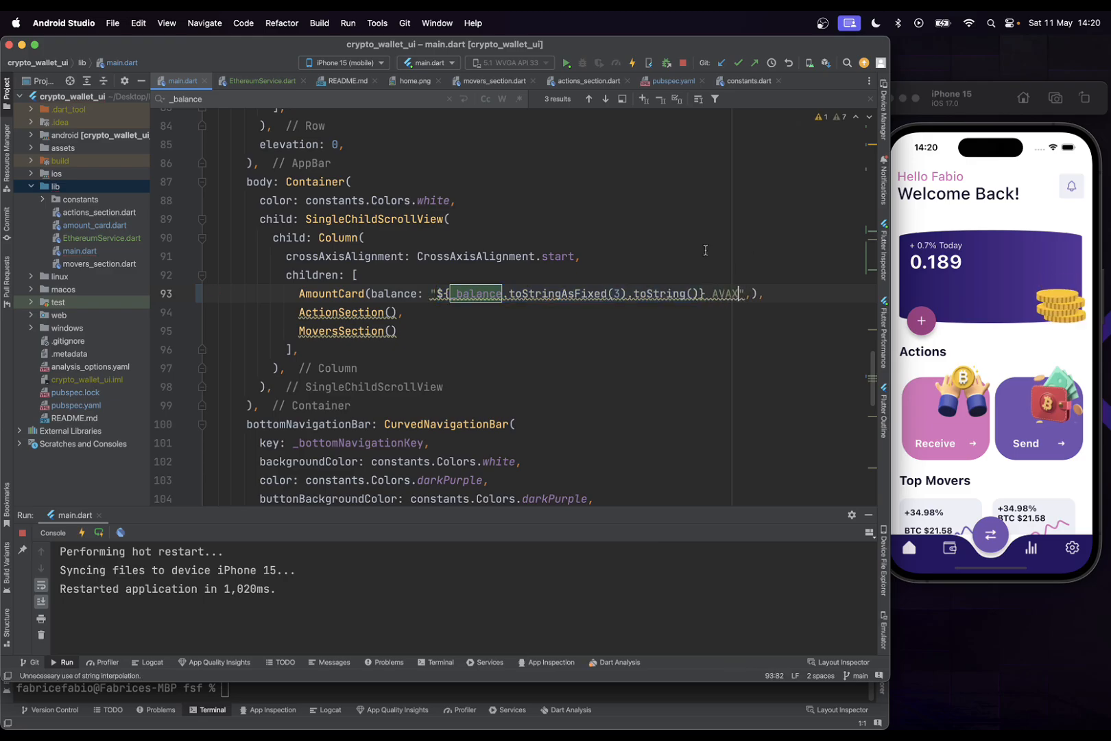
click(646, 63)
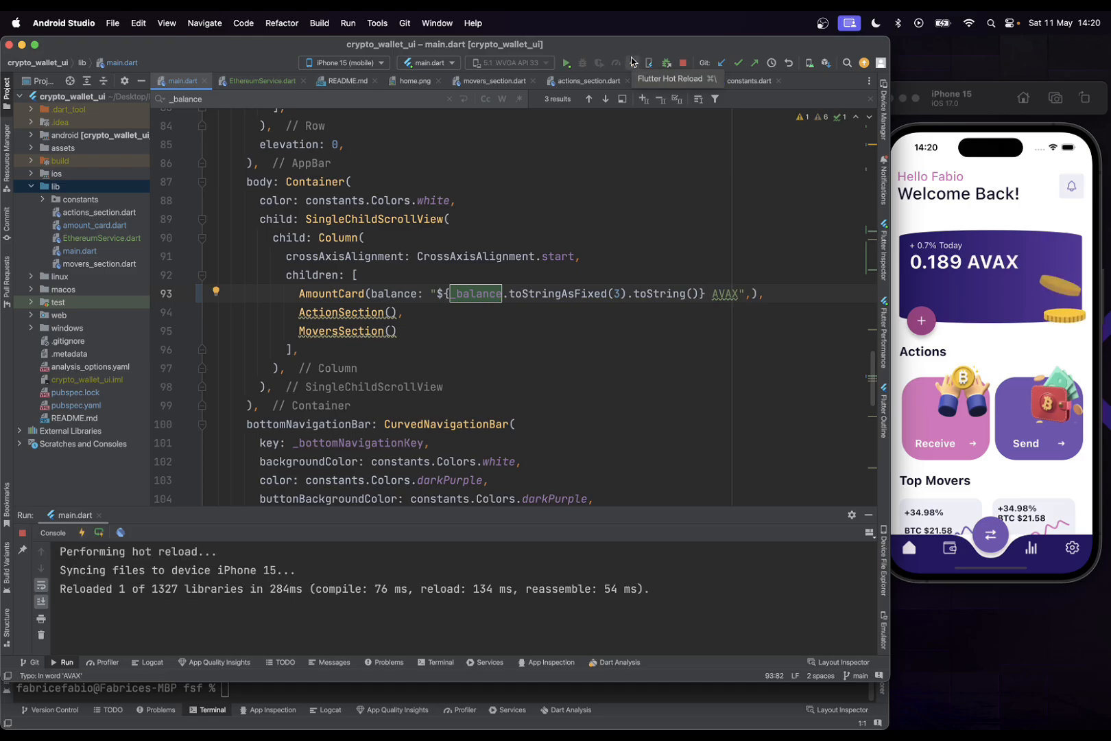
click(606, 365)
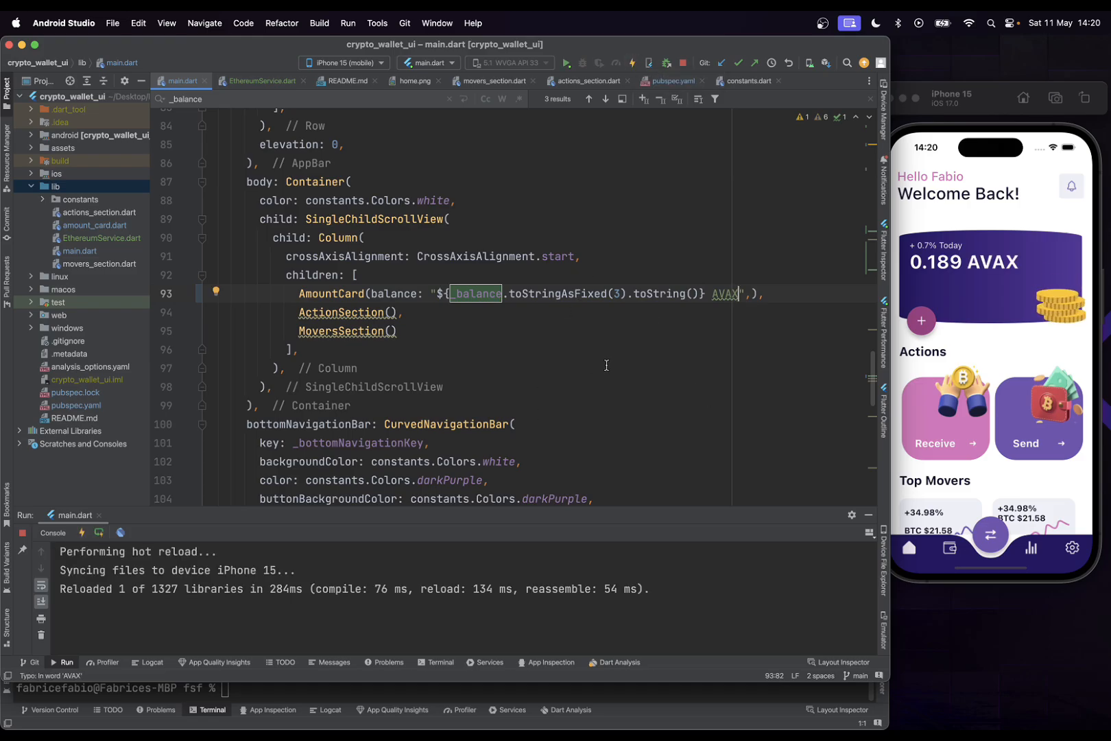
scroll(up, 3)
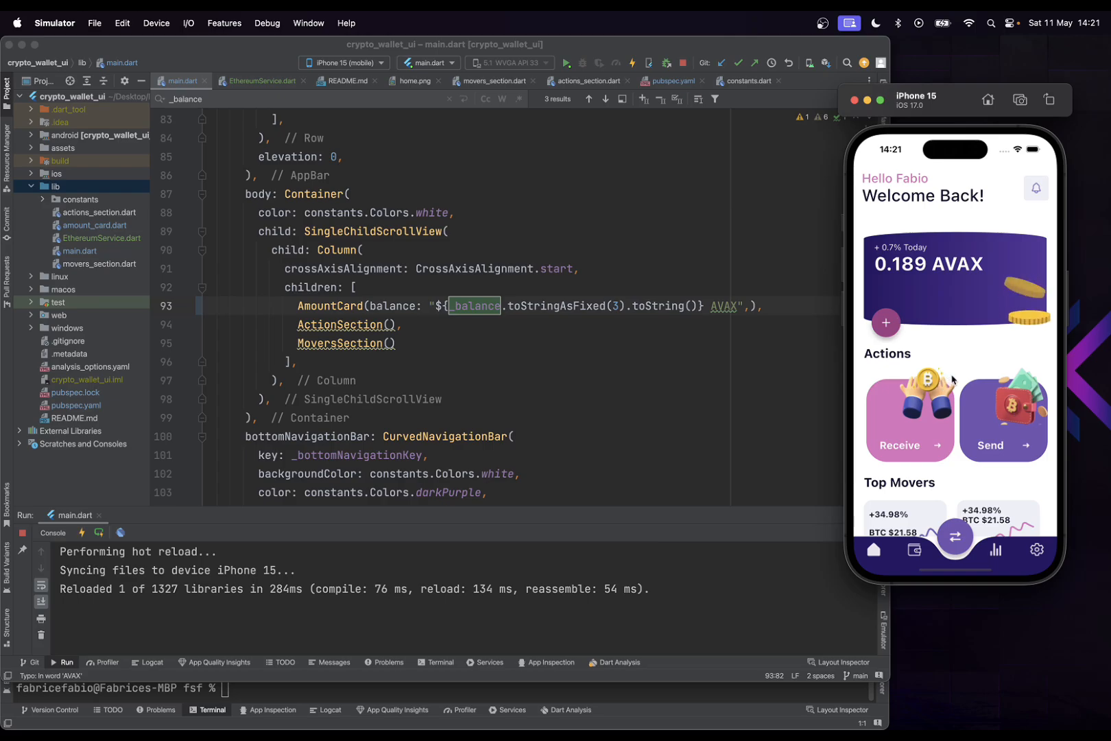
mouse_move(962, 362)
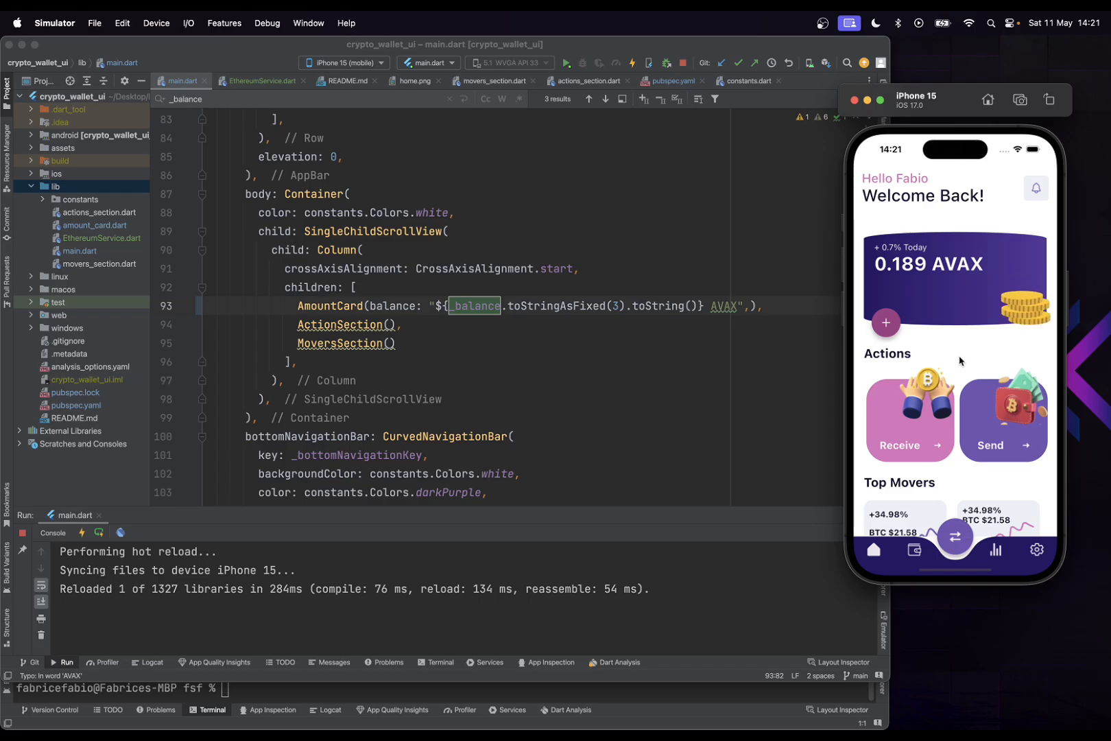
mouse_move(977, 350)
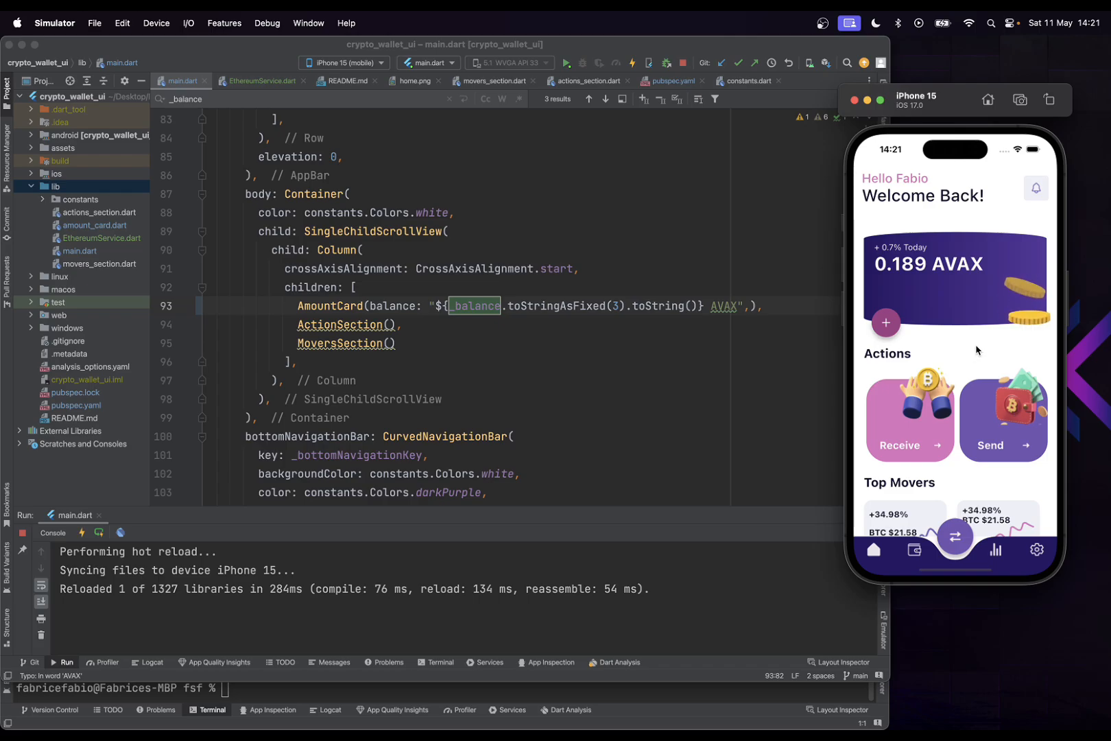